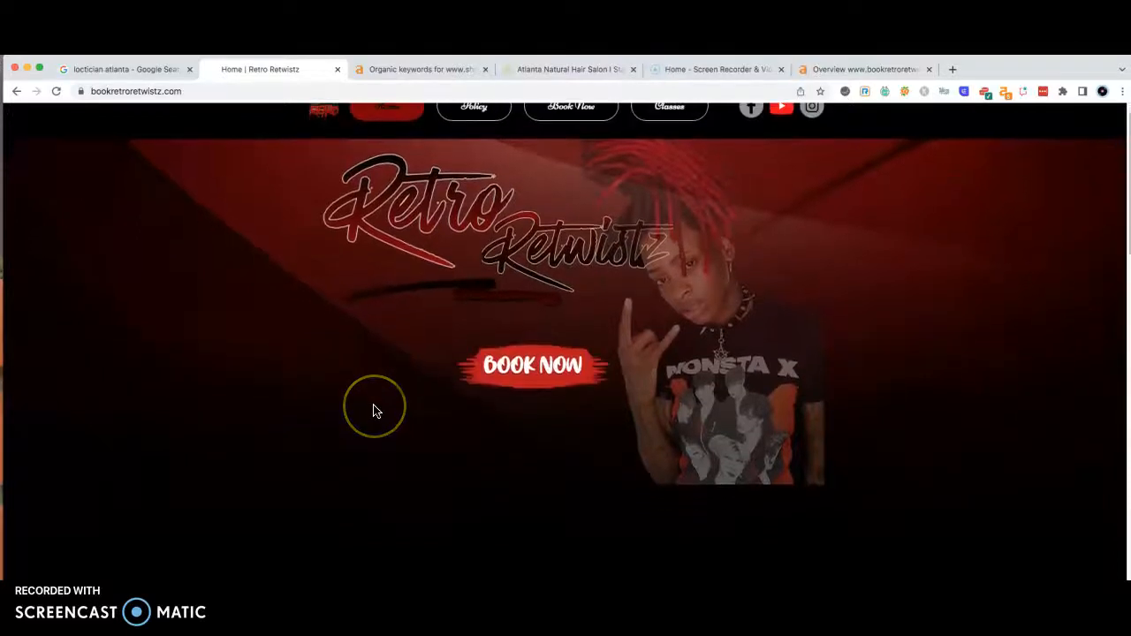
# Step: Scroll through the loctician atlanta local pack and organic results down to related searches and back
pyautogui.scroll(-3)
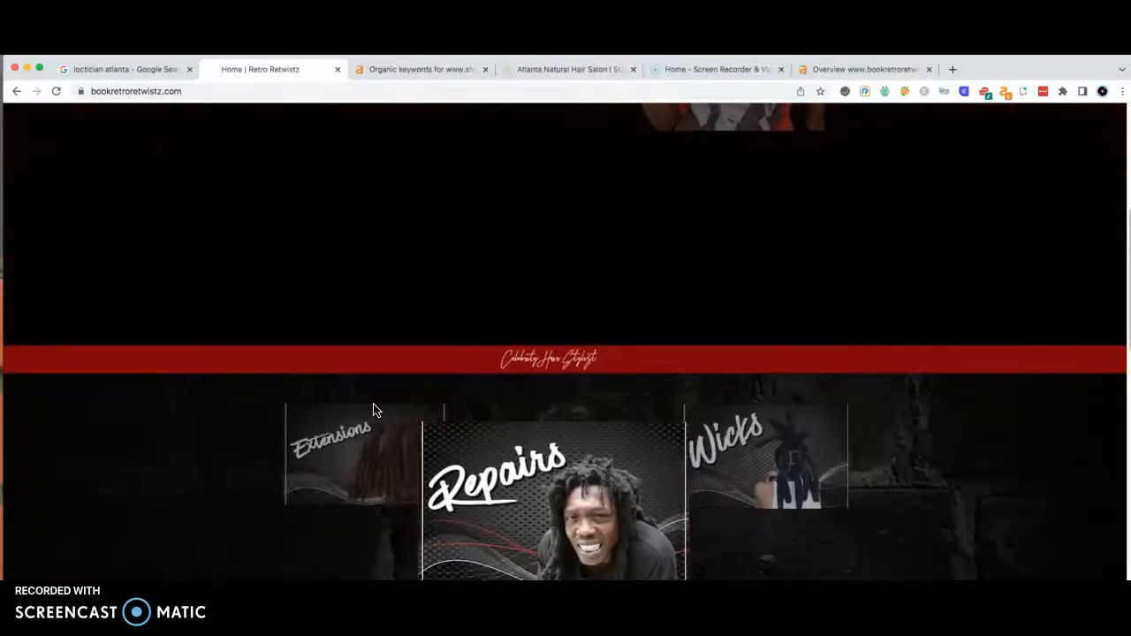
pyautogui.scroll(-3)
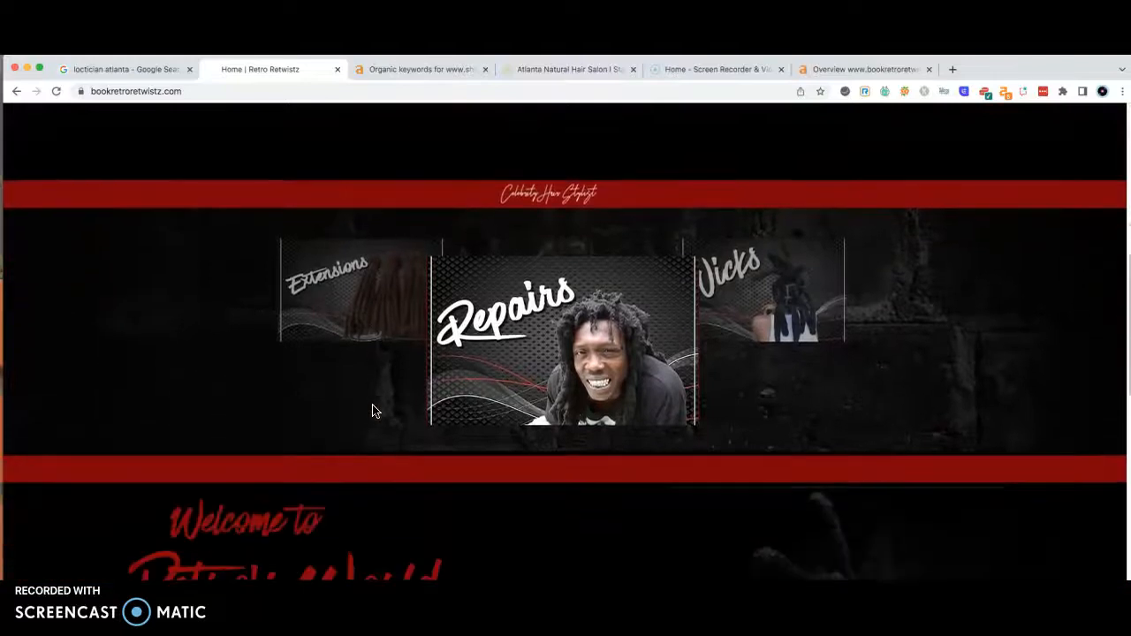
pyautogui.scroll(-3)
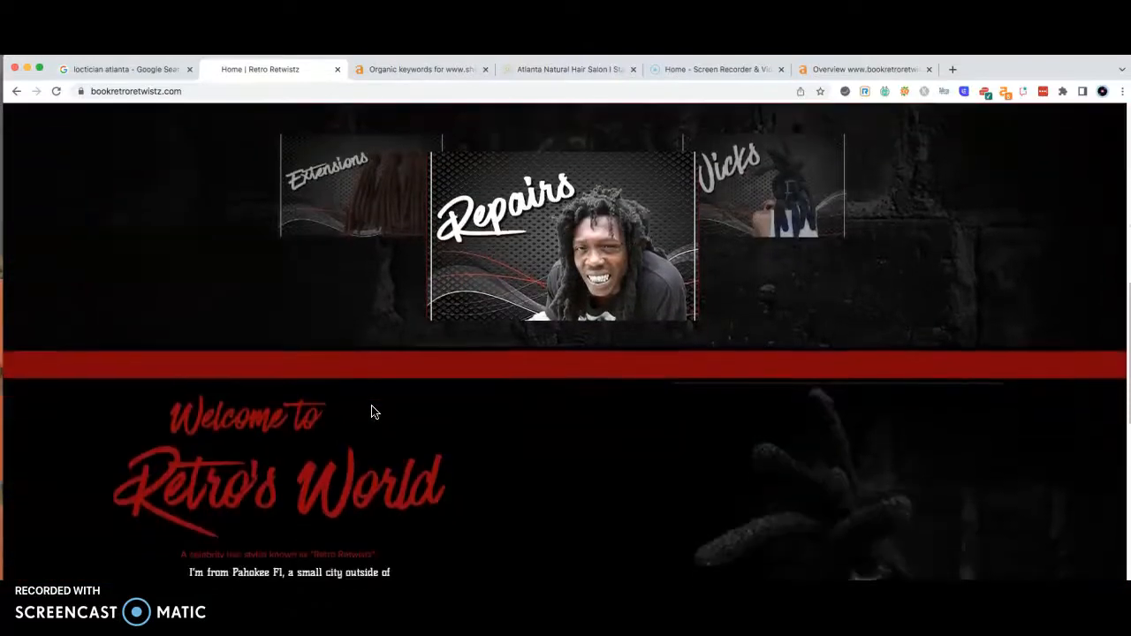
pyautogui.scroll(-3)
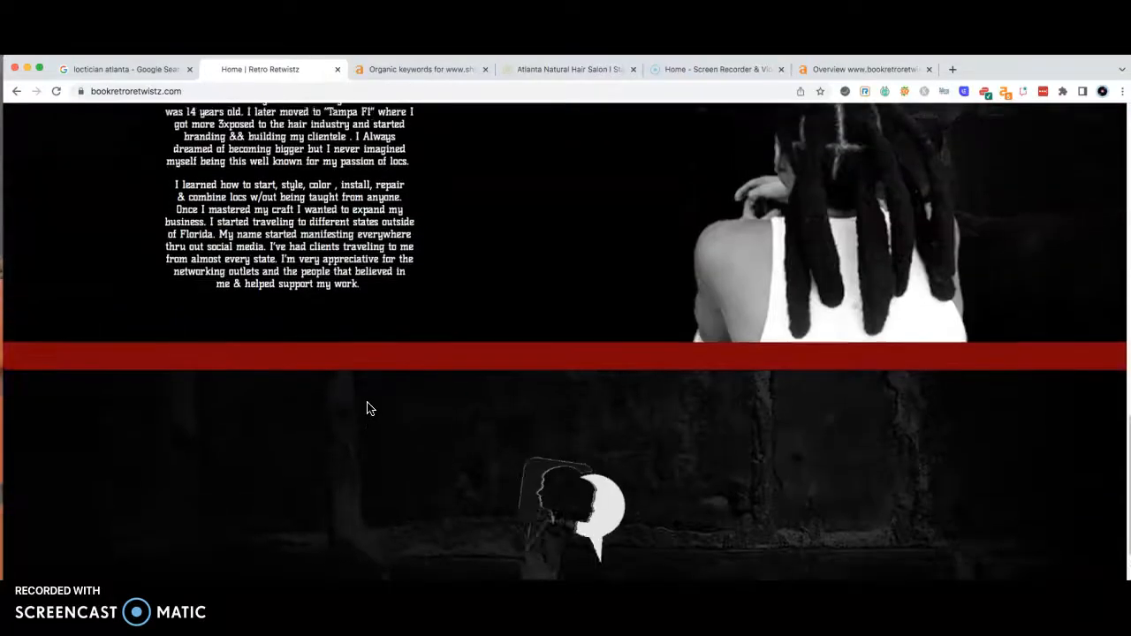
pyautogui.scroll(3)
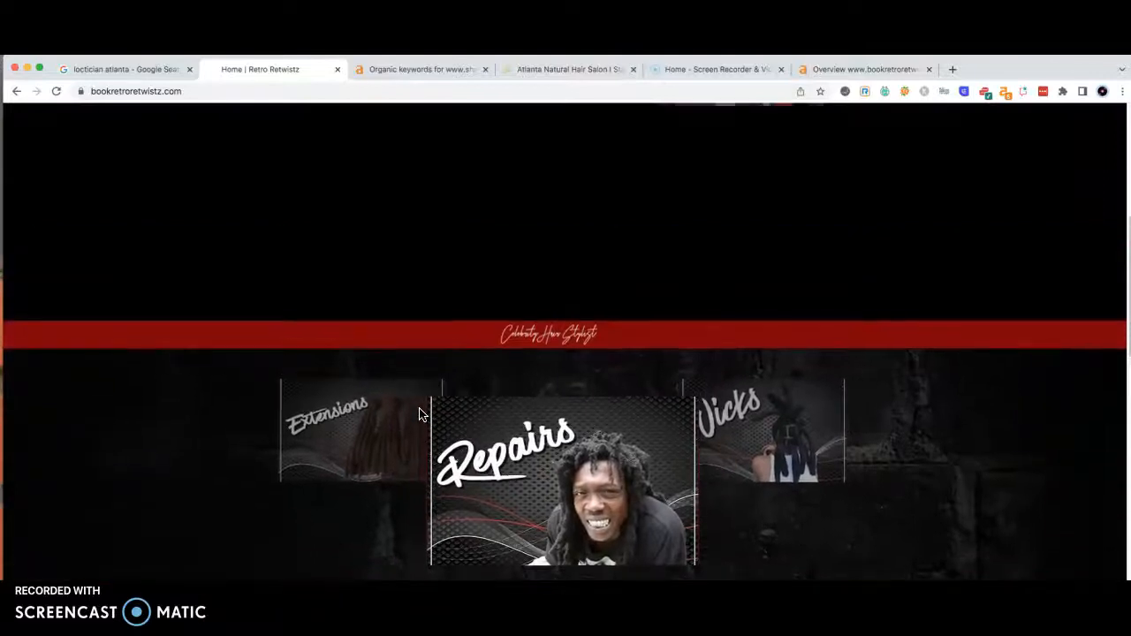
pyautogui.scroll(3)
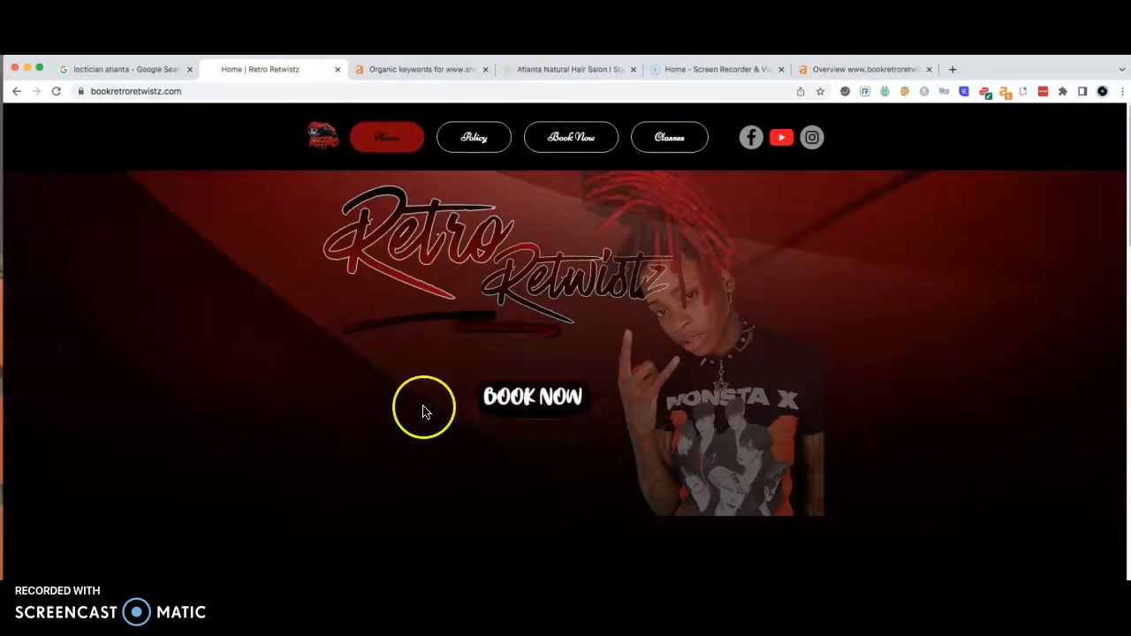
pyautogui.moveTo(544, 180)
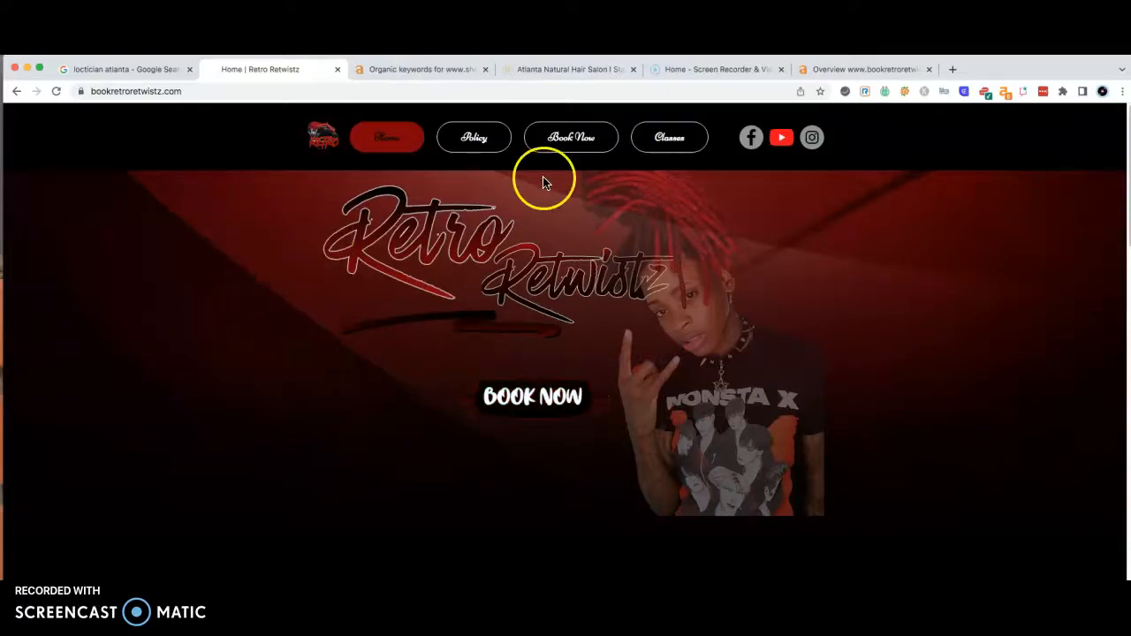
pyautogui.moveTo(781, 134)
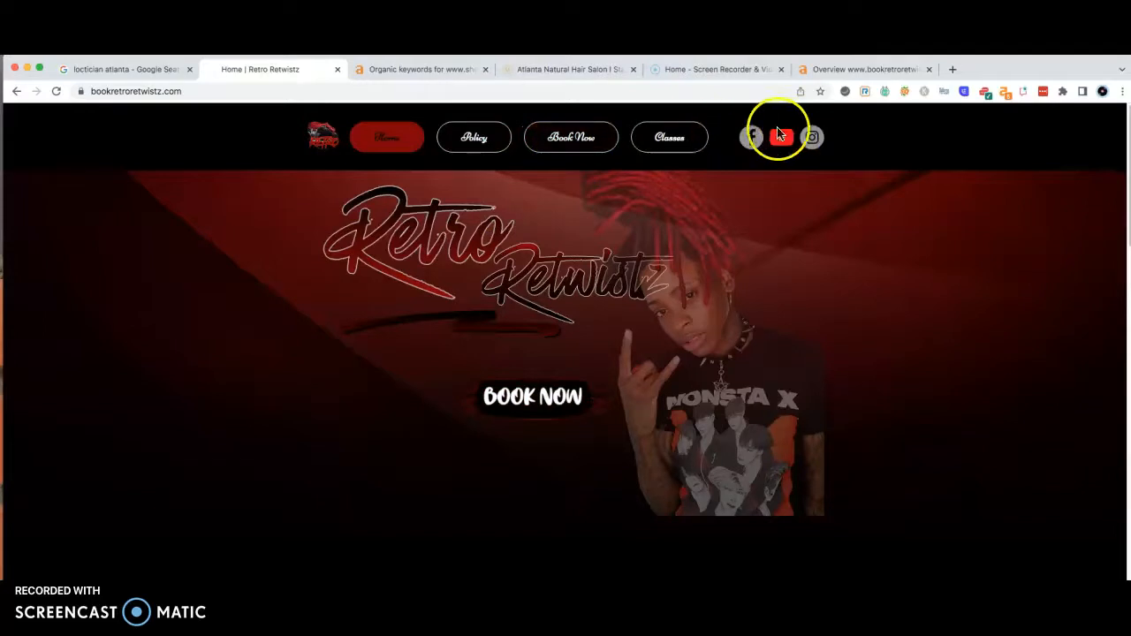
pyautogui.moveTo(897, 140)
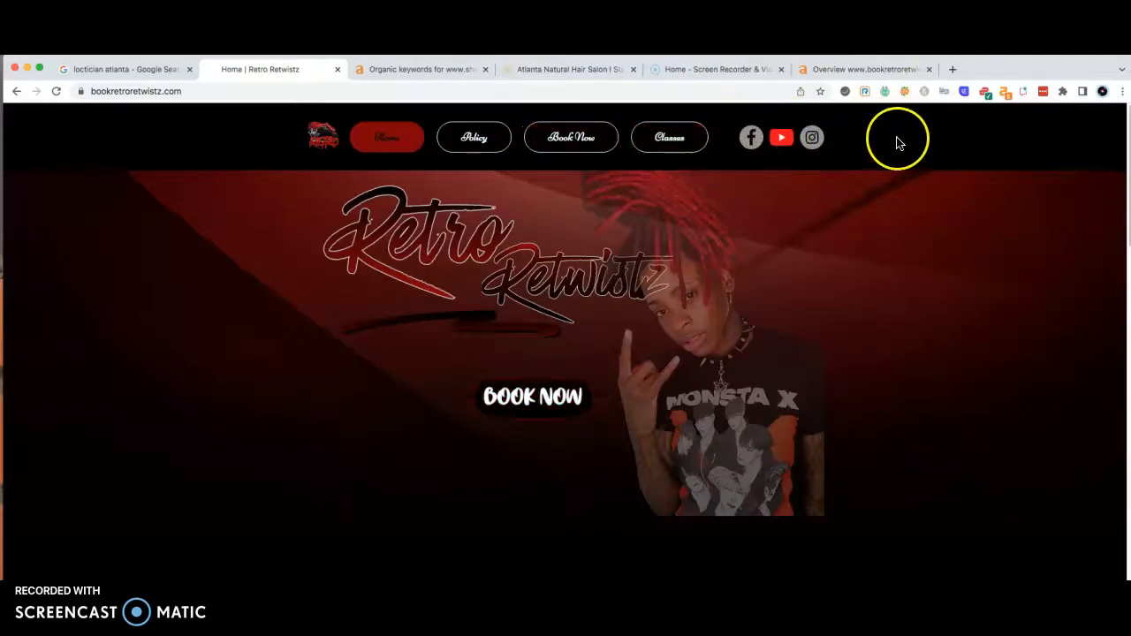
pyautogui.moveTo(731, 290)
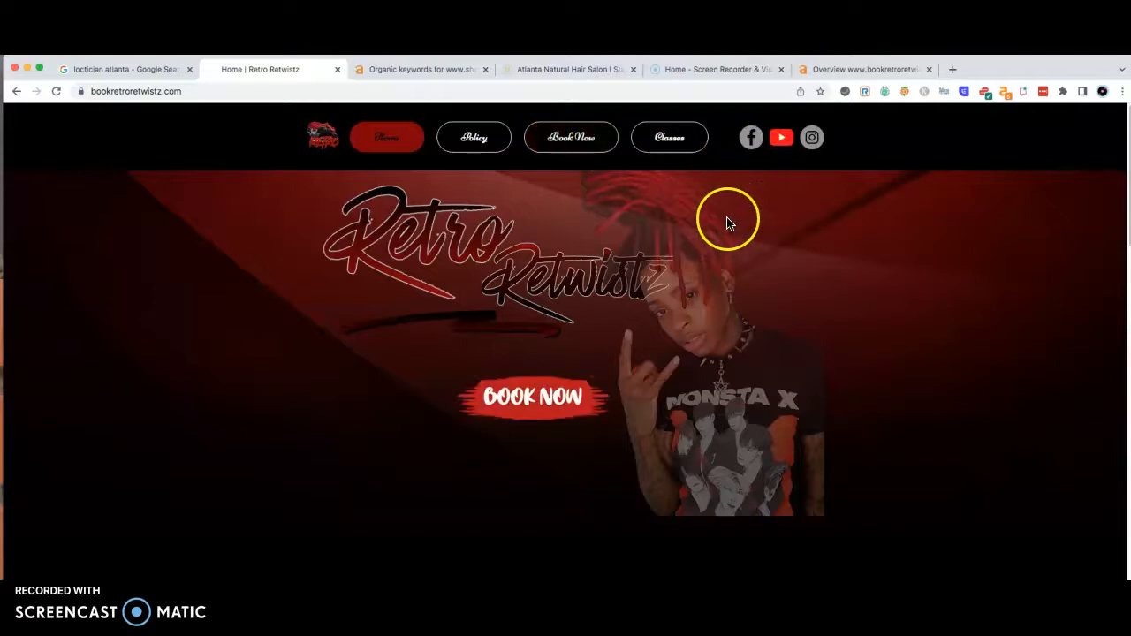
pyautogui.moveTo(816, 221)
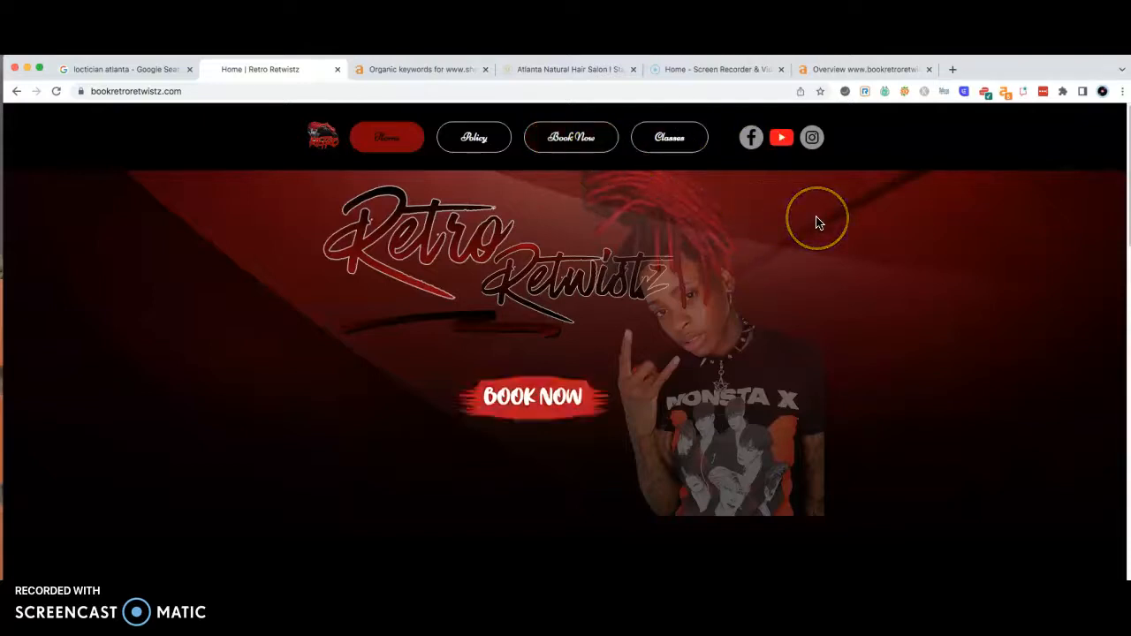
pyautogui.moveTo(816, 221)
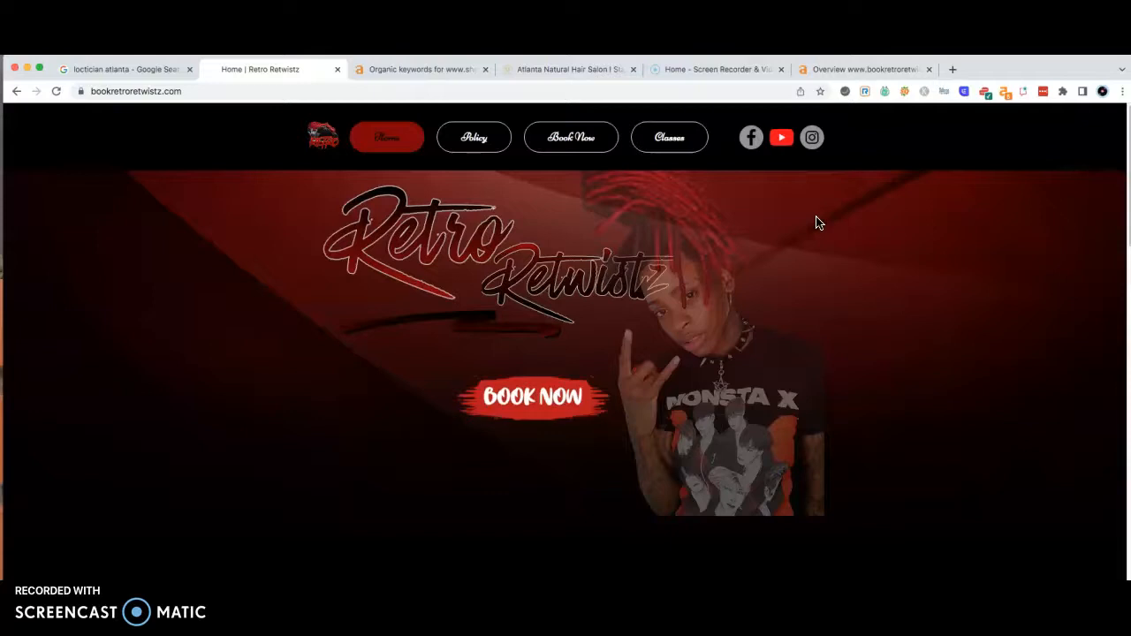
pyautogui.moveTo(908, 262)
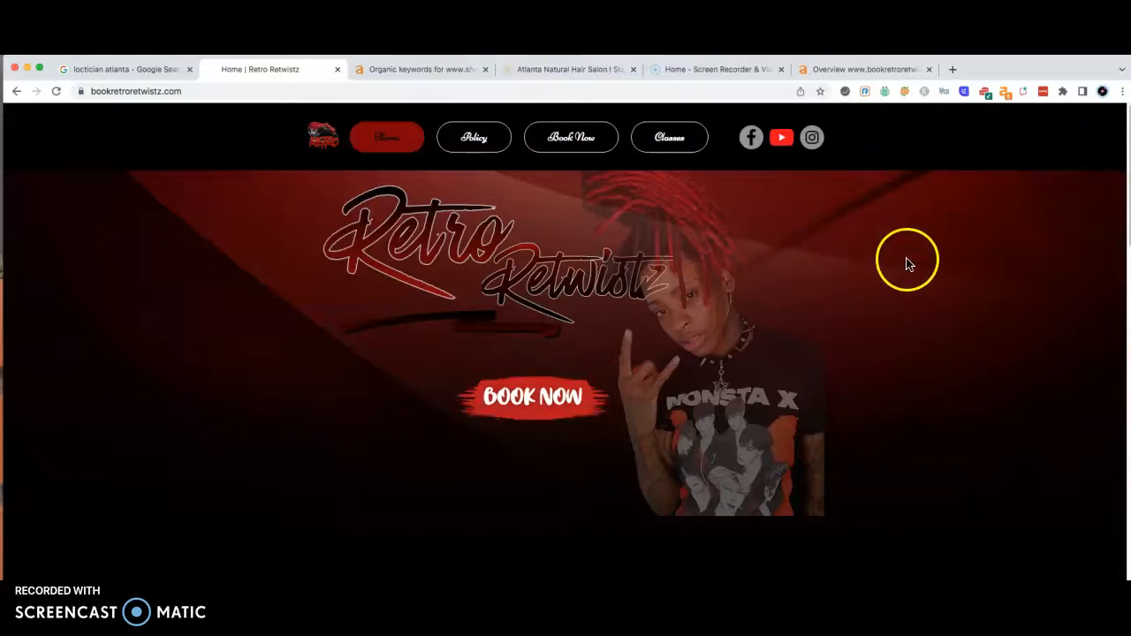
pyautogui.moveTo(798, 187)
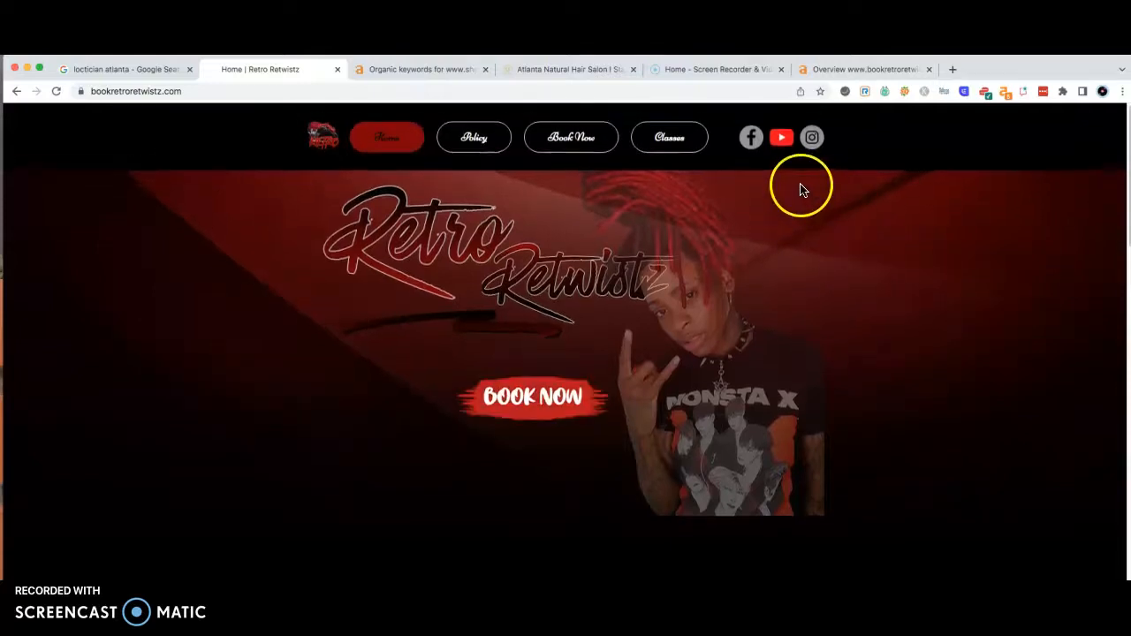
pyautogui.moveTo(776, 178)
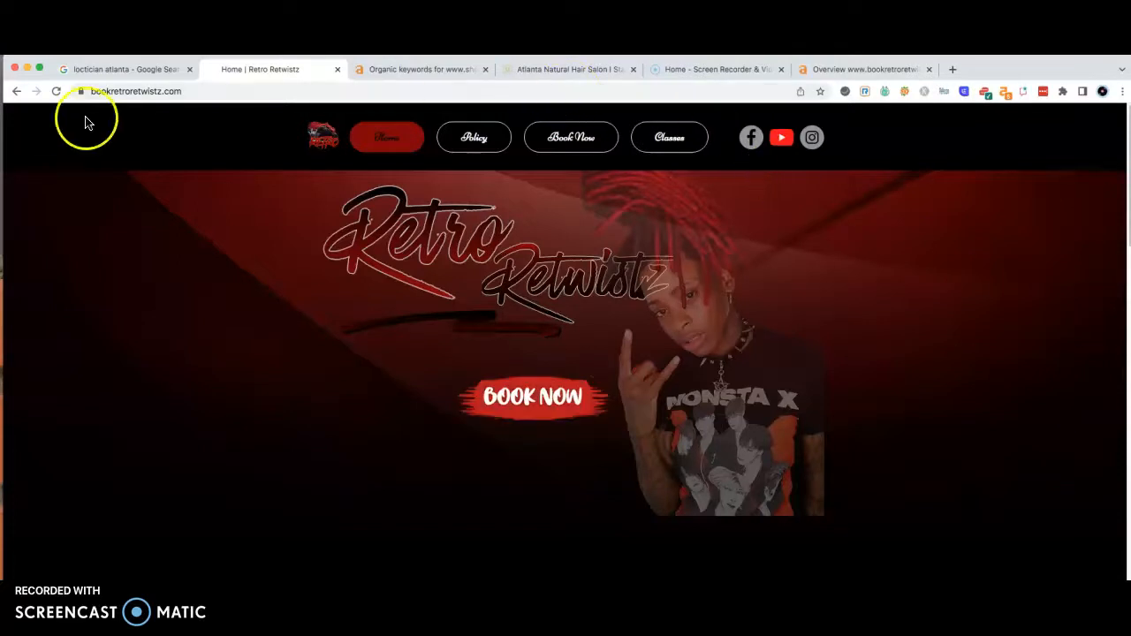
pyautogui.moveTo(468, 339)
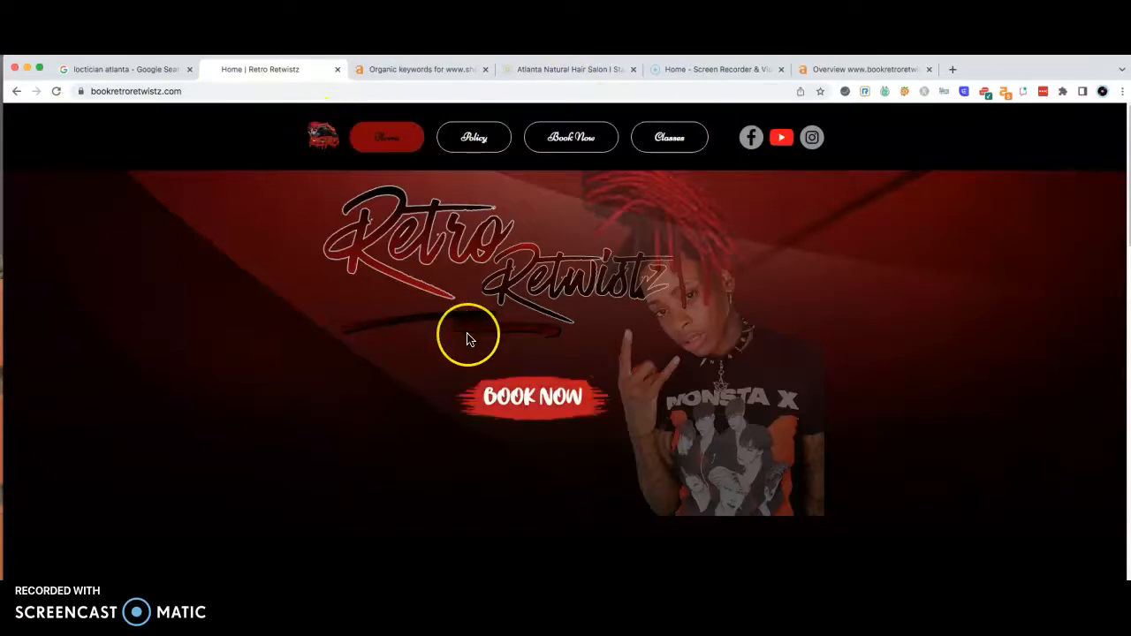
pyautogui.scroll(-3)
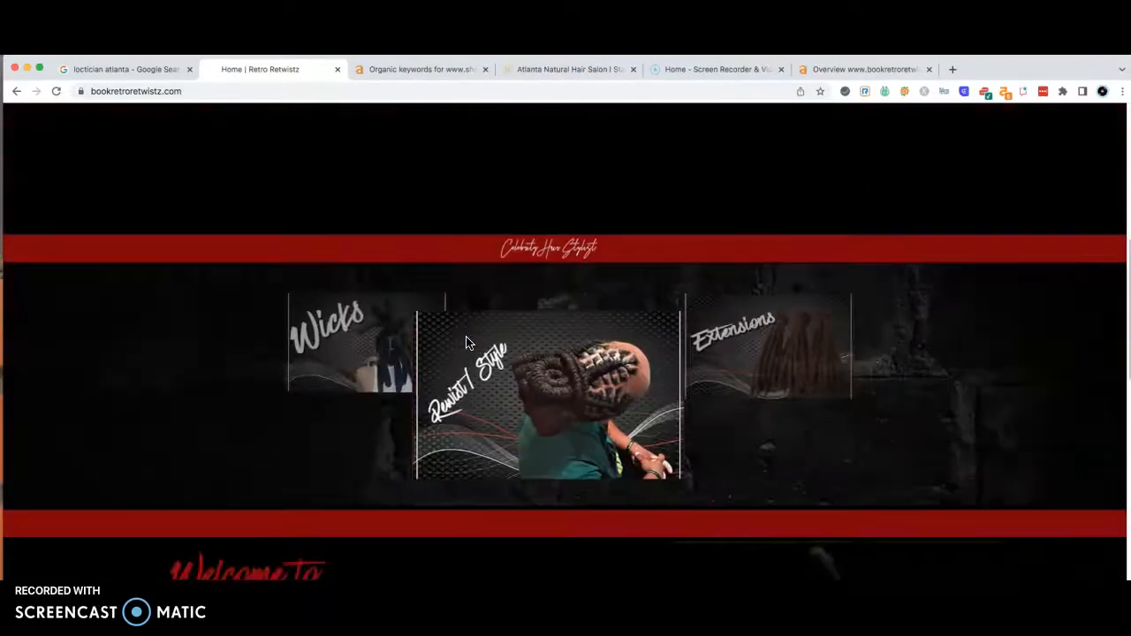
pyautogui.scroll(-3)
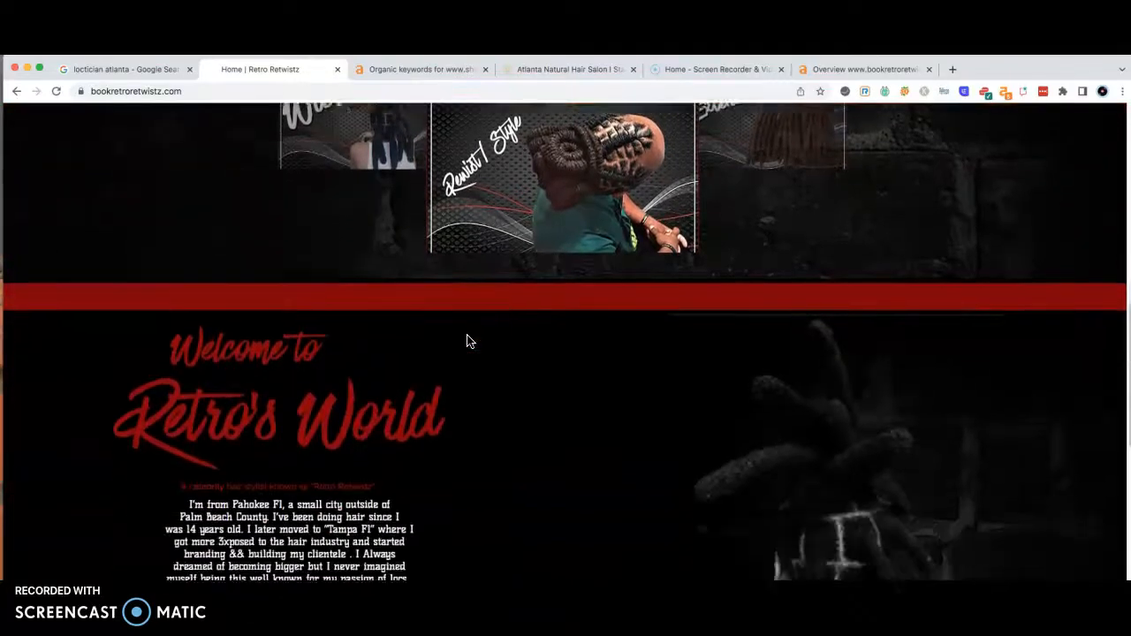
pyautogui.scroll(-3)
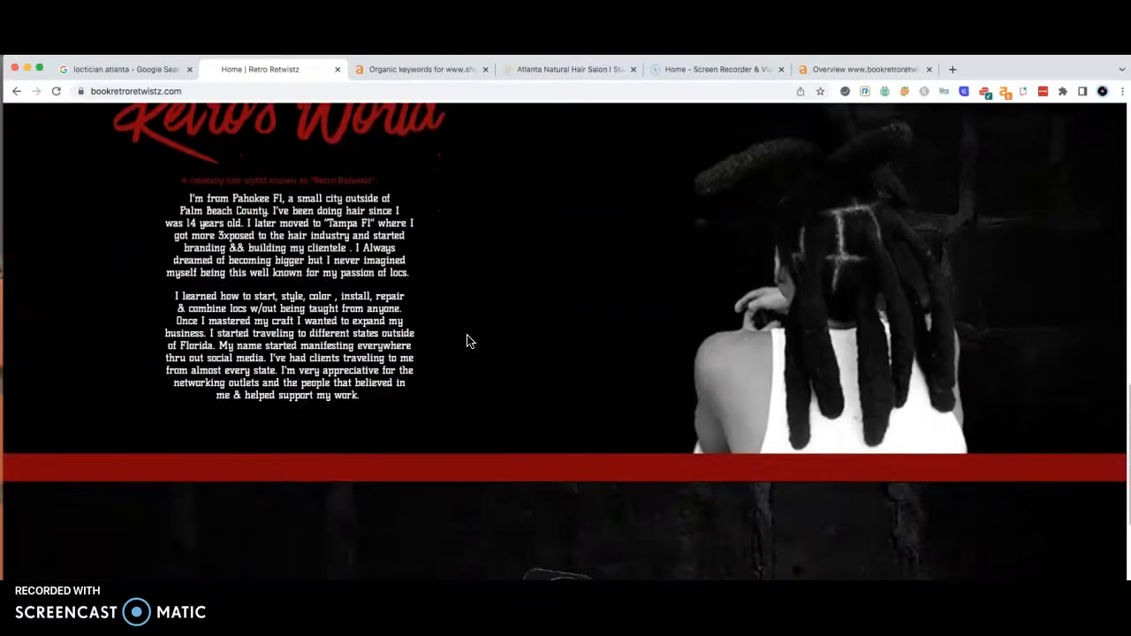
pyautogui.scroll(-3)
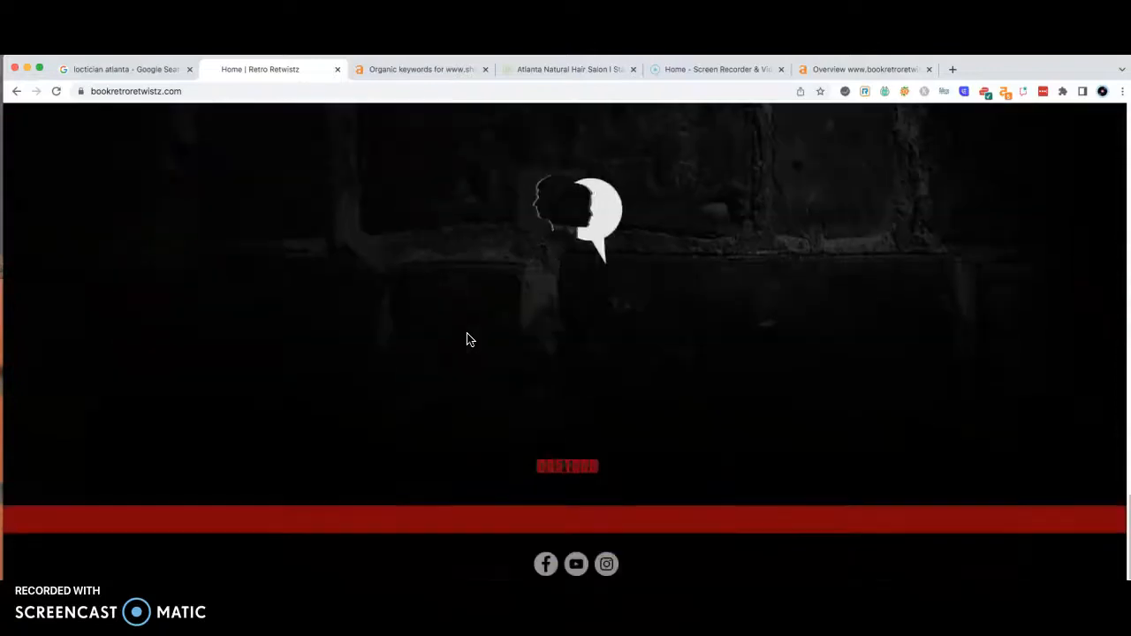
pyautogui.scroll(-3)
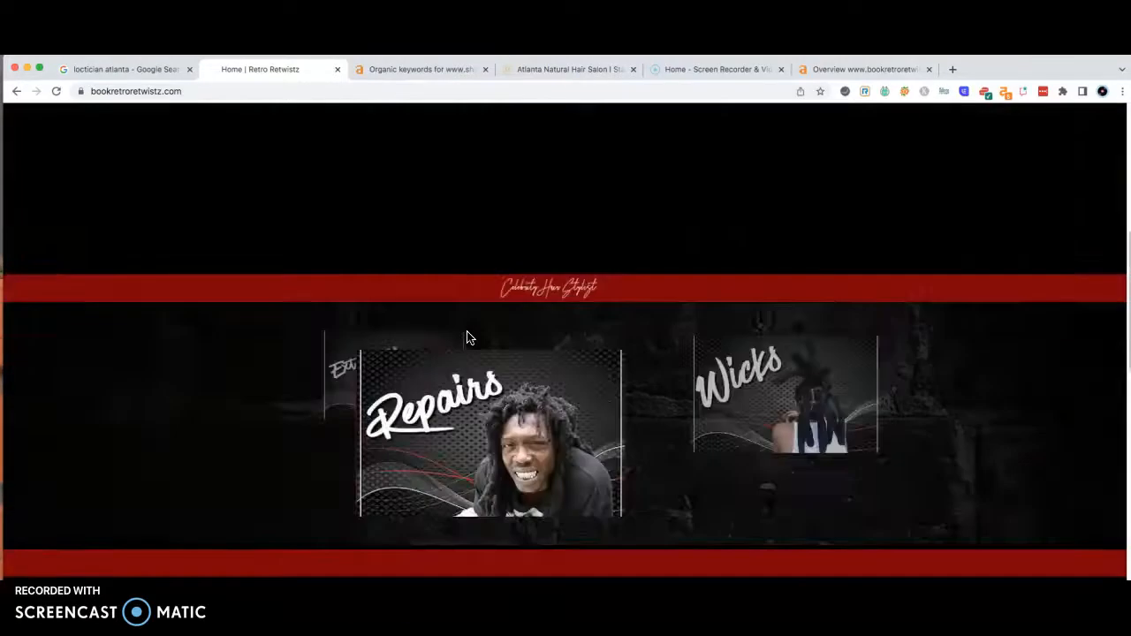
pyautogui.scroll(3)
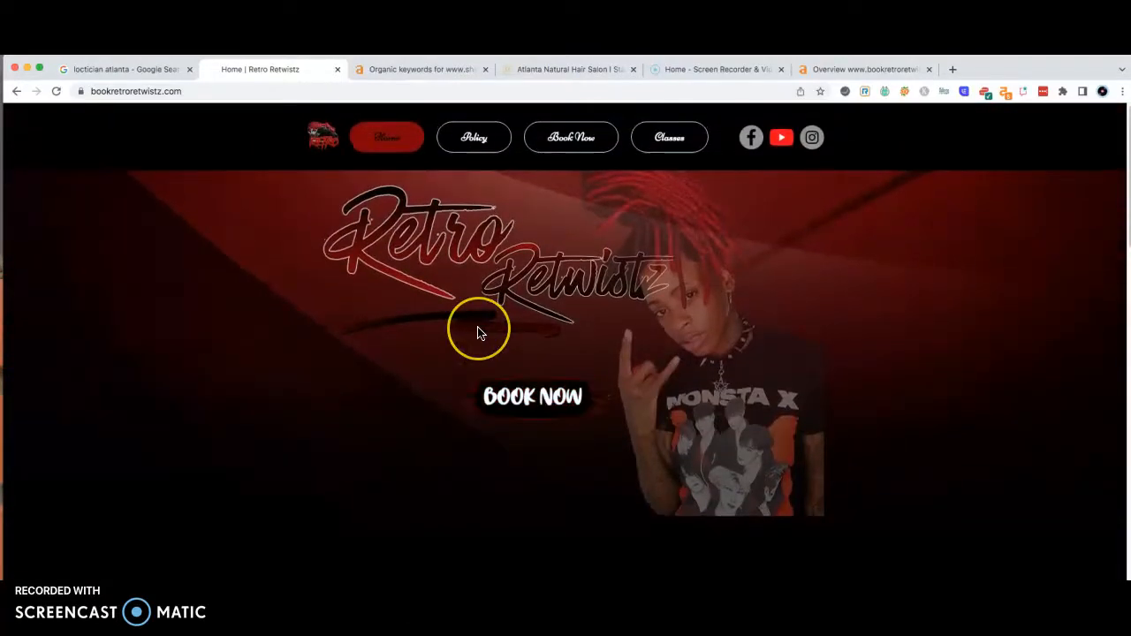
pyautogui.moveTo(480, 332)
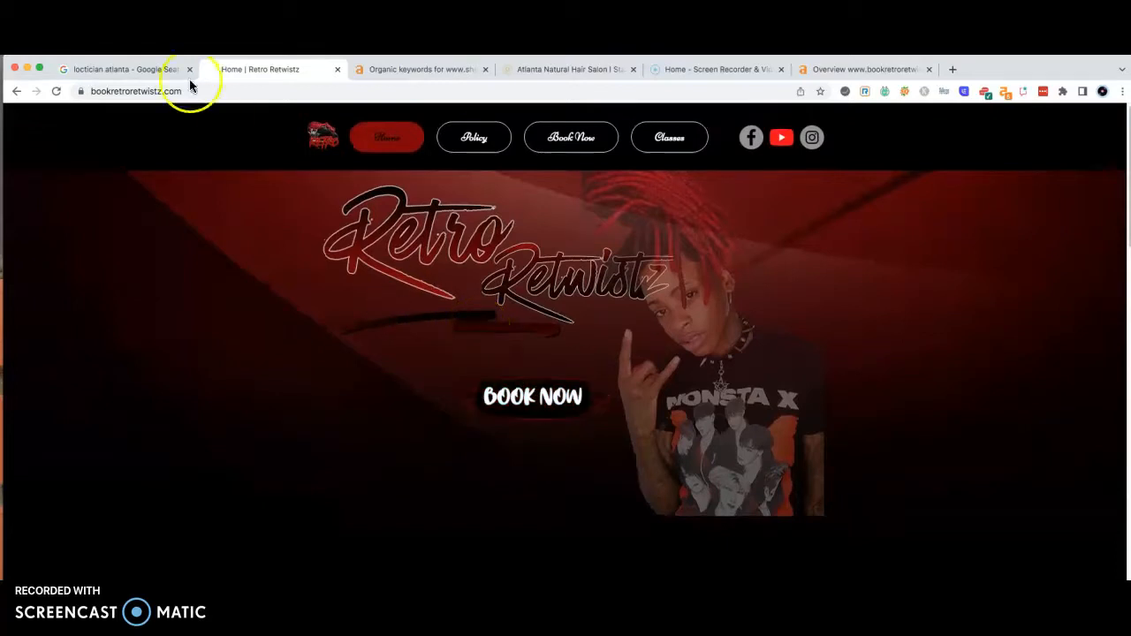
# Step: Return to the loctician atlanta results and scroll to the Shea Locs organic entry with its SEO metrics
pyautogui.click(124, 69)
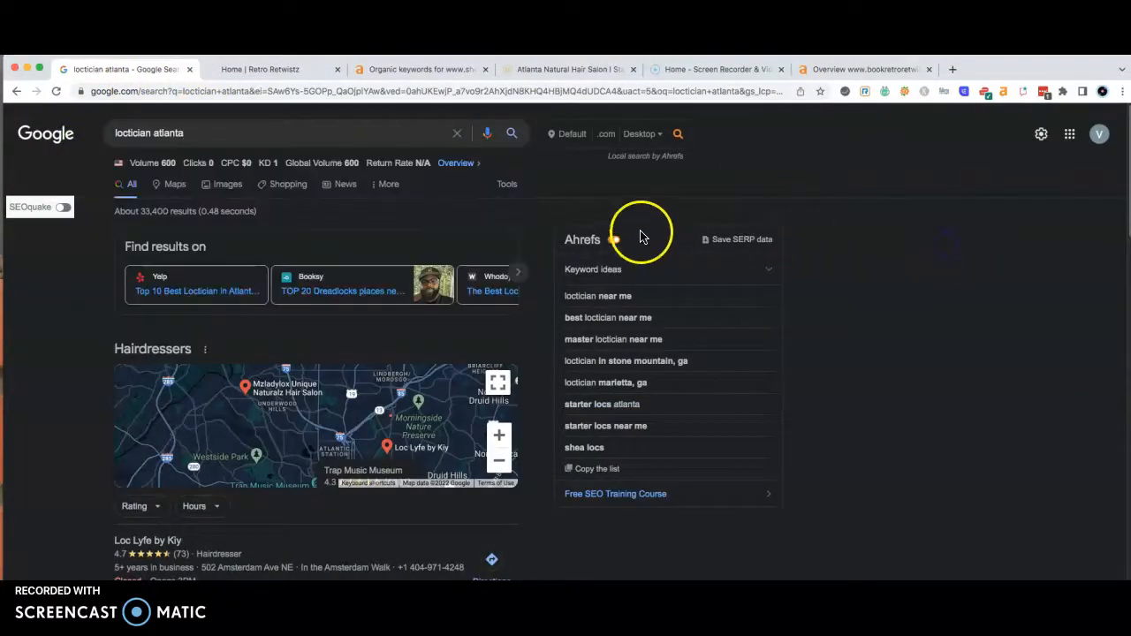
pyautogui.scroll(-3)
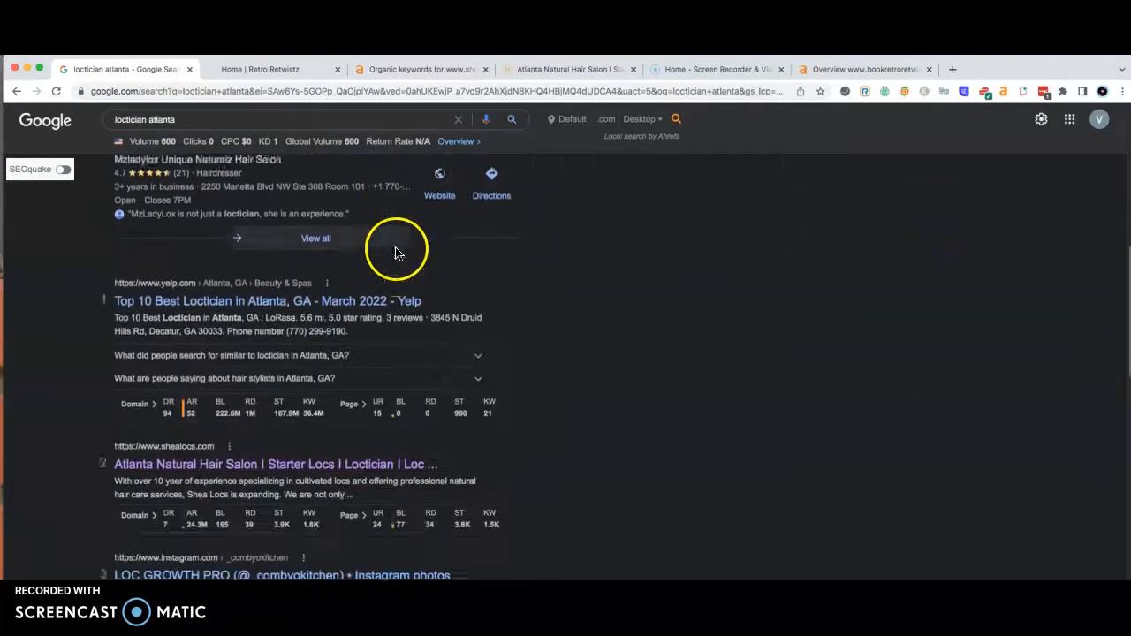
pyautogui.scroll(-3)
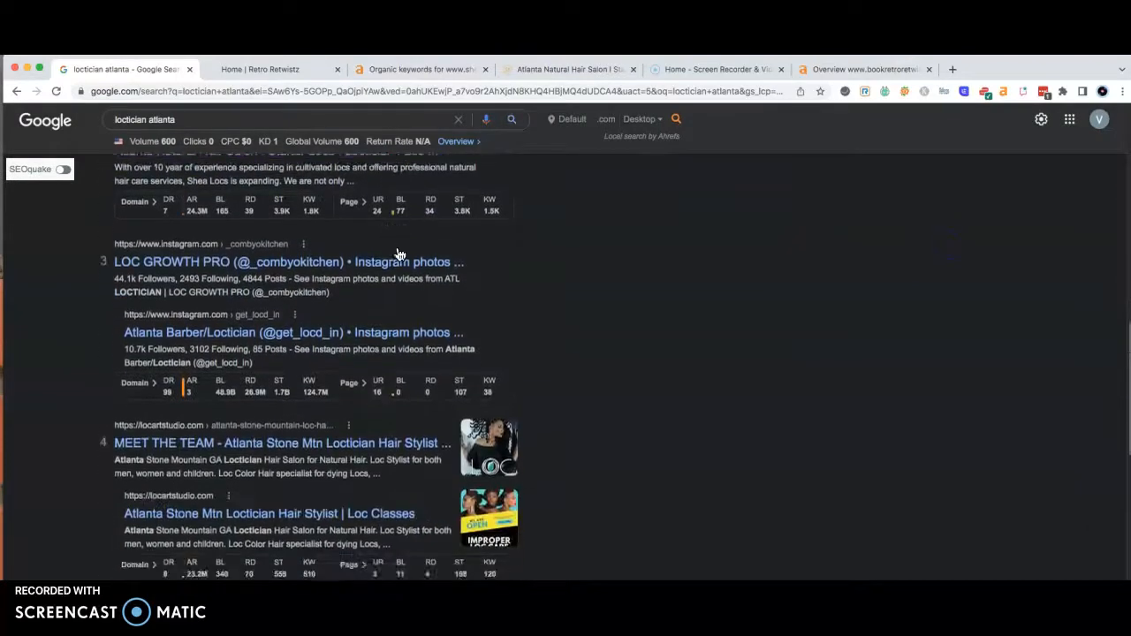
pyautogui.scroll(-3)
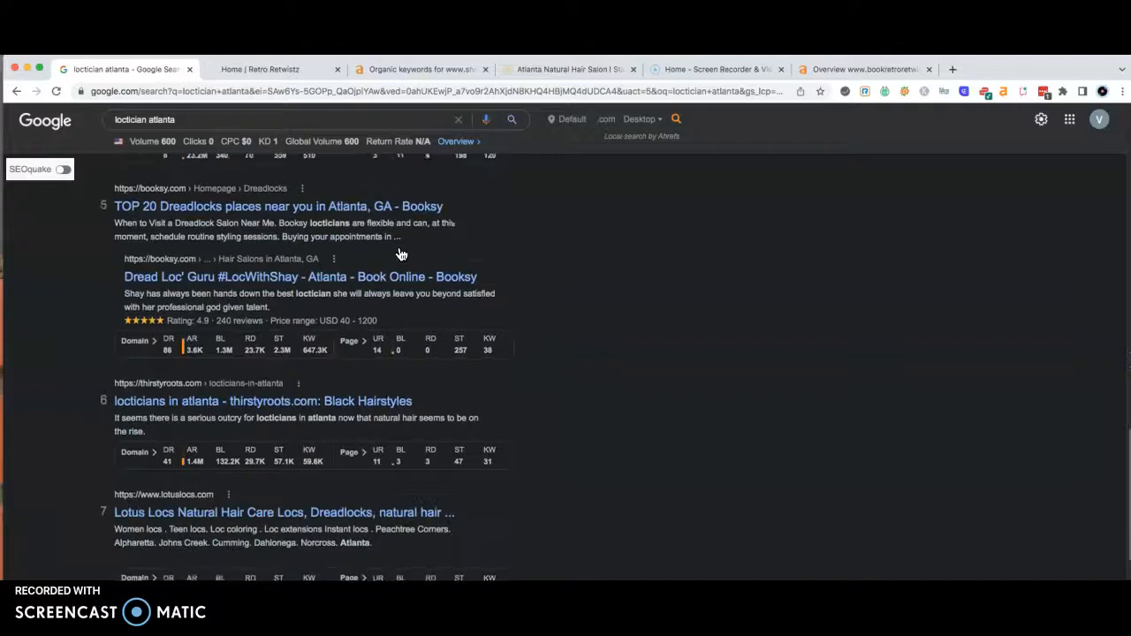
pyautogui.scroll(-3)
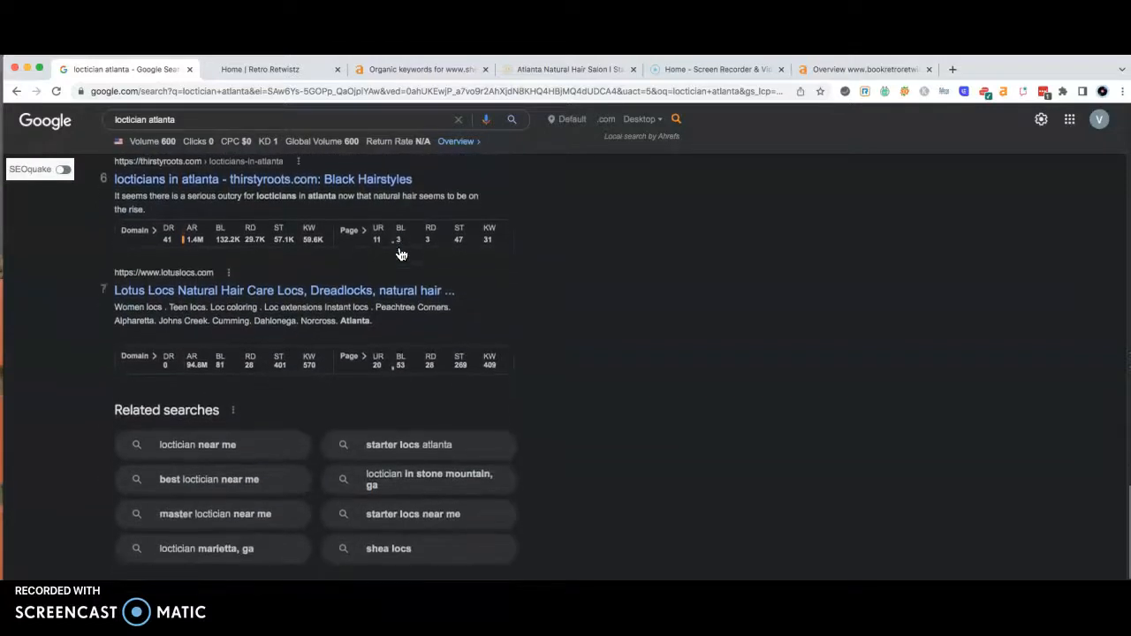
pyautogui.scroll(3)
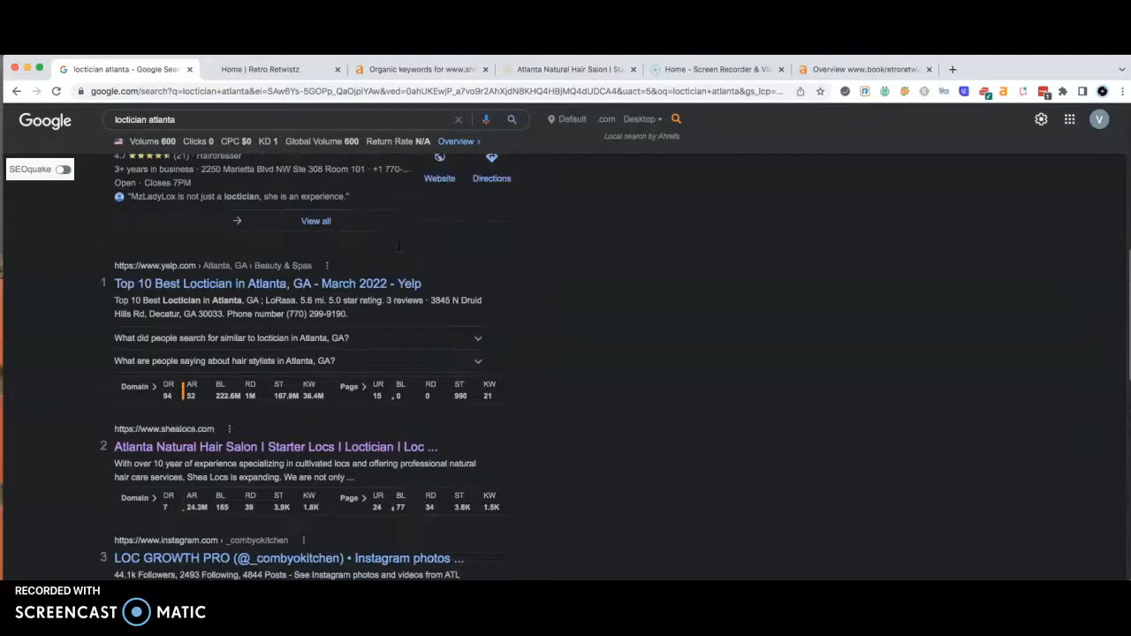
pyautogui.scroll(3)
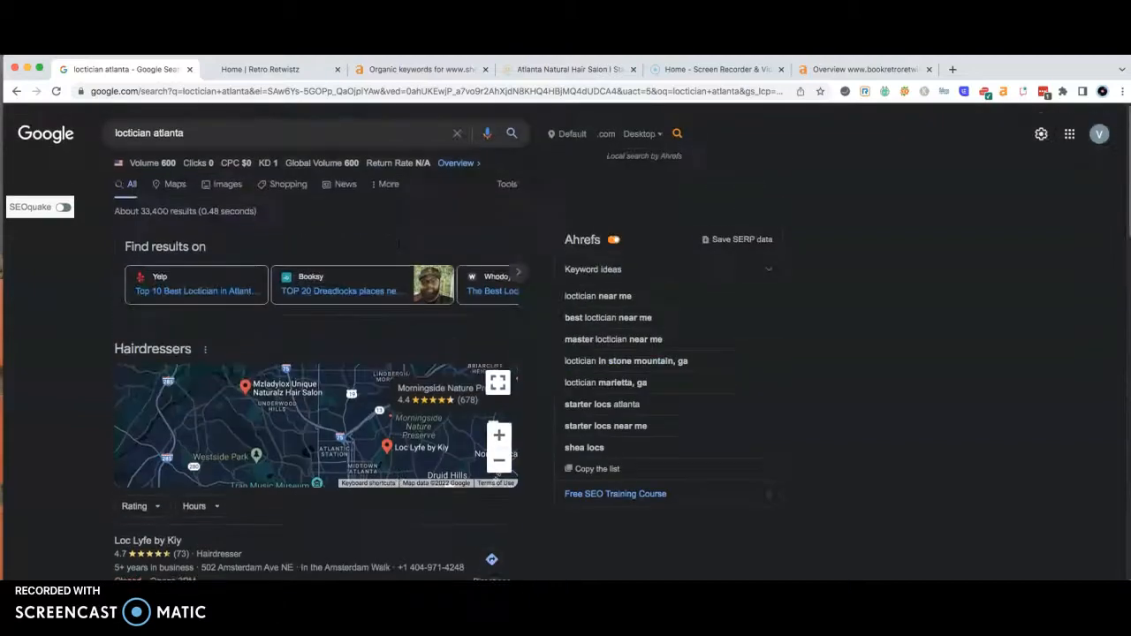
pyautogui.moveTo(262, 79)
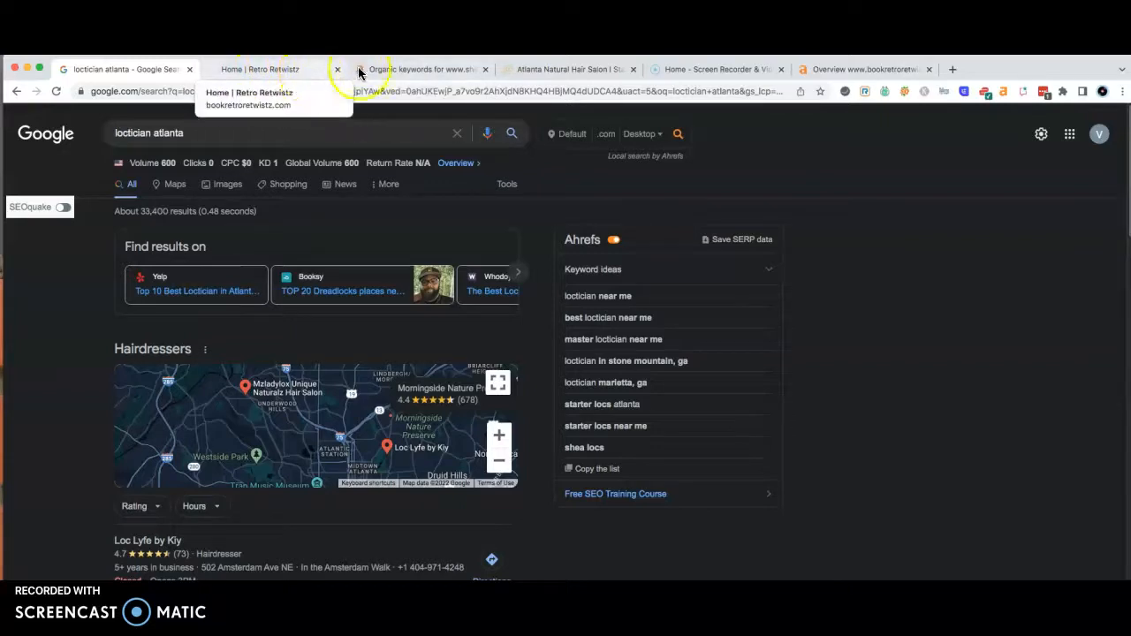
pyautogui.scroll(-3)
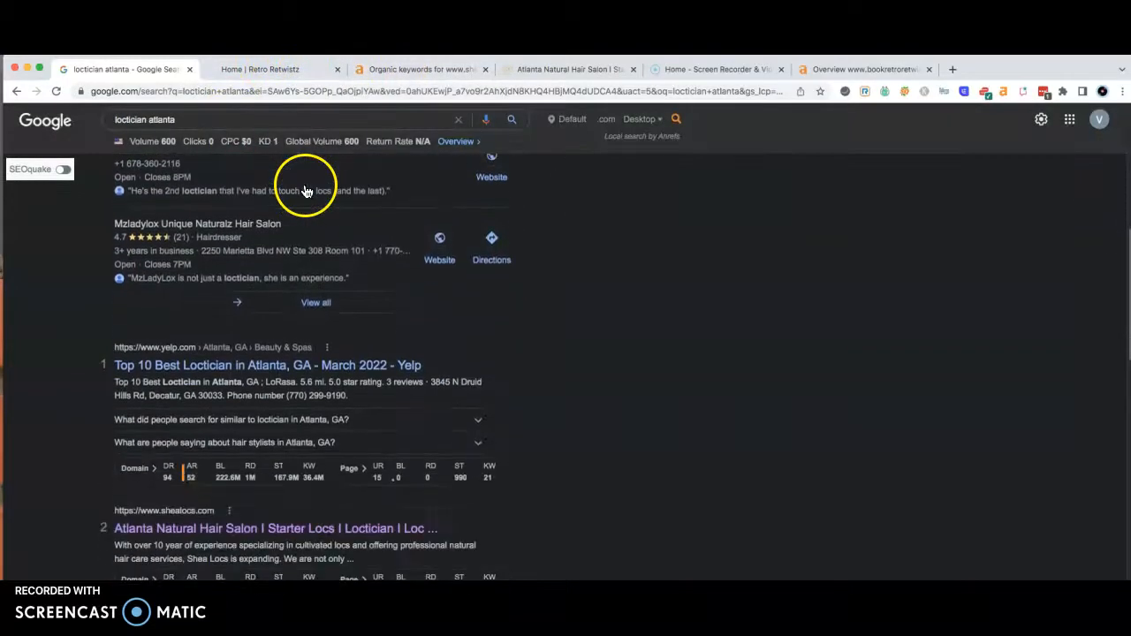
pyautogui.scroll(-3)
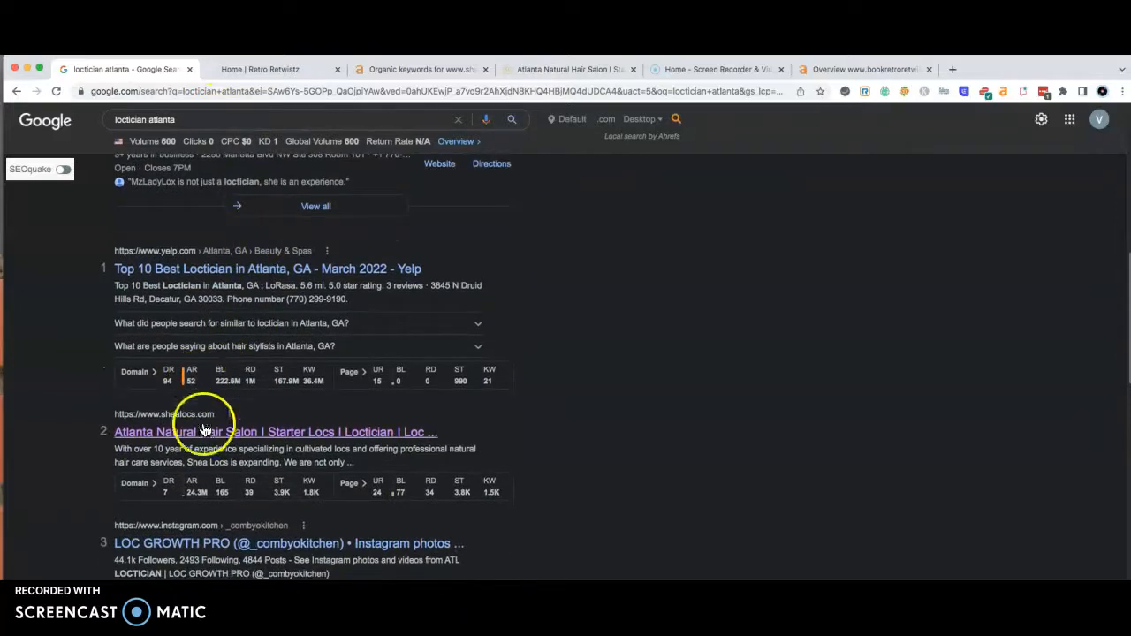
pyautogui.moveTo(247, 433)
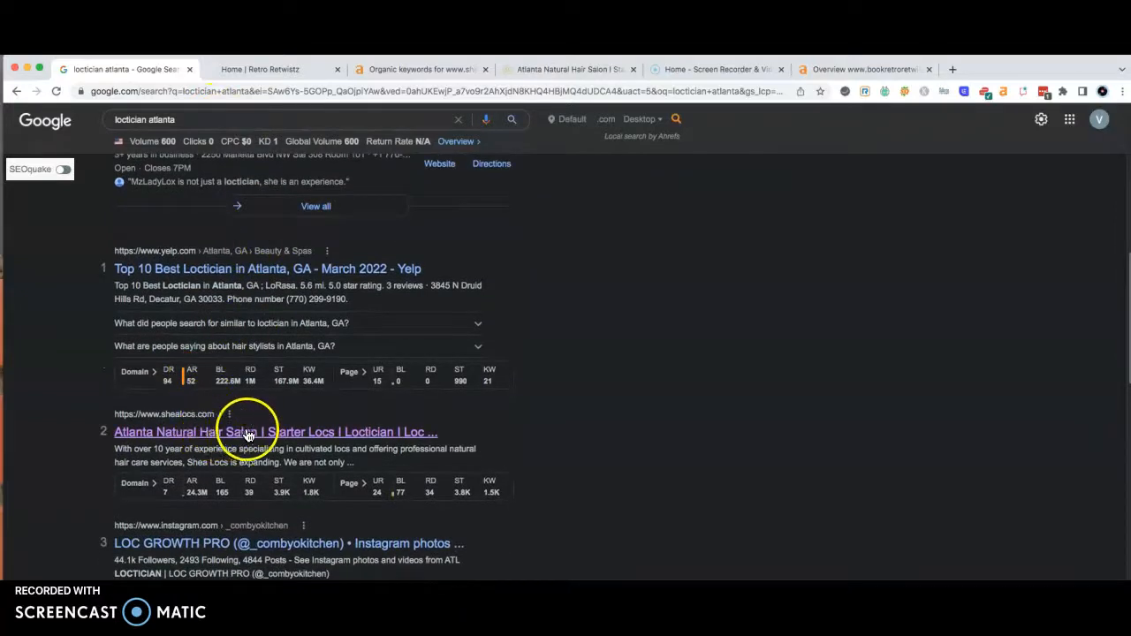
pyautogui.moveTo(318, 163)
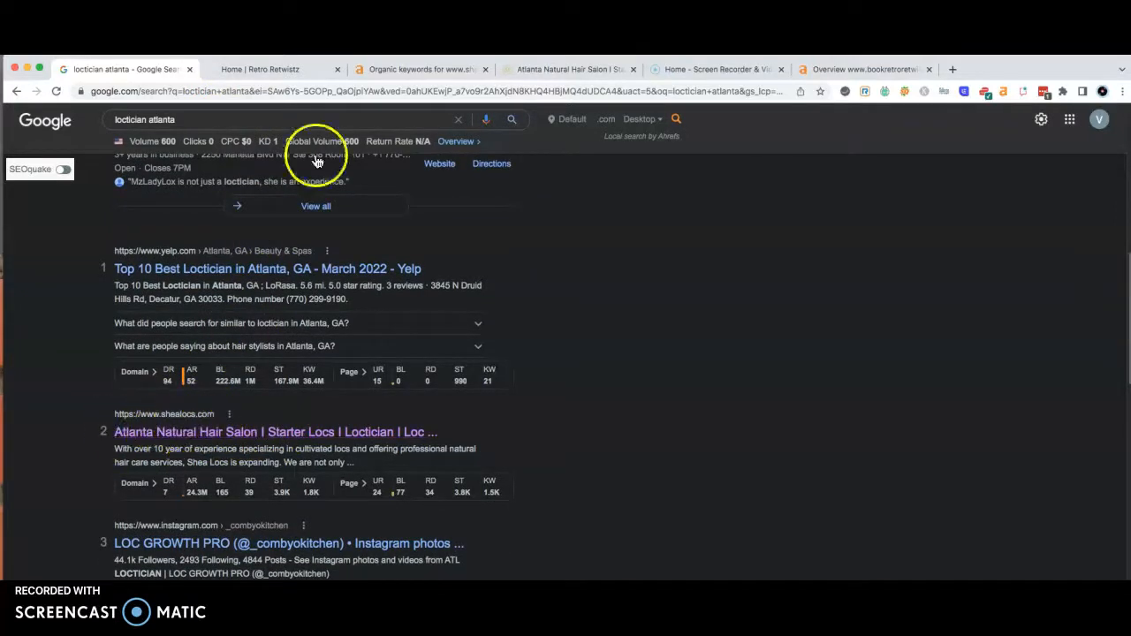
# Step: Visit shealocs.com from the results and review its promotions, locations, Instagram gallery and footer
pyautogui.click(275, 431)
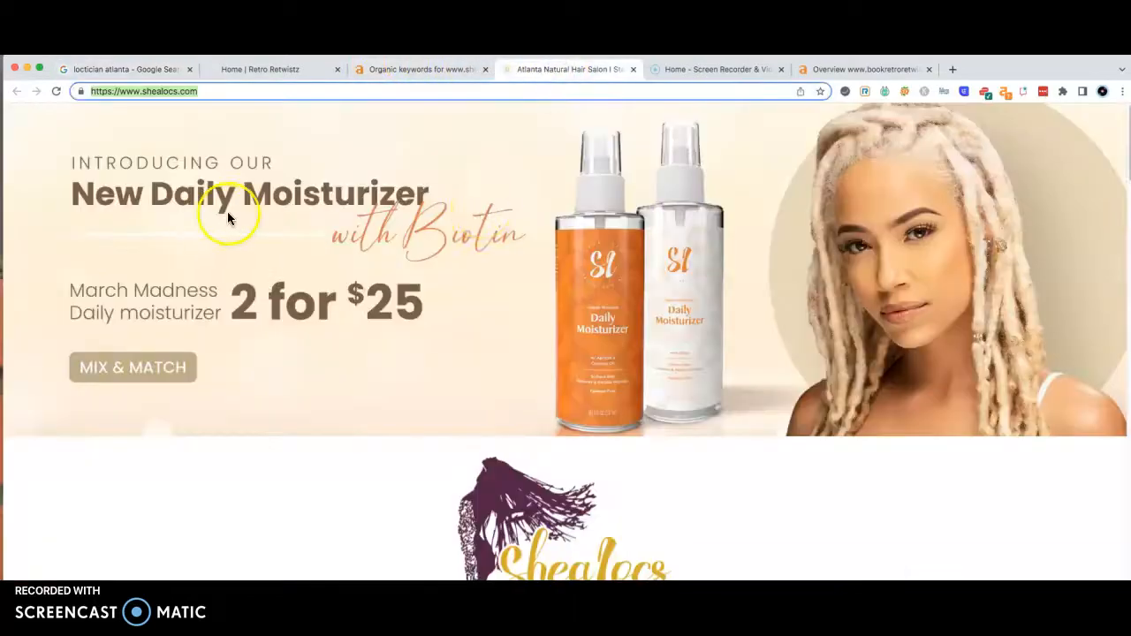
pyautogui.scroll(-3)
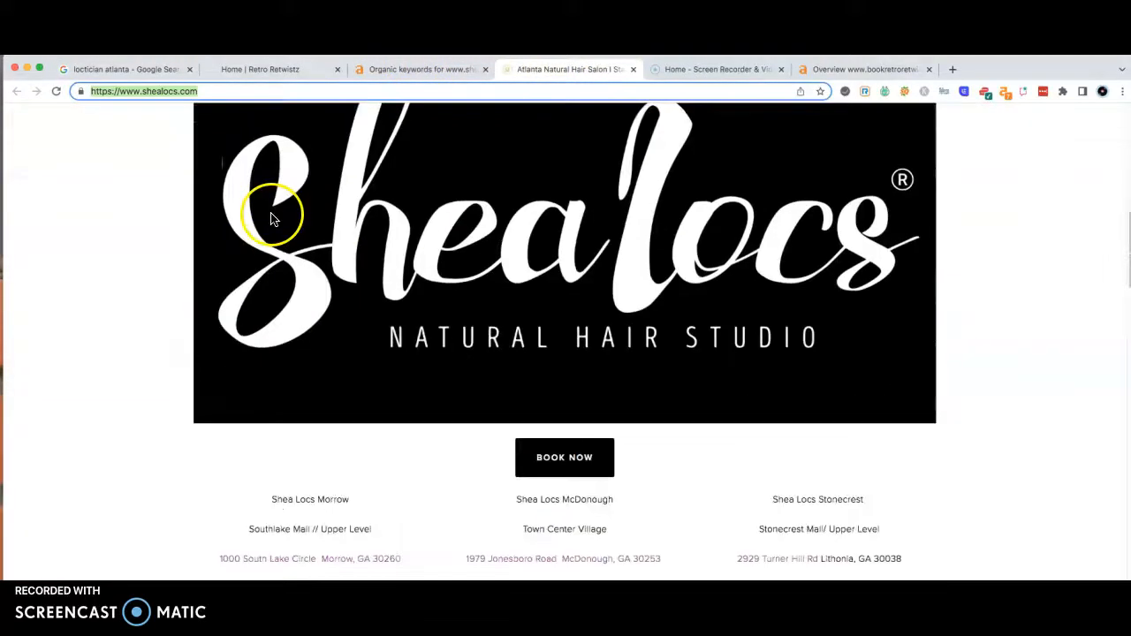
pyautogui.scroll(-3)
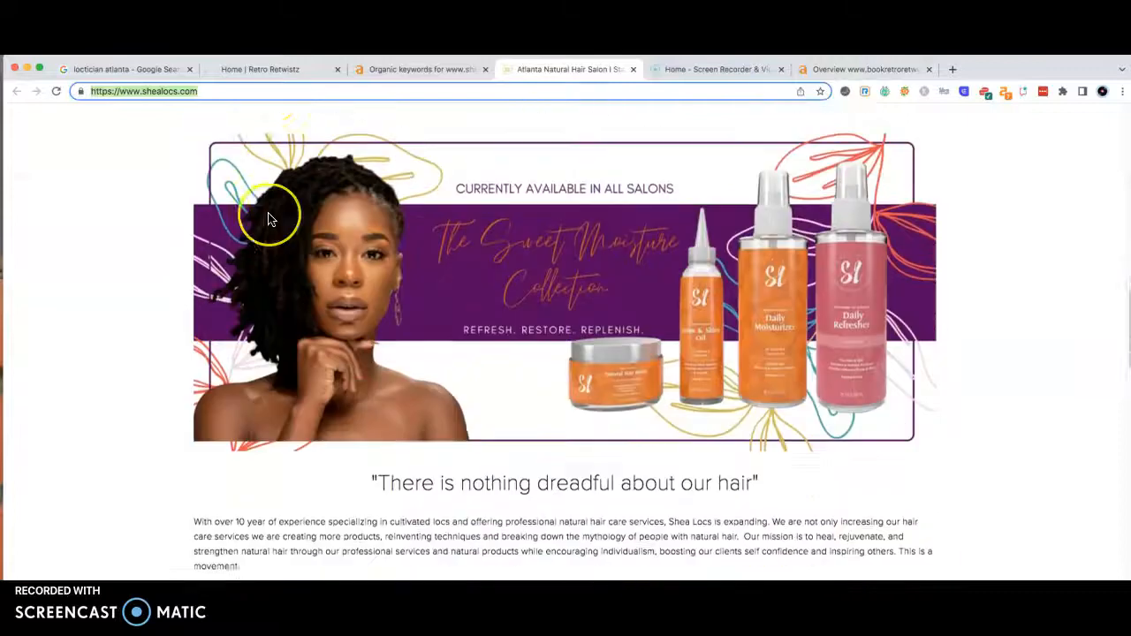
pyautogui.scroll(-3)
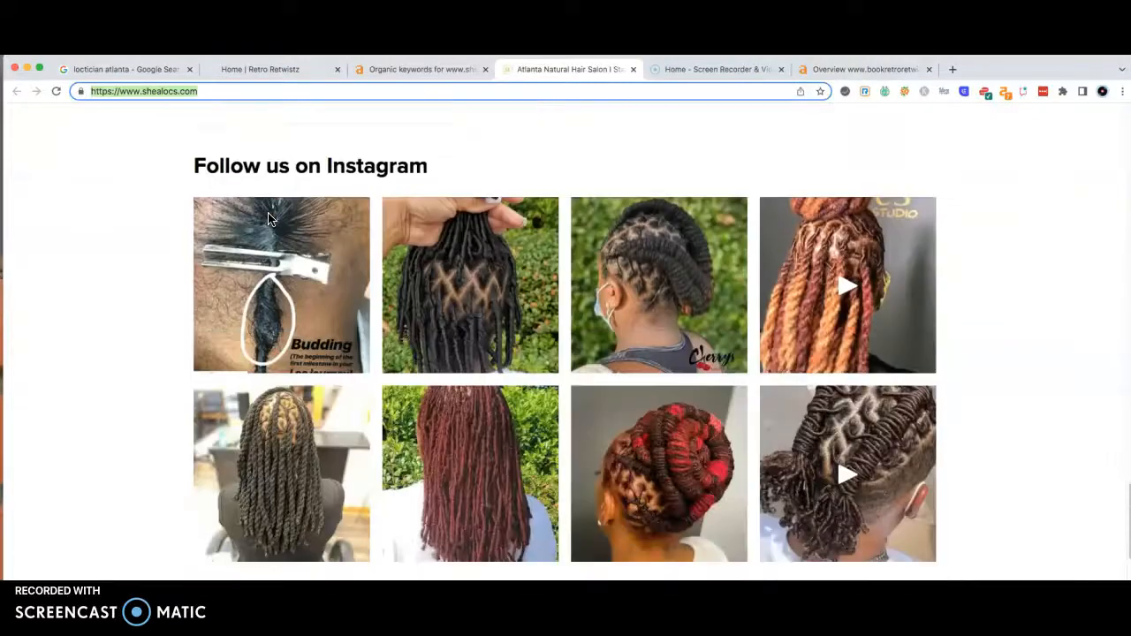
pyautogui.scroll(-3)
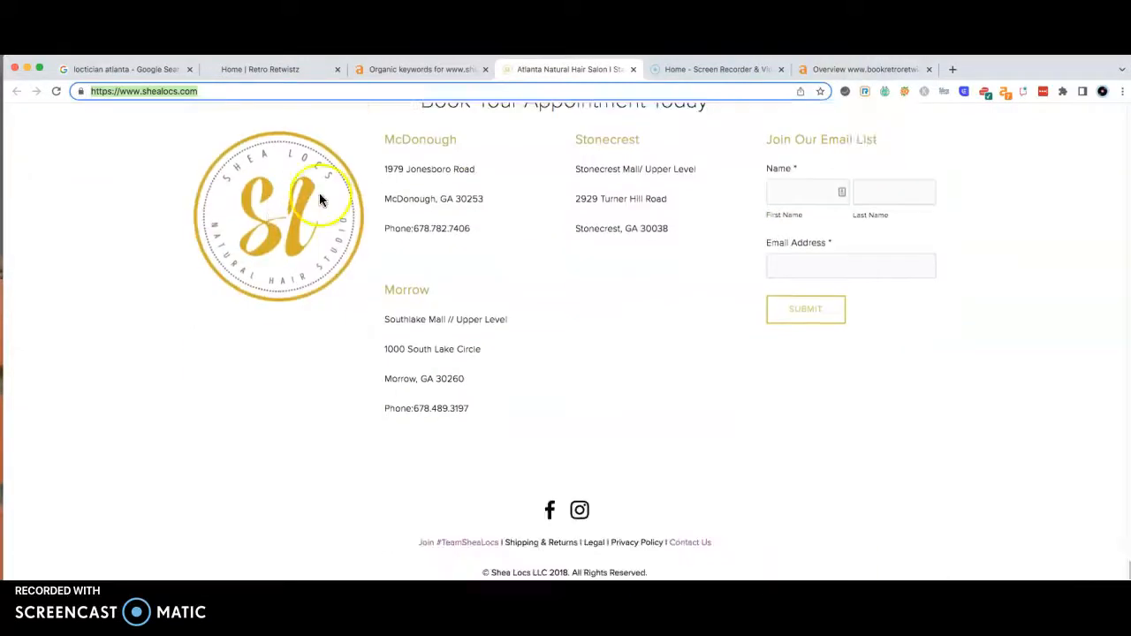
pyautogui.moveTo(491, 205)
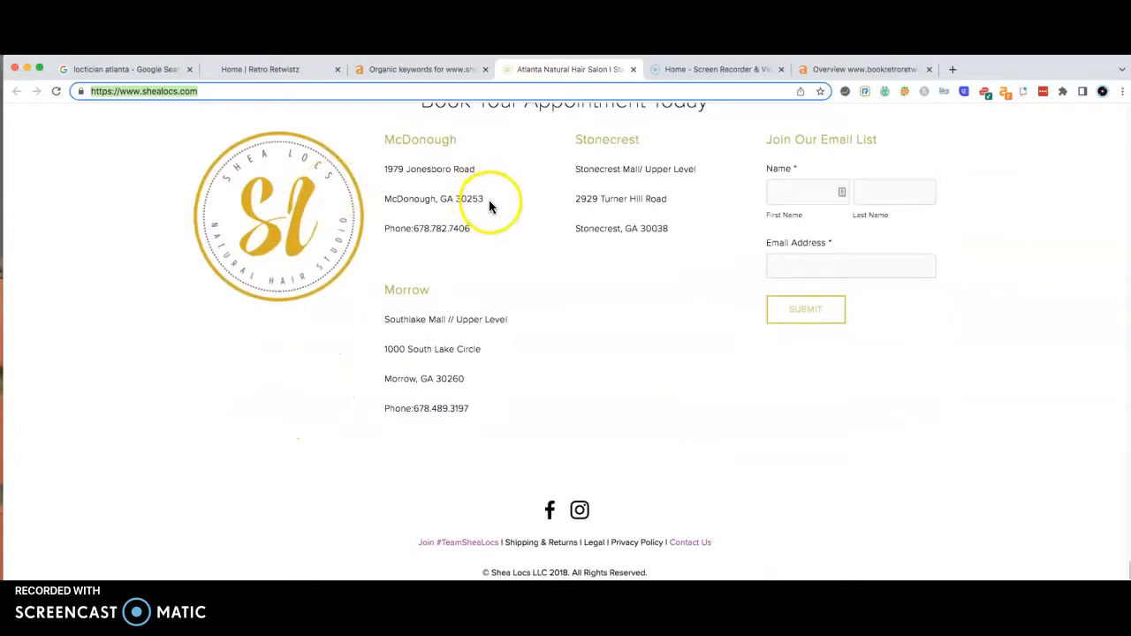
pyautogui.scroll(3)
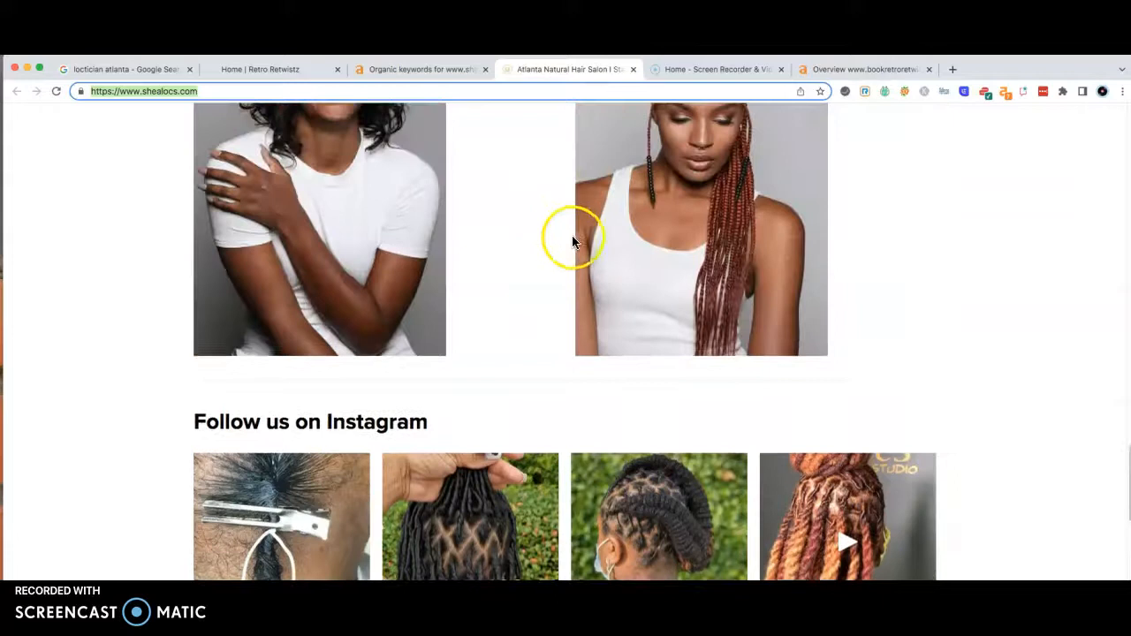
pyautogui.scroll(3)
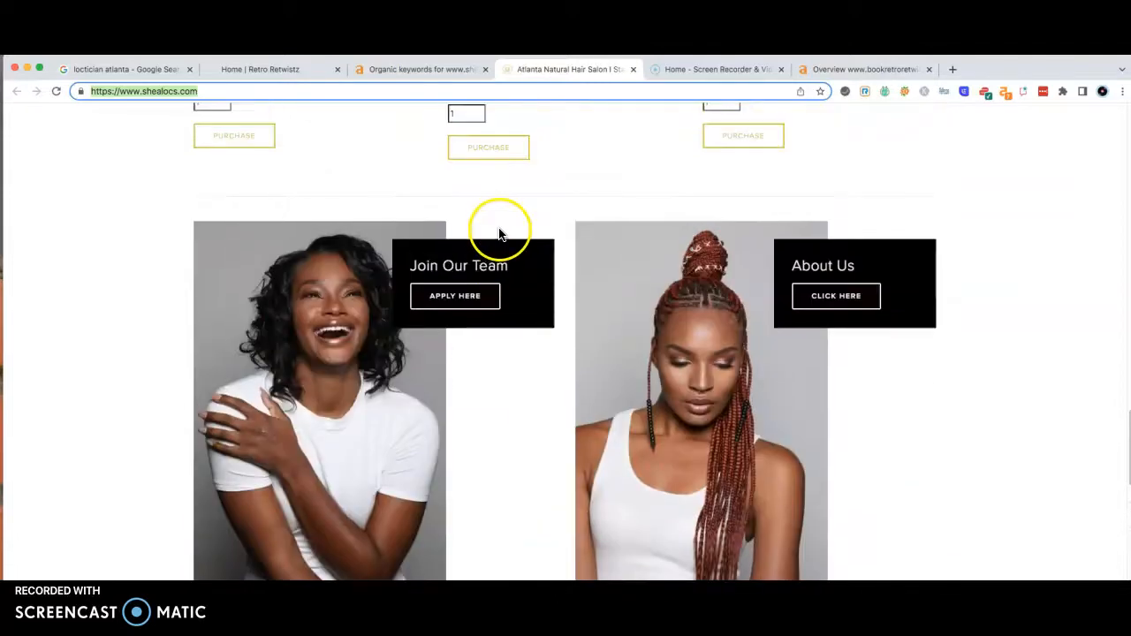
pyautogui.scroll(3)
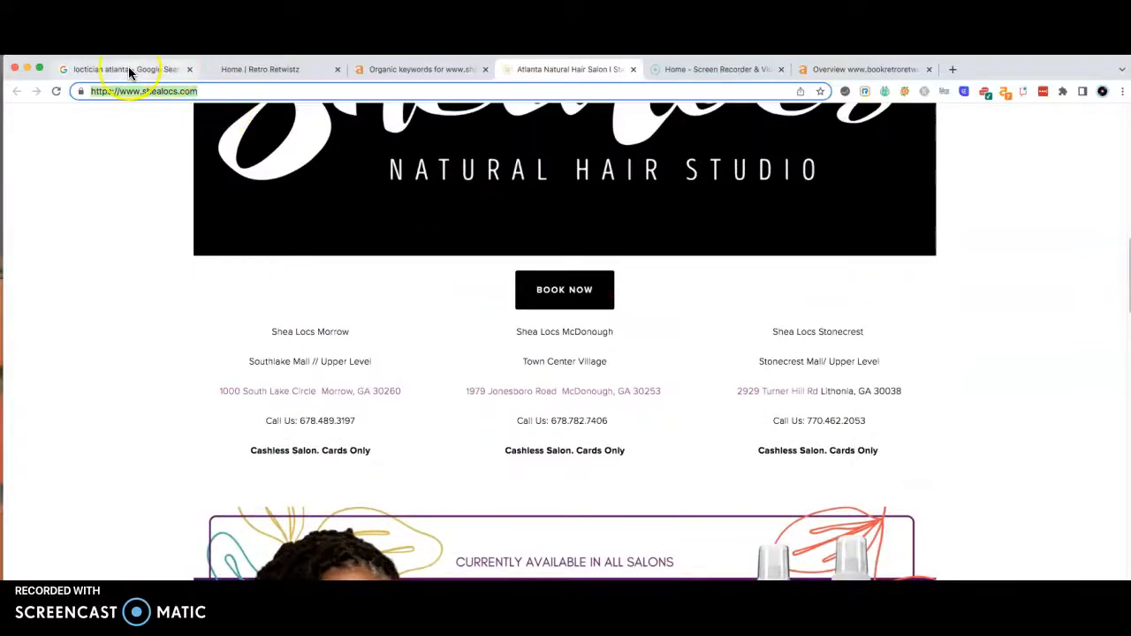
# Step: Compare the map-pack listings and Shea Locs' second-place organic ranking, glancing at its Ahrefs organic keywords
pyautogui.click(115, 69)
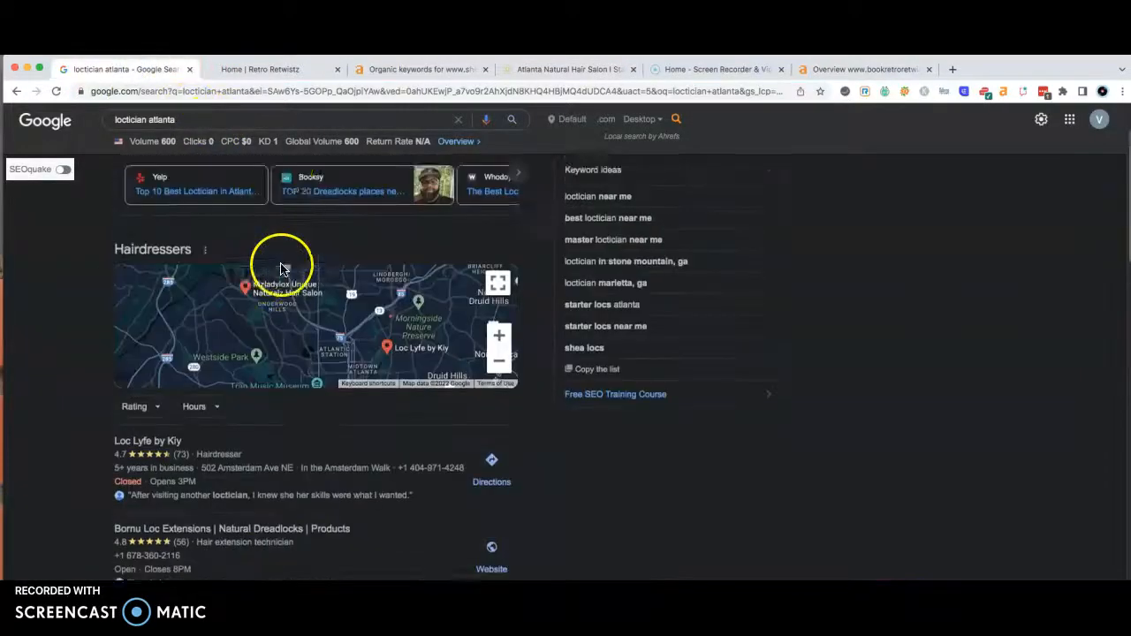
pyautogui.scroll(-3)
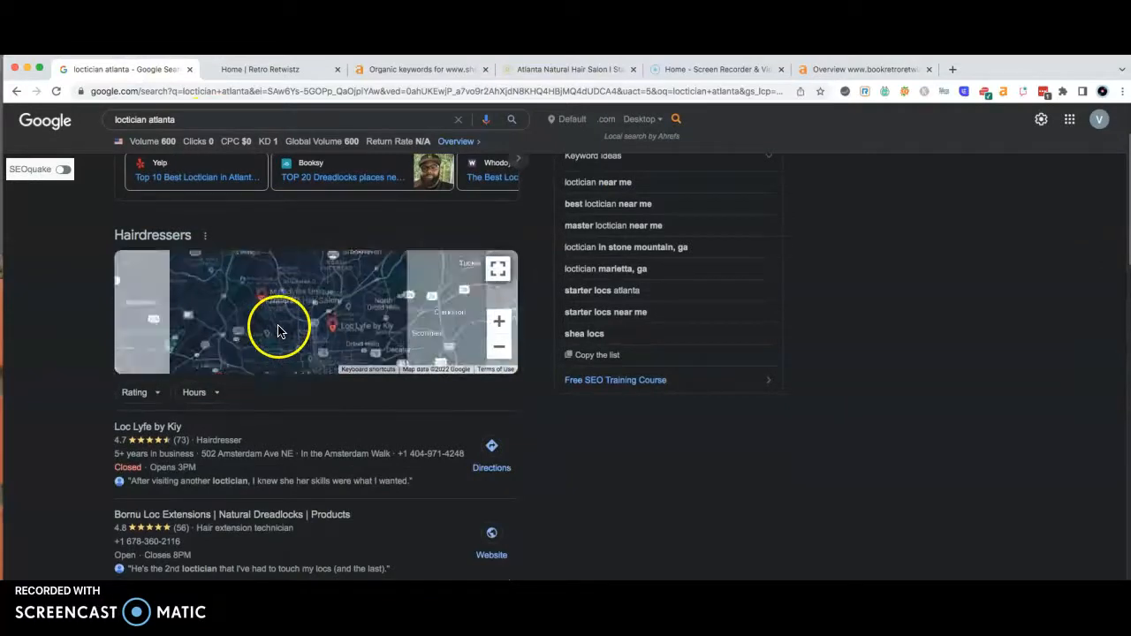
pyautogui.scroll(-3)
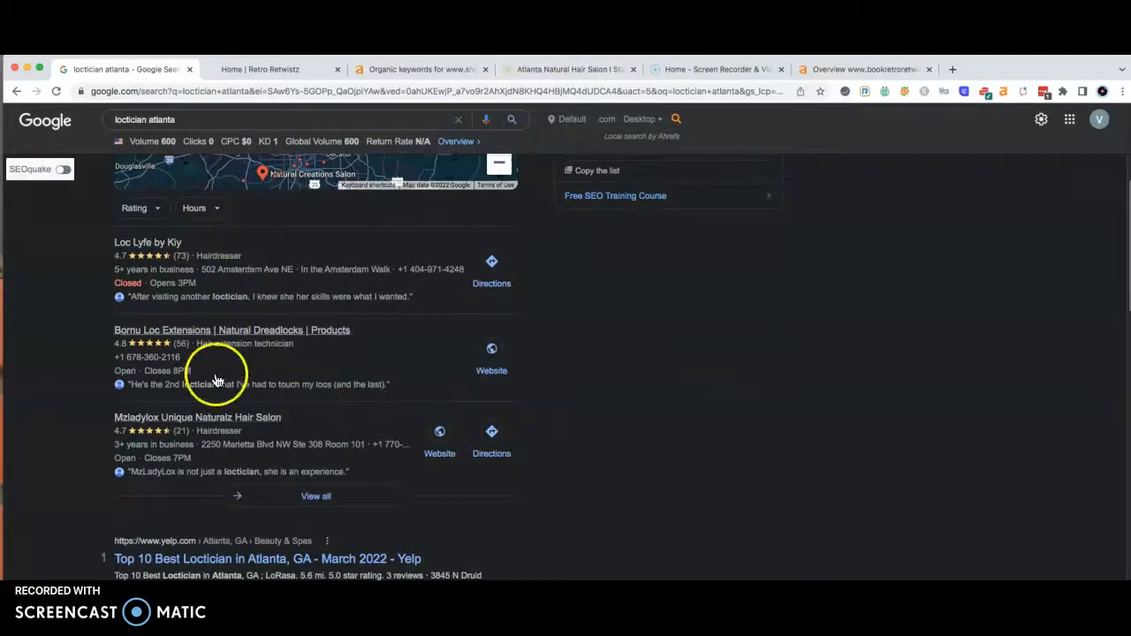
pyautogui.moveTo(290, 448)
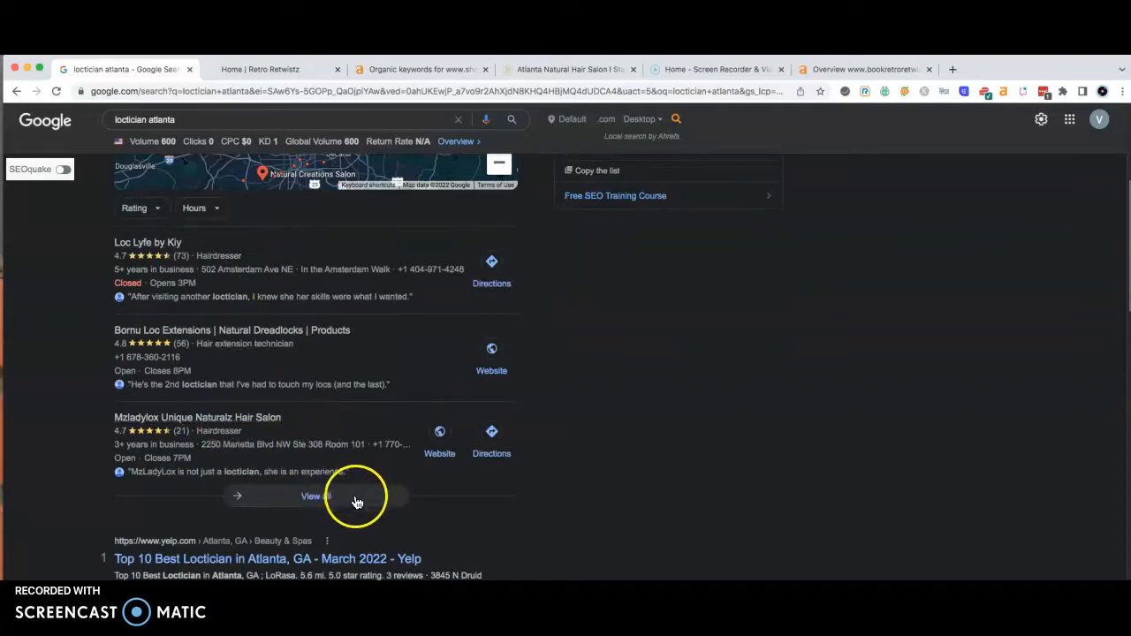
pyautogui.moveTo(387, 495)
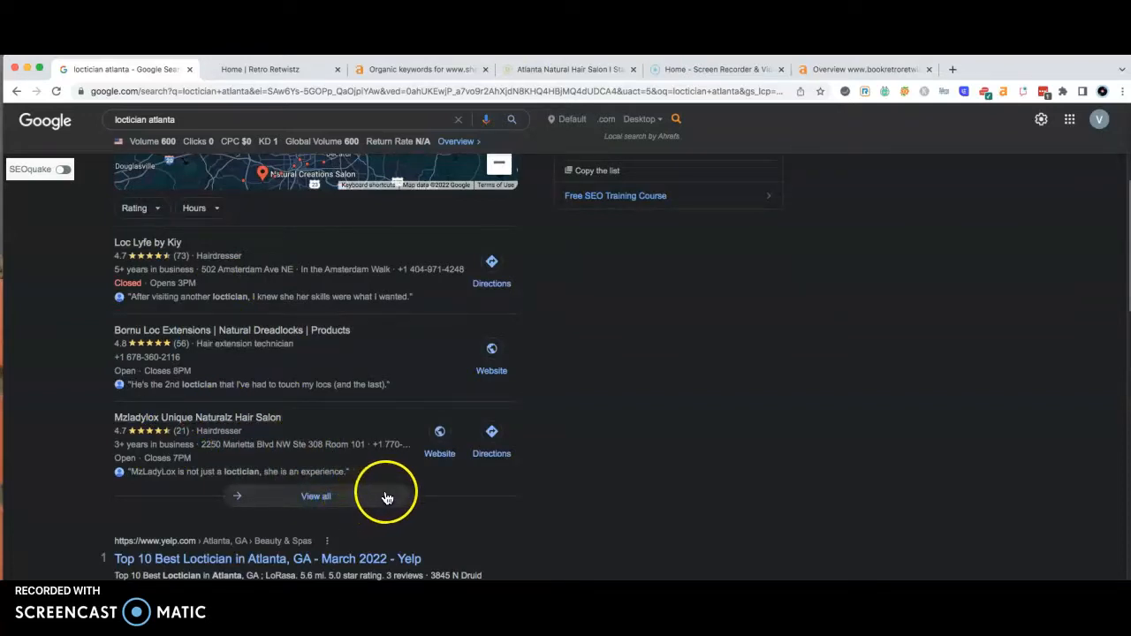
pyautogui.moveTo(209, 332)
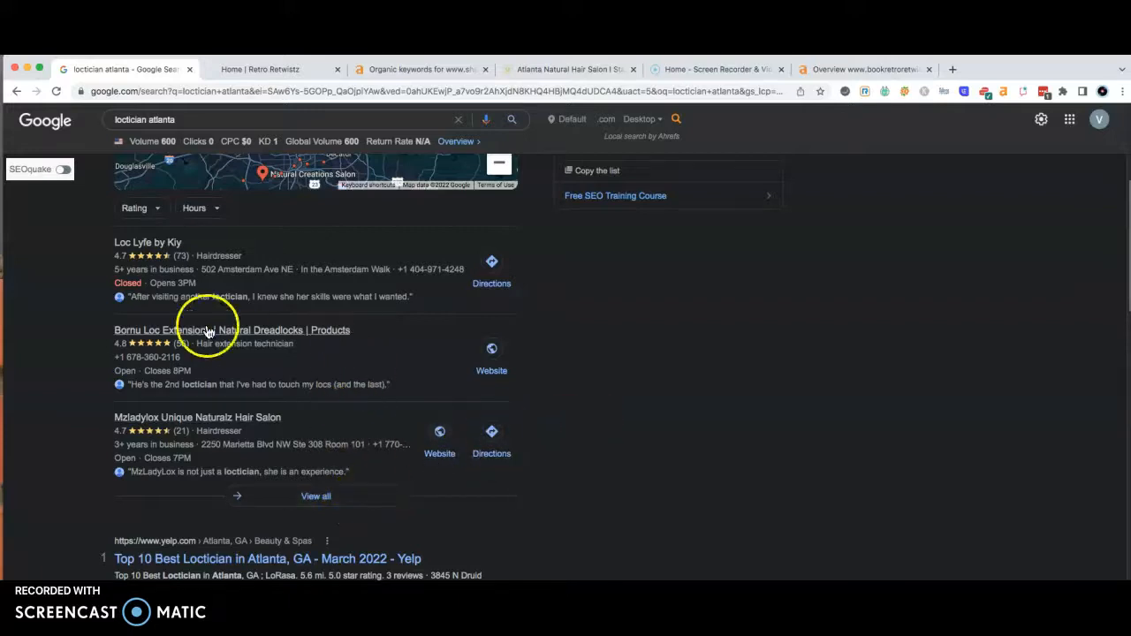
pyautogui.moveTo(333, 321)
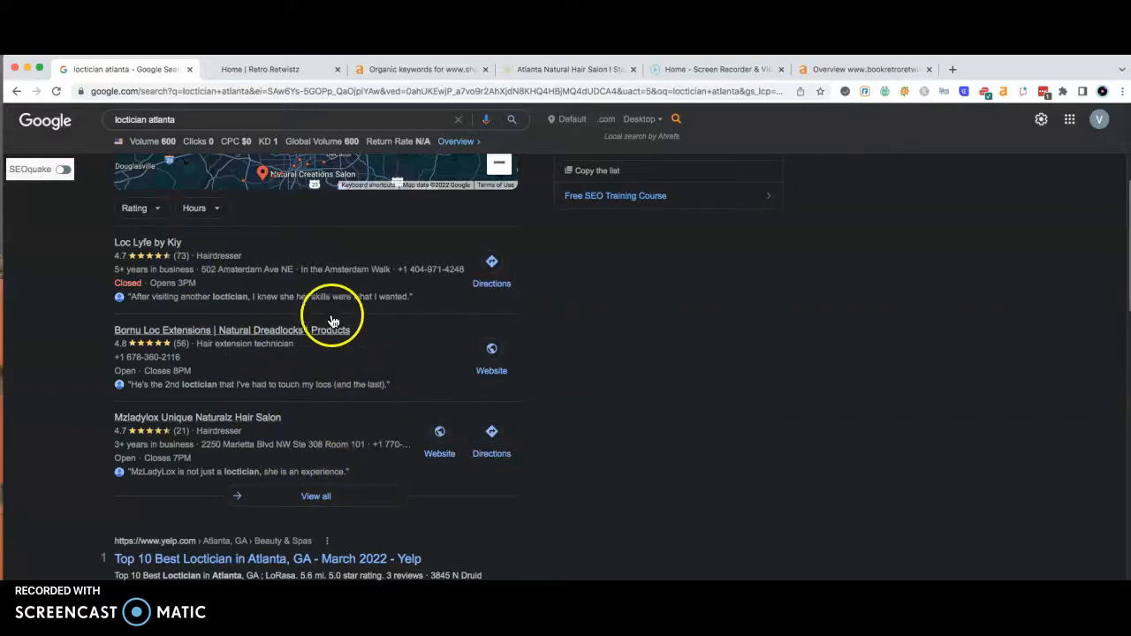
pyautogui.moveTo(279, 388)
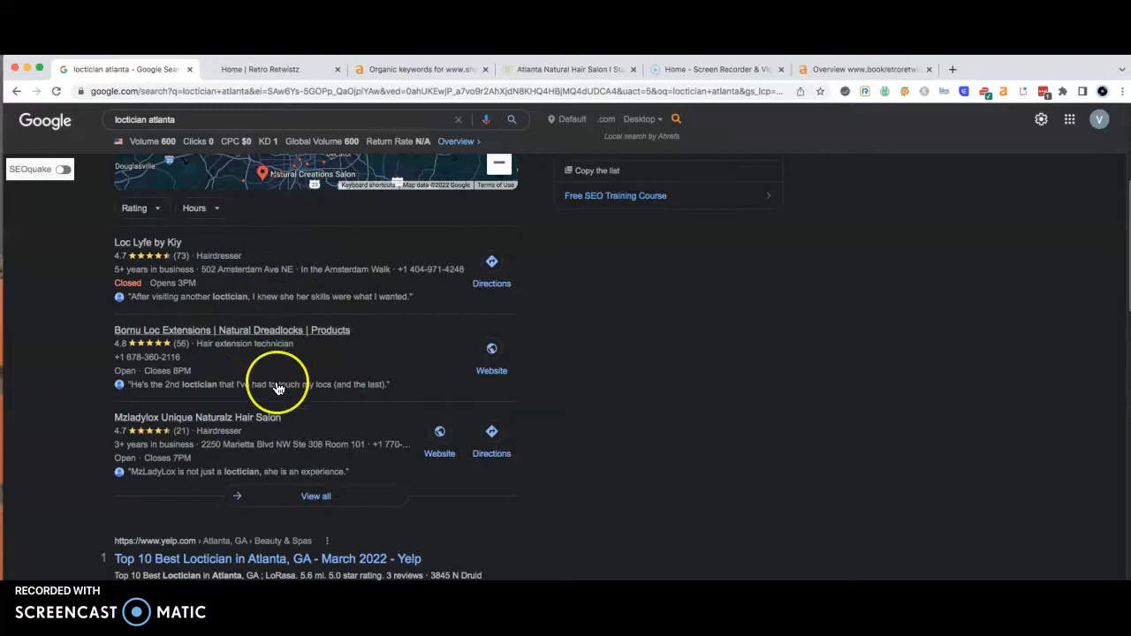
pyautogui.moveTo(354, 304)
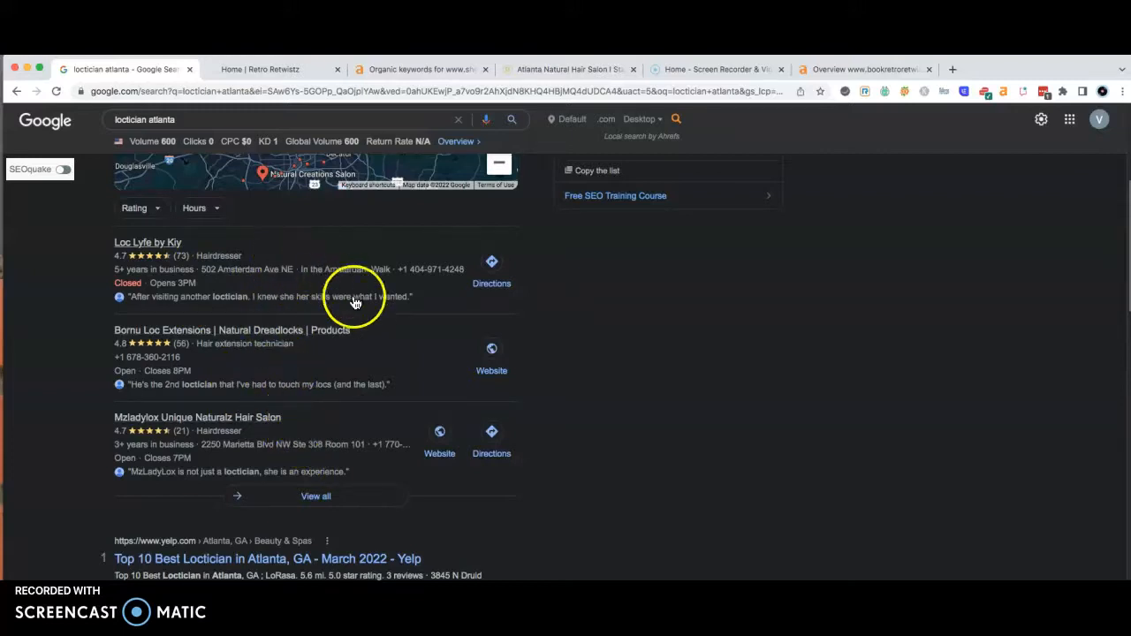
pyautogui.moveTo(318, 247)
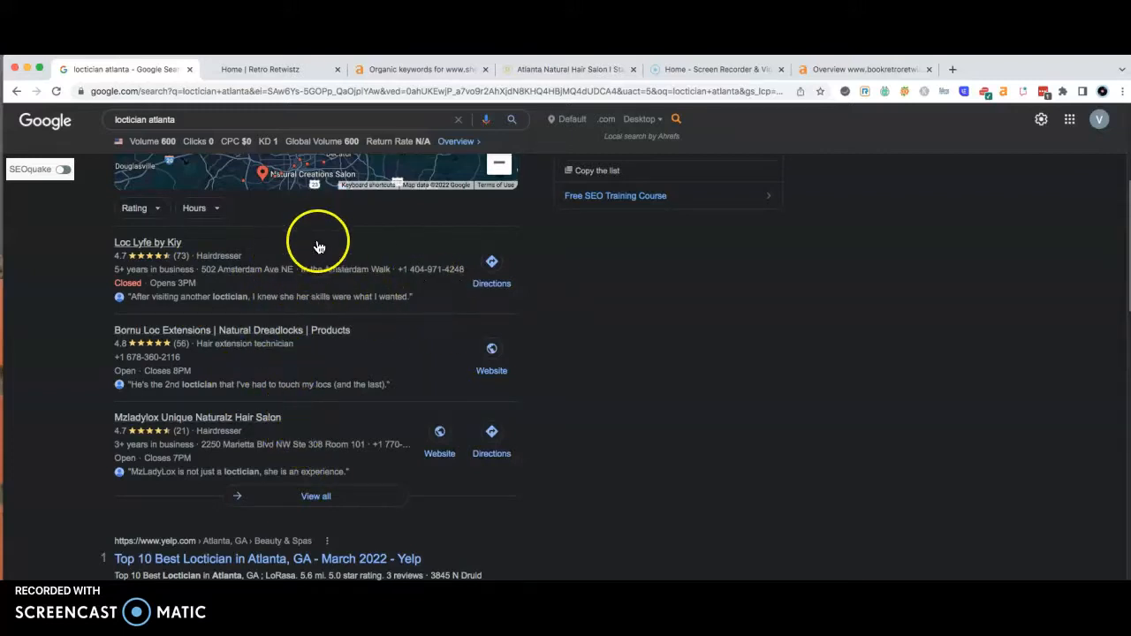
pyautogui.moveTo(279, 268)
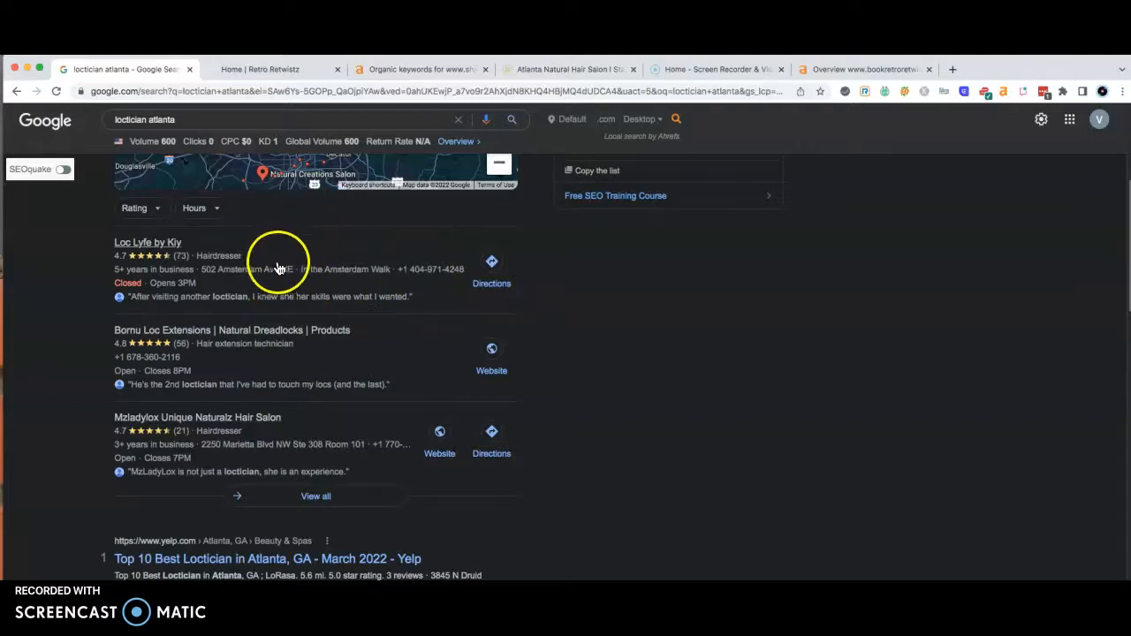
pyautogui.moveTo(282, 251)
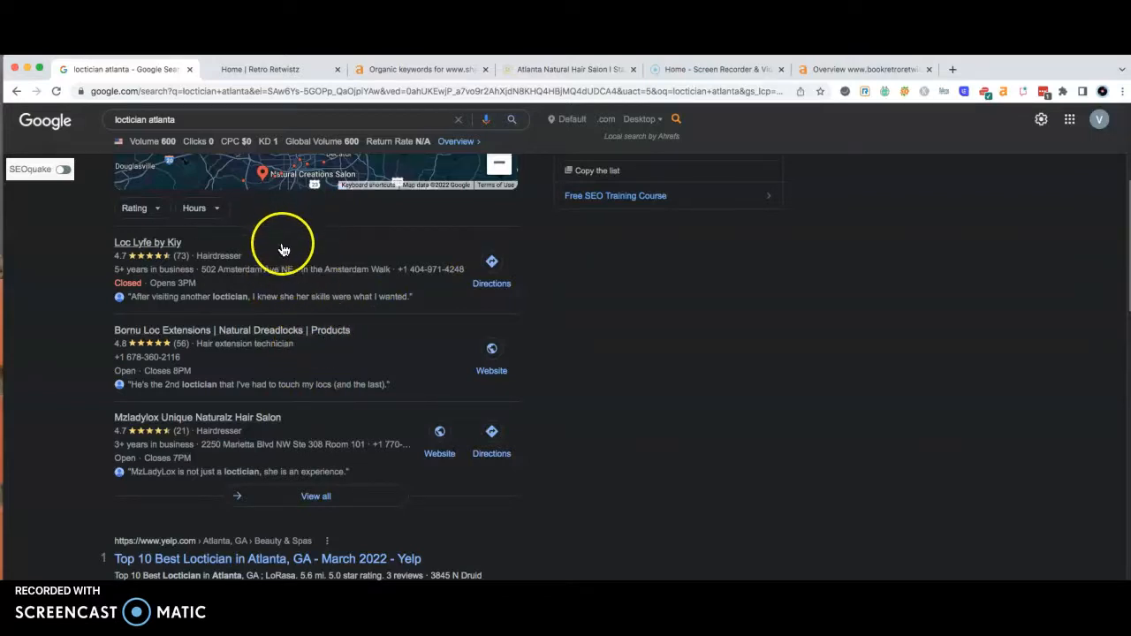
pyautogui.moveTo(283, 286)
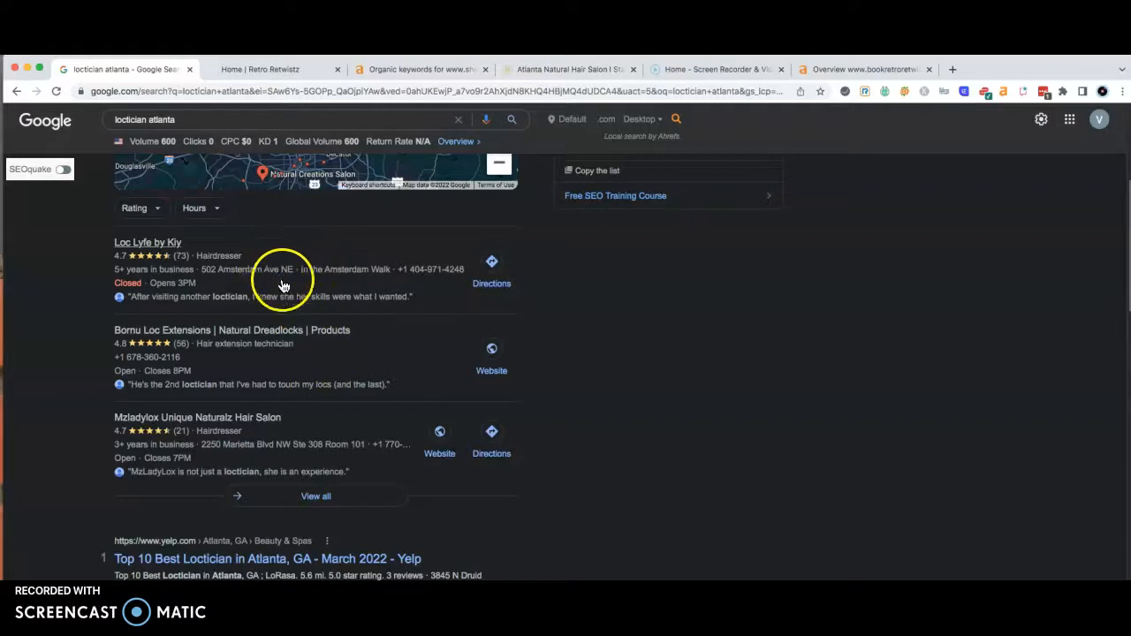
pyautogui.moveTo(320, 286)
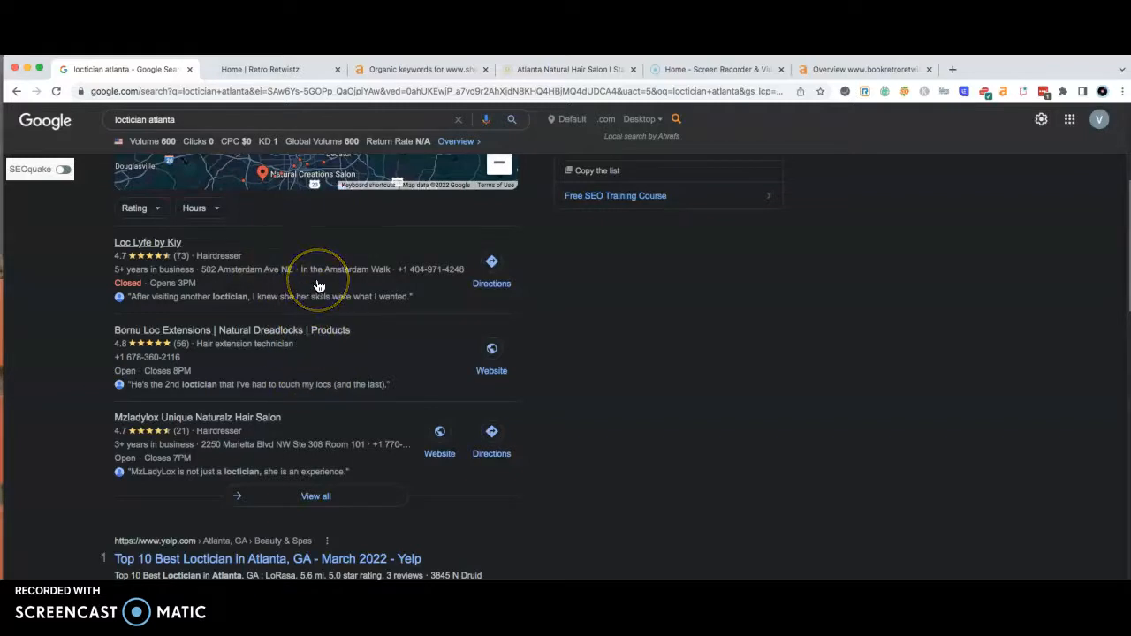
pyautogui.moveTo(318, 286)
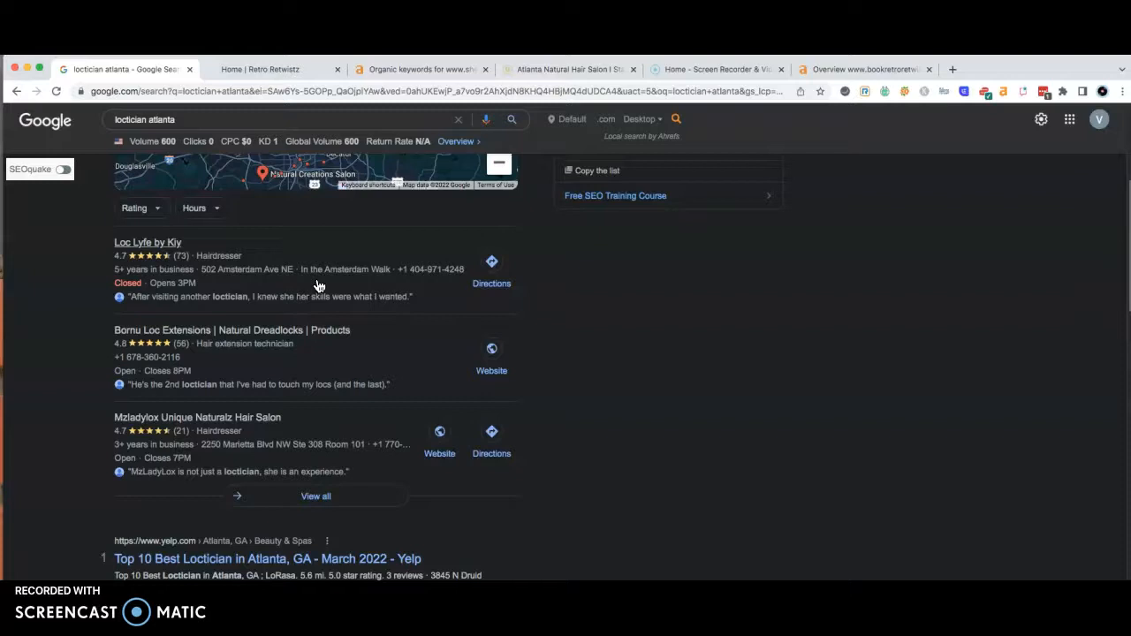
pyautogui.moveTo(275, 330)
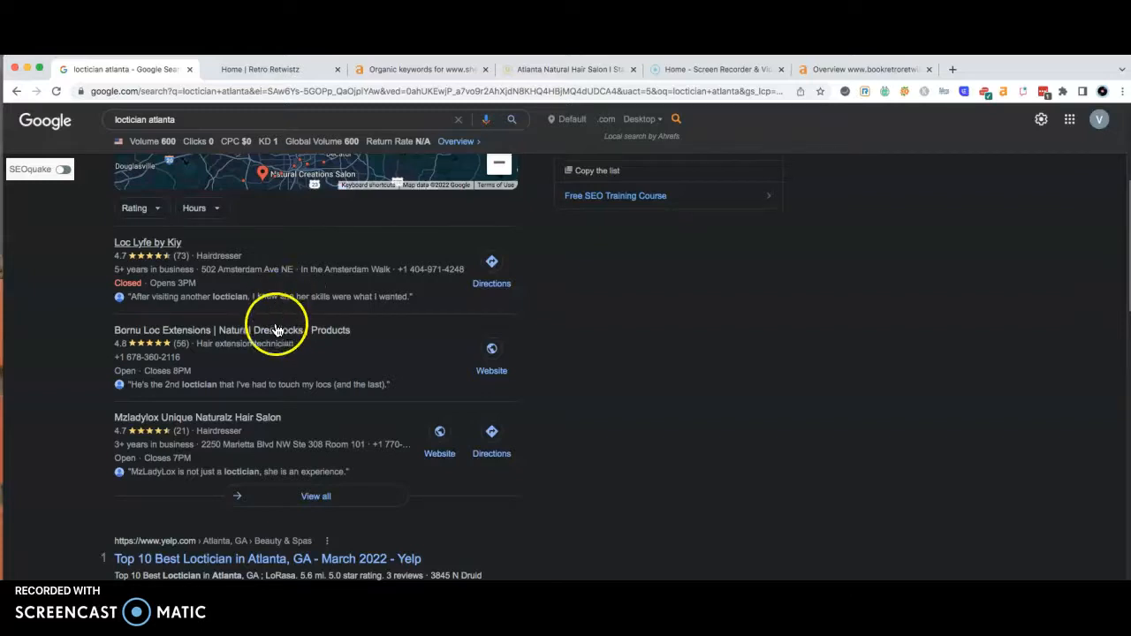
pyautogui.moveTo(177, 269)
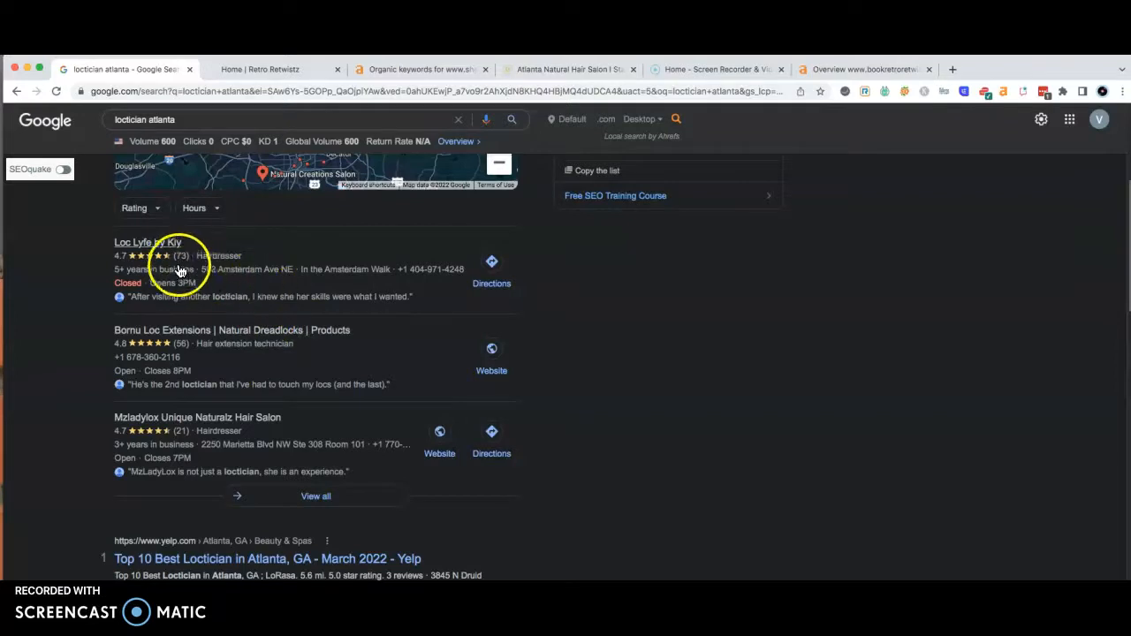
pyautogui.moveTo(201, 265)
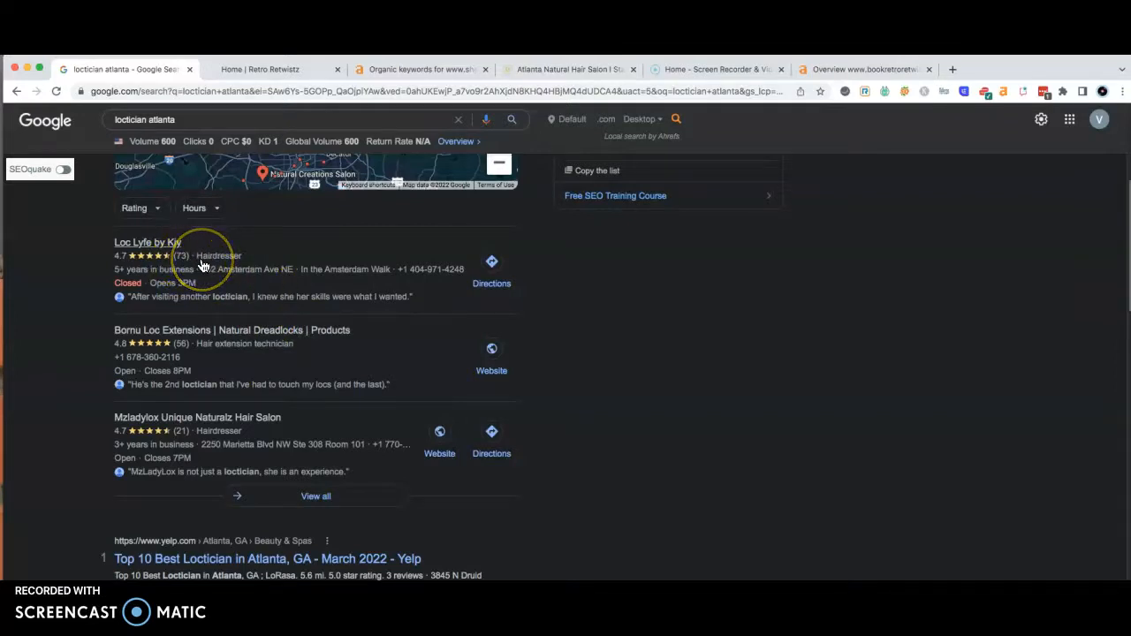
pyautogui.moveTo(210, 281)
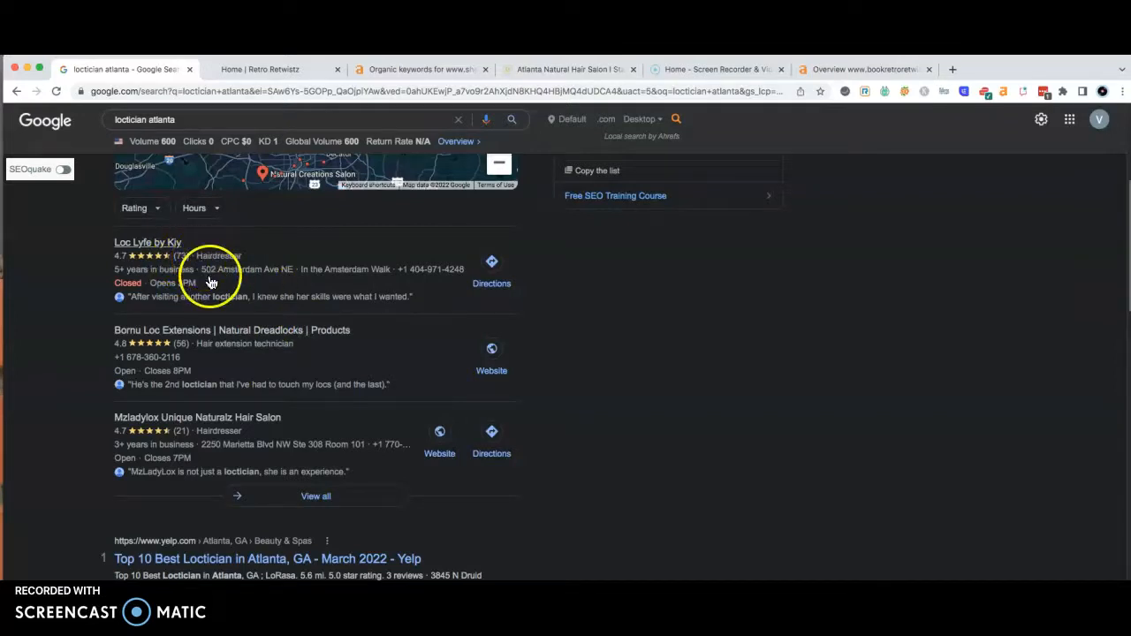
pyautogui.moveTo(228, 307)
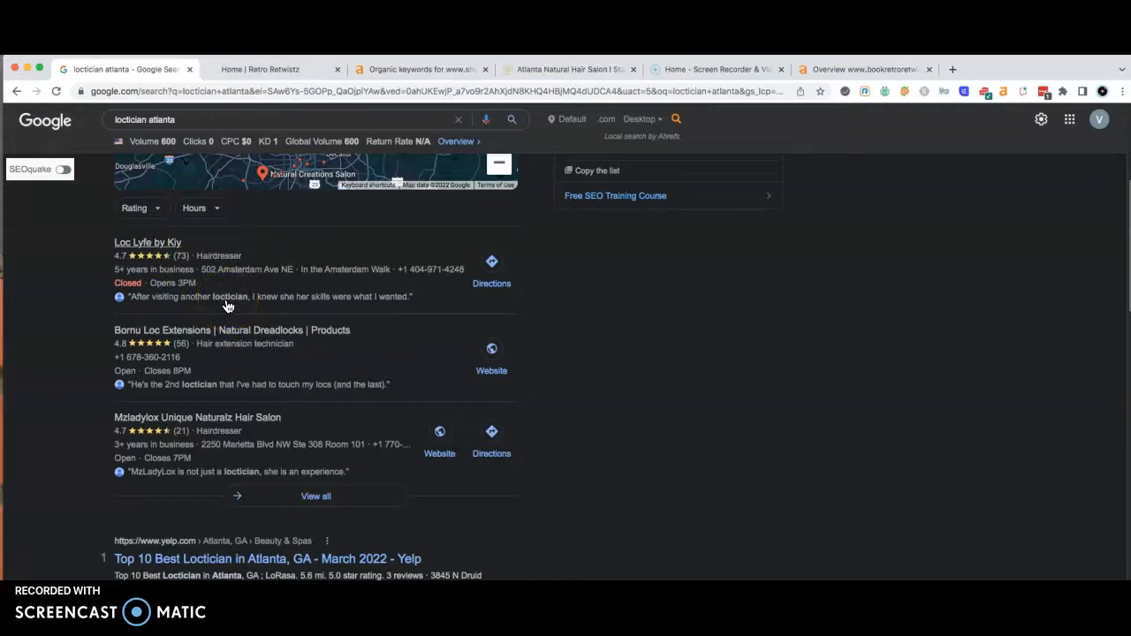
pyautogui.moveTo(226, 301)
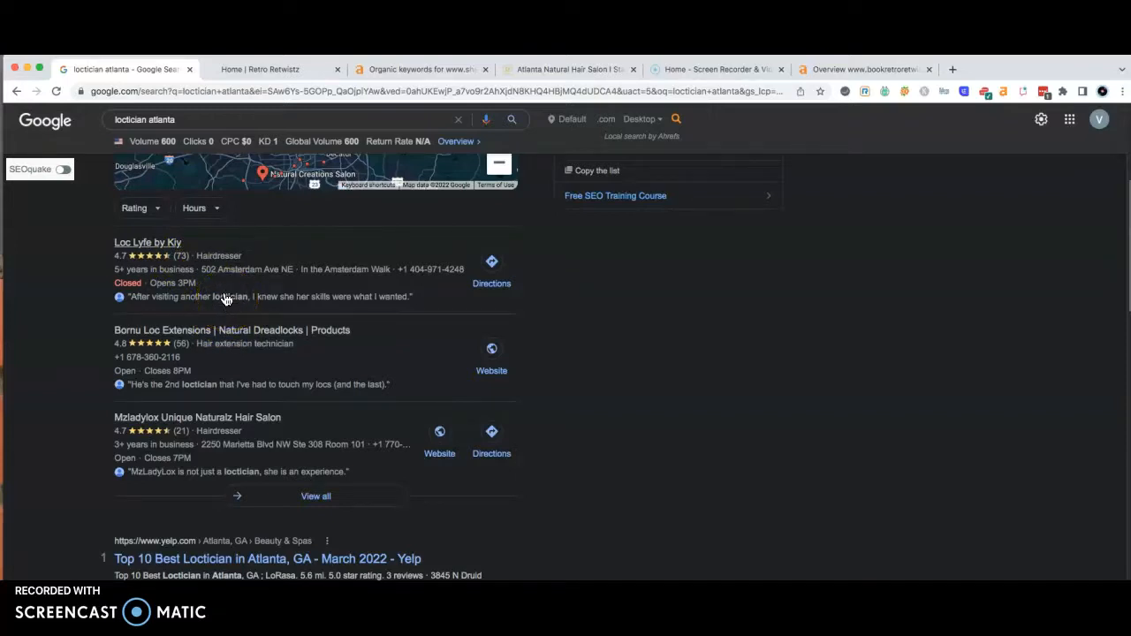
pyautogui.moveTo(427, 247)
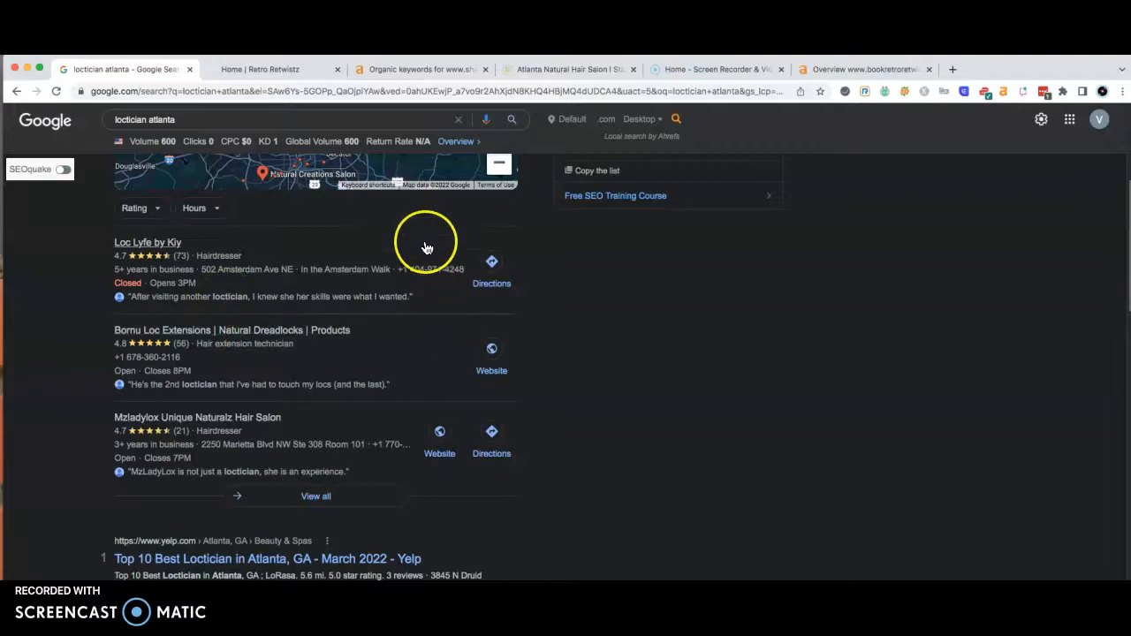
pyautogui.moveTo(424, 361)
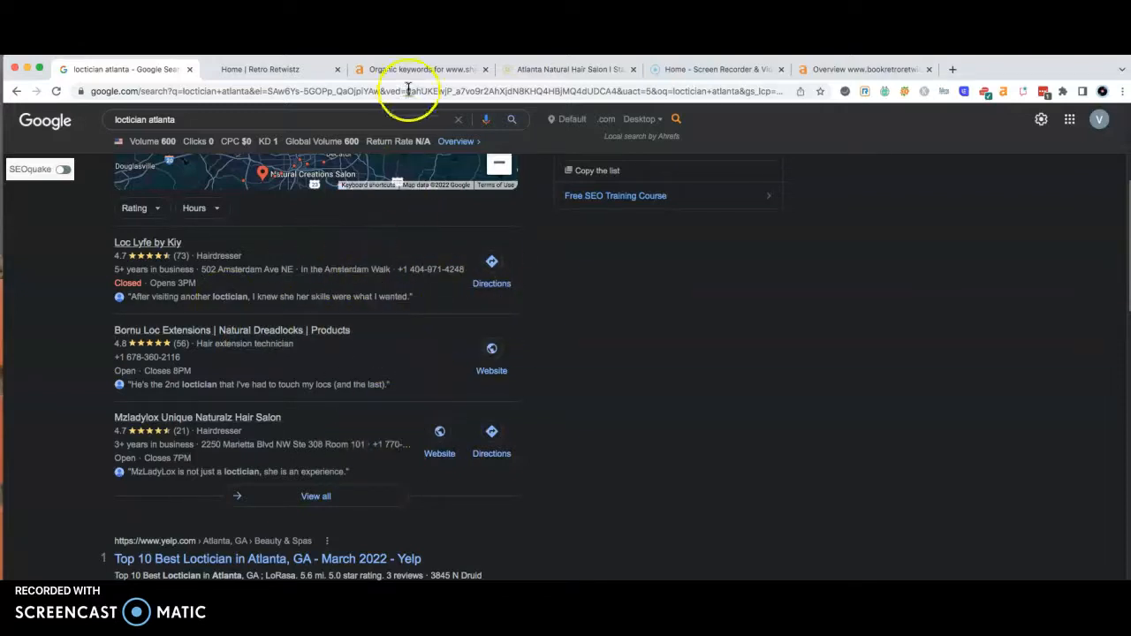
pyautogui.click(415, 69)
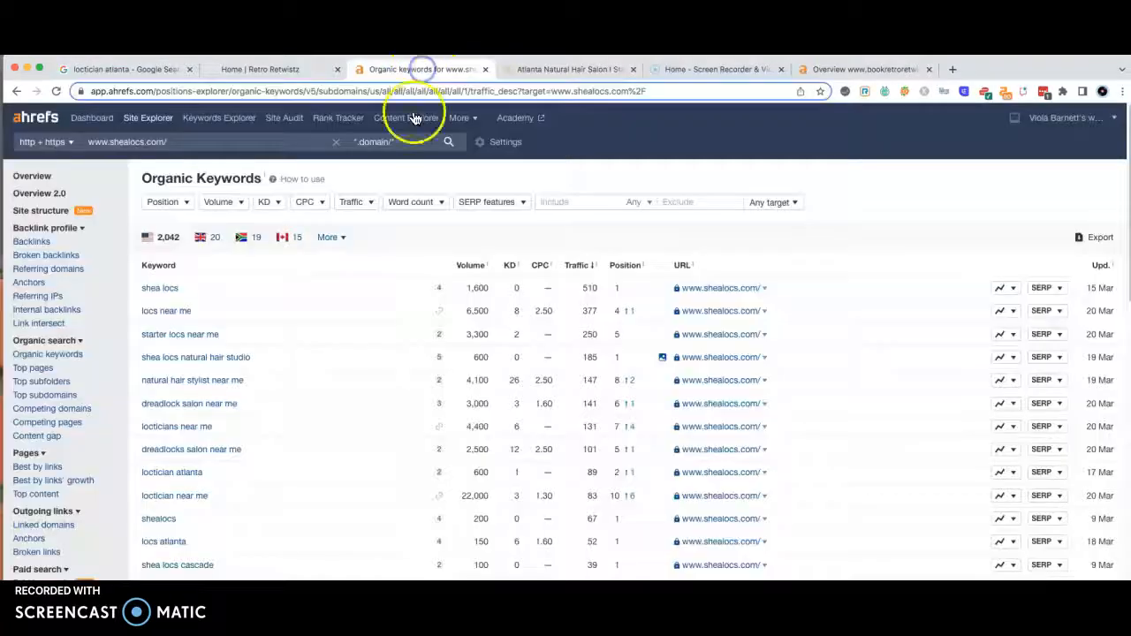
pyautogui.moveTo(618, 92)
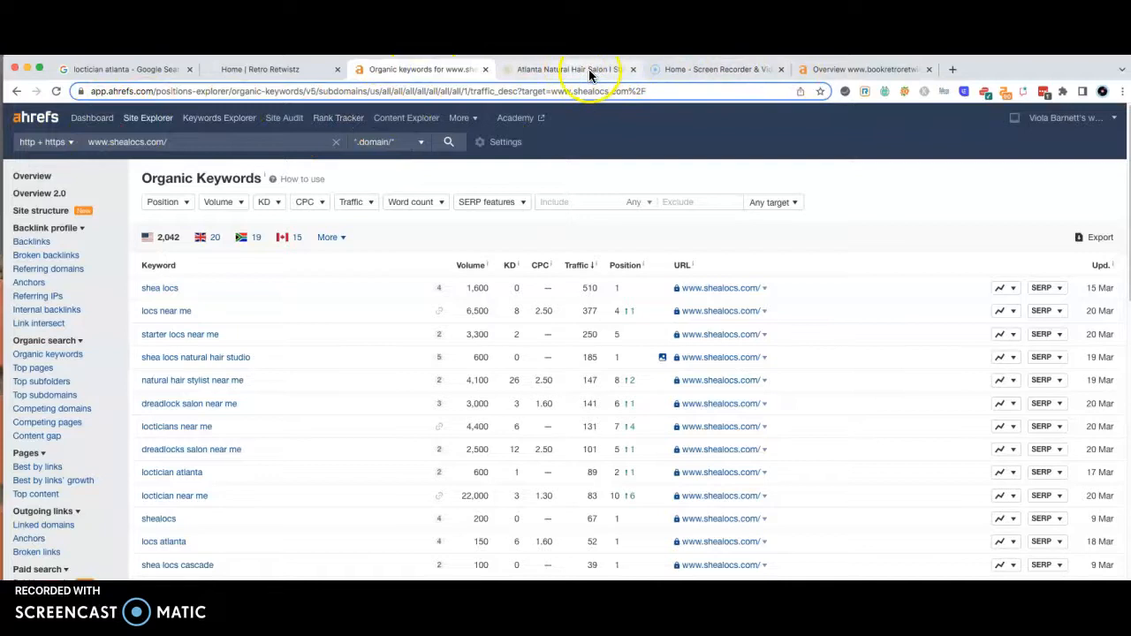
pyautogui.click(124, 69)
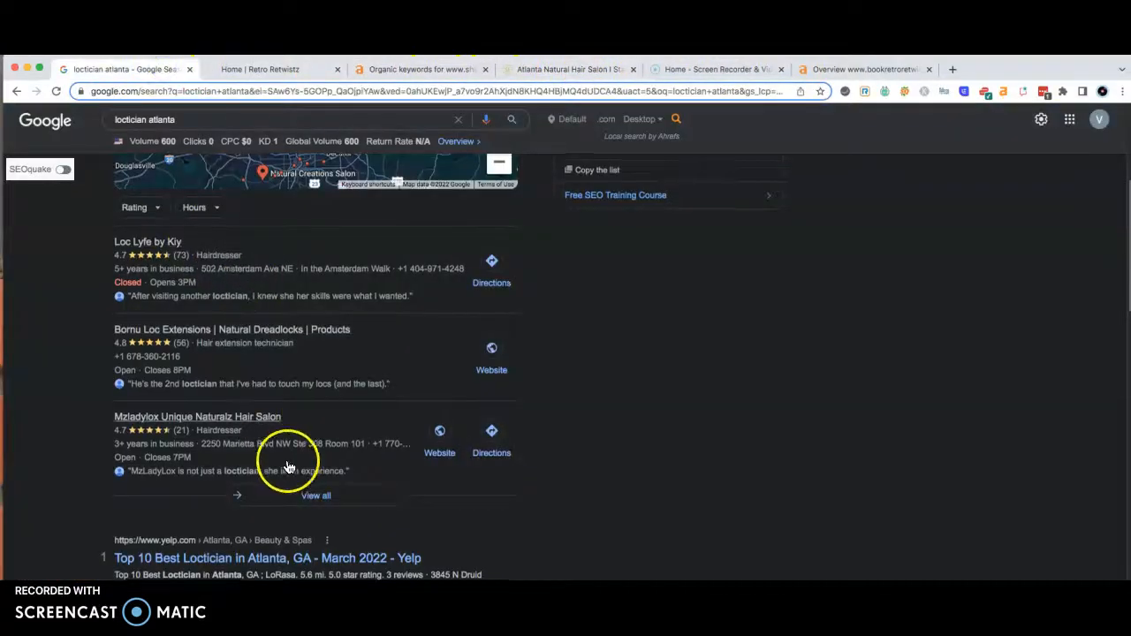
pyautogui.scroll(-3)
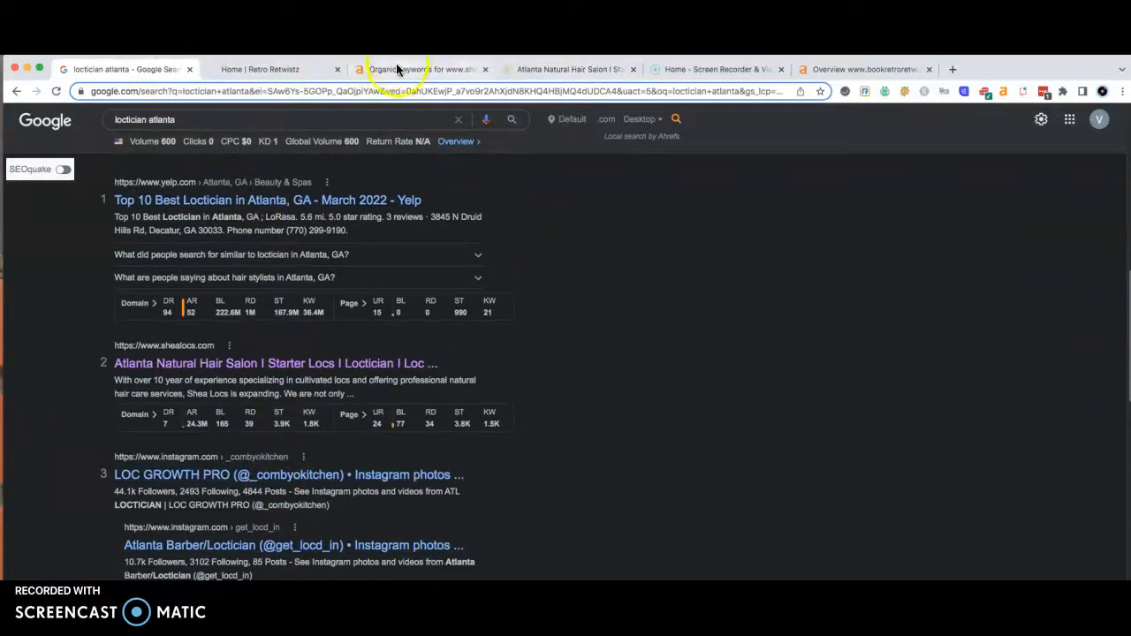
# Step: Review bookretroretwistz.com in Ahrefs: DR 4.6, 4 backlinks, 1 referring domain, 4 organic keywords
pyautogui.click(422, 69)
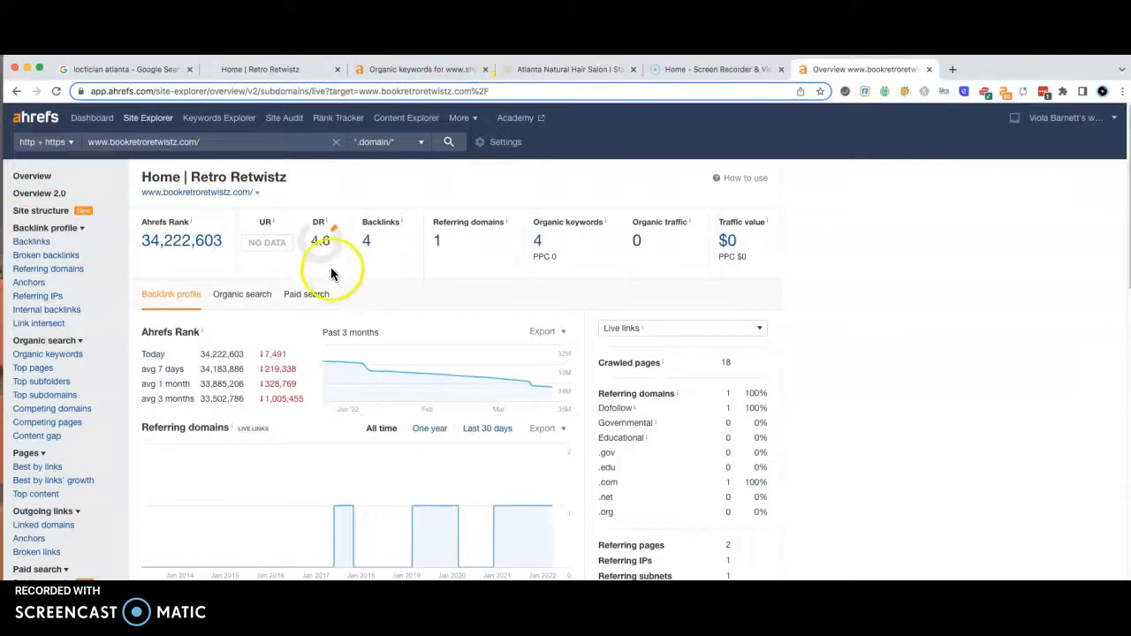
pyautogui.moveTo(39, 97)
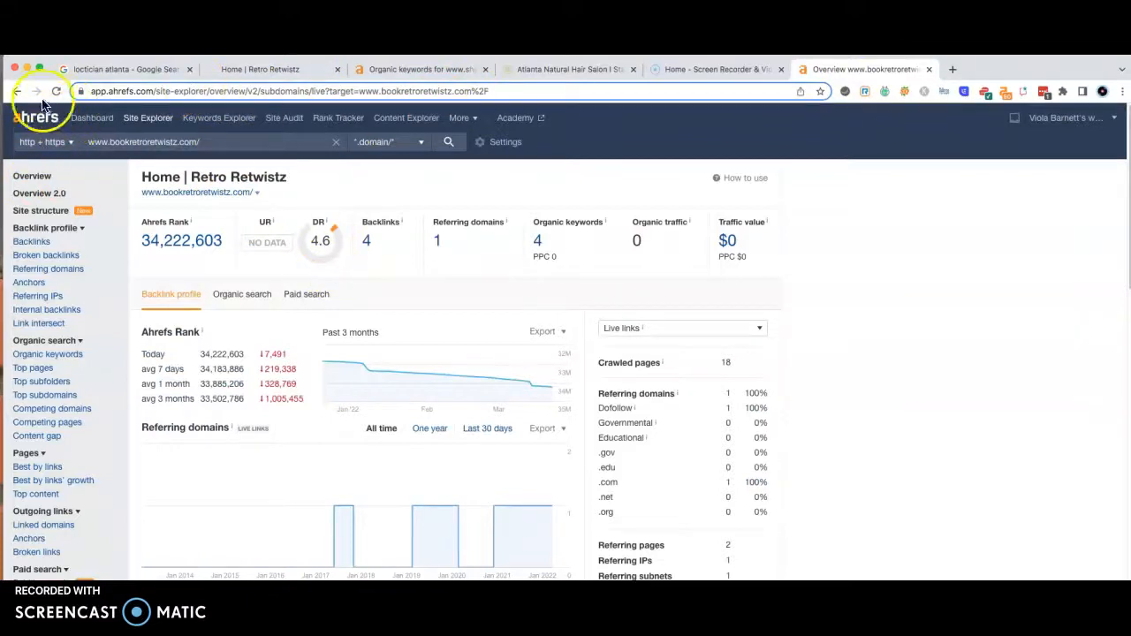
pyautogui.moveTo(388, 261)
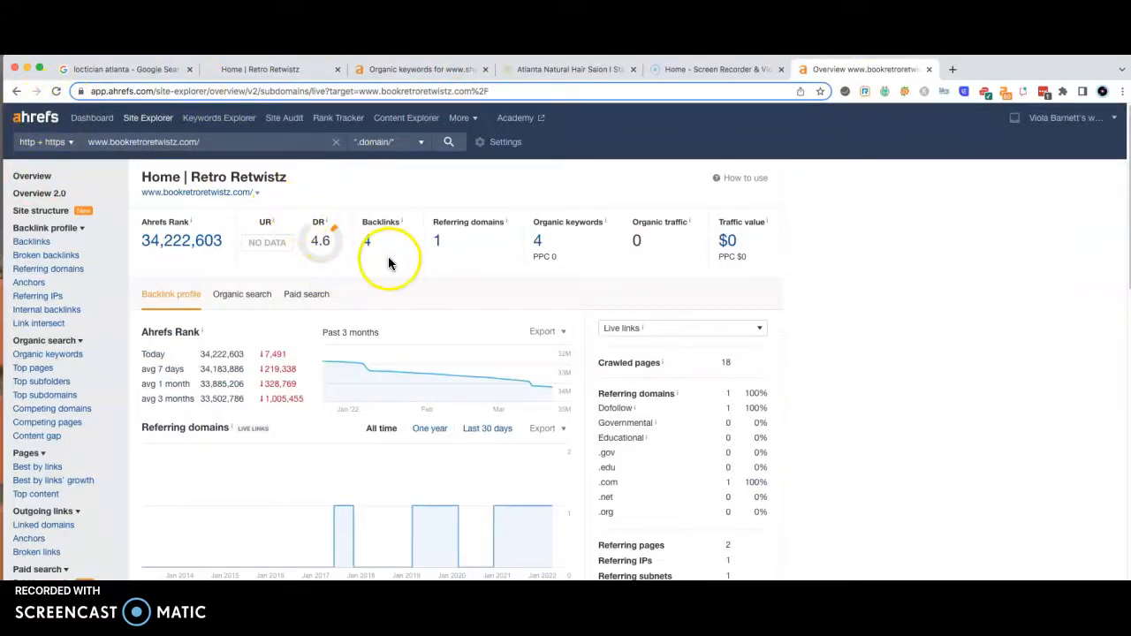
pyautogui.moveTo(457, 371)
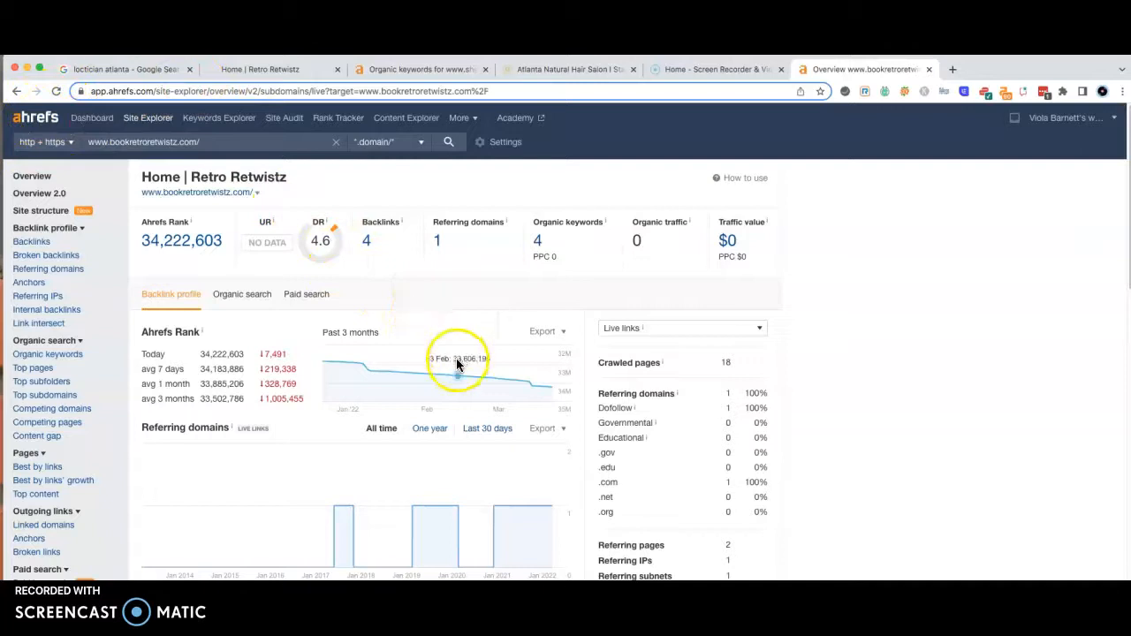
pyautogui.scroll(-3)
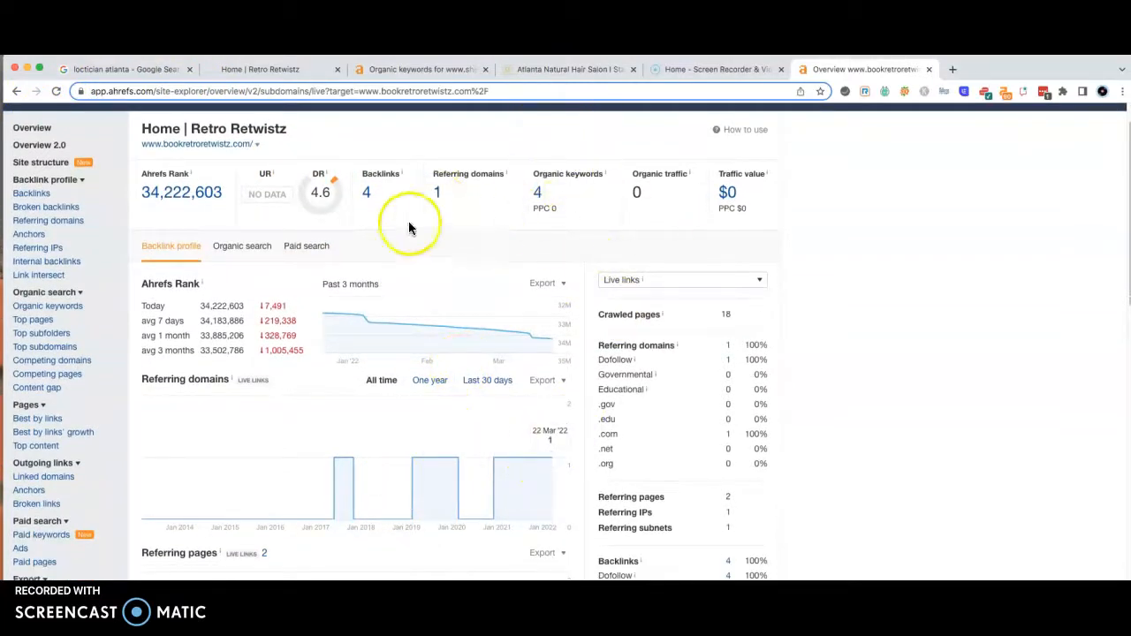
pyautogui.moveTo(615, 198)
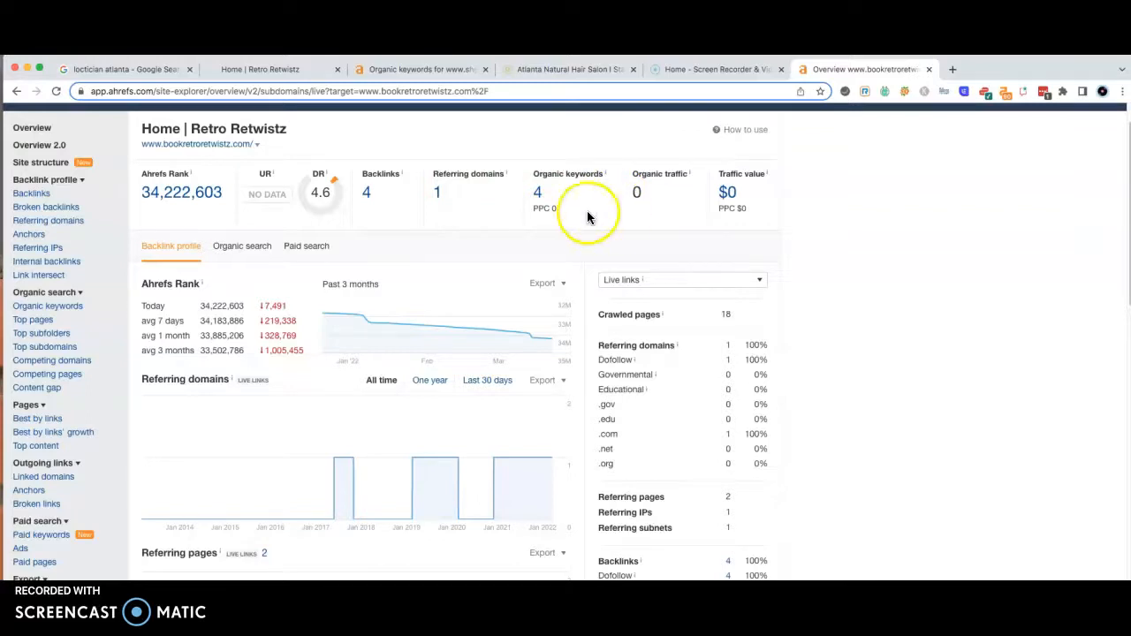
pyautogui.moveTo(440, 196)
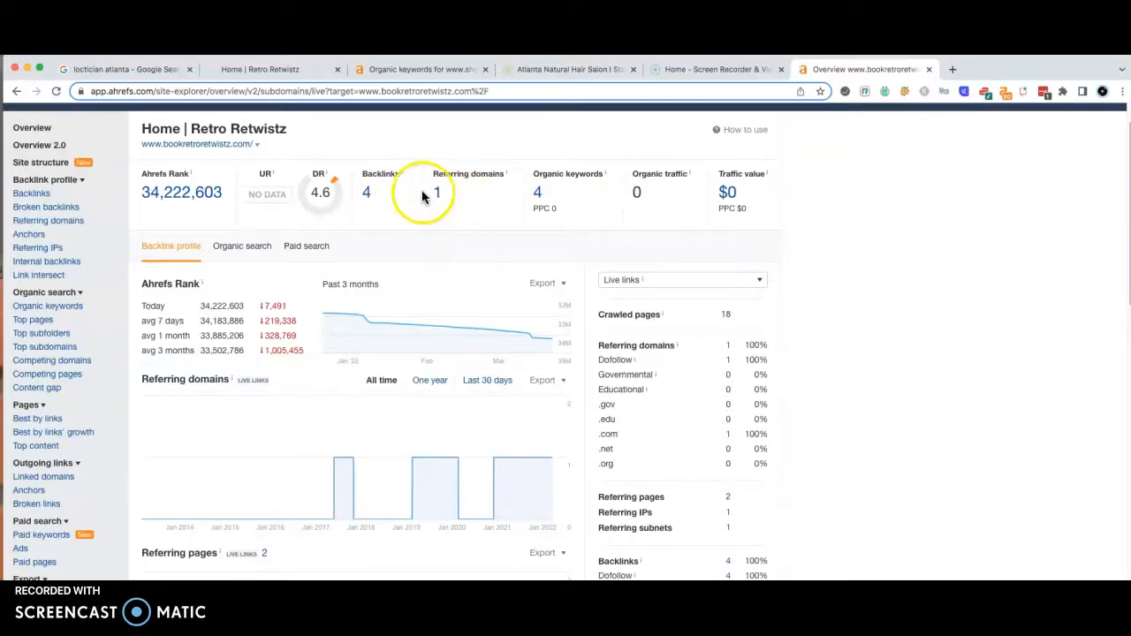
pyautogui.moveTo(371, 192)
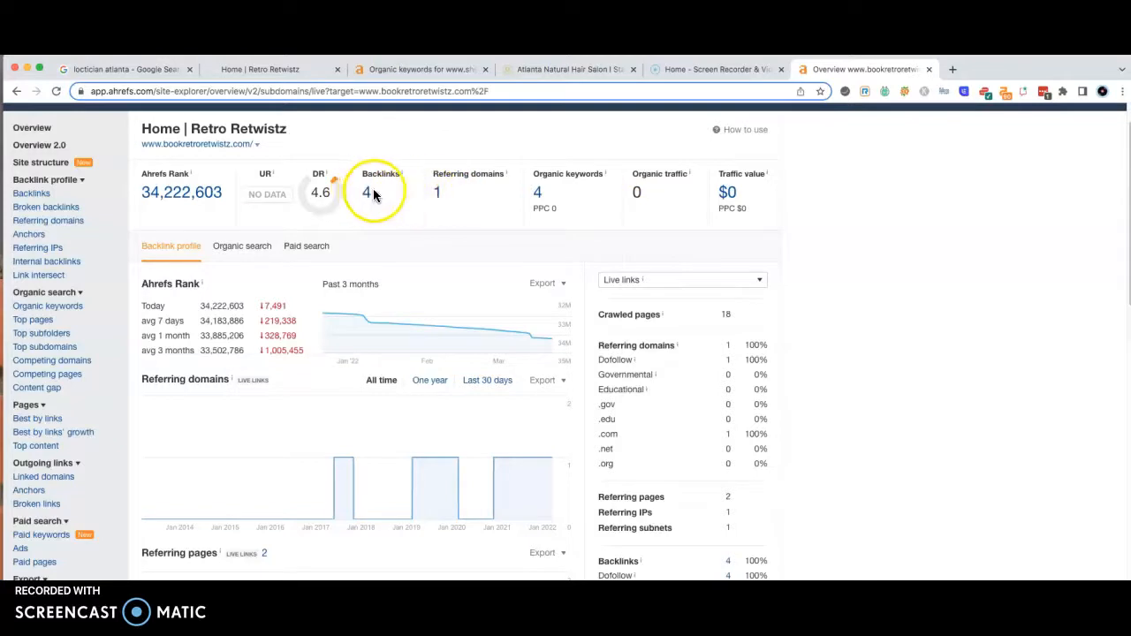
pyautogui.moveTo(438, 198)
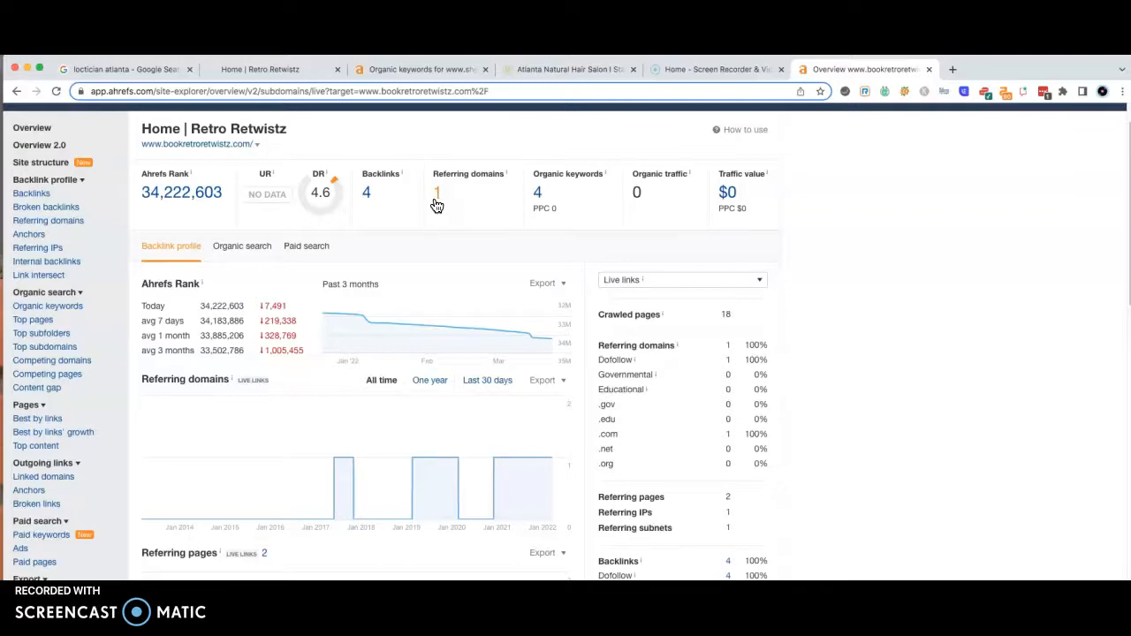
pyautogui.moveTo(352, 220)
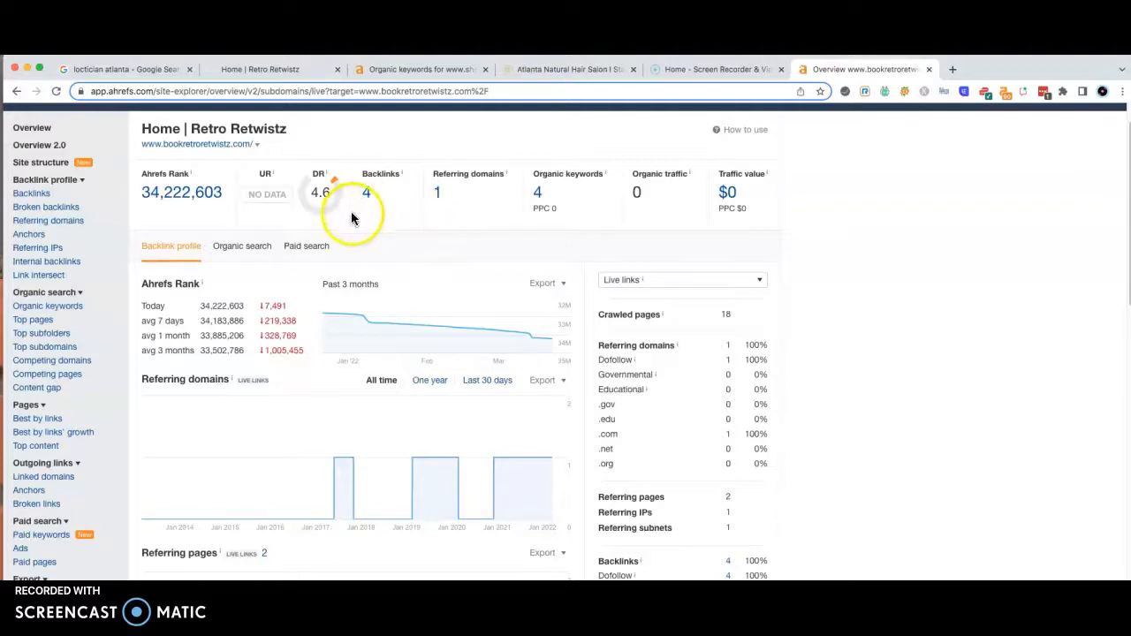
pyautogui.moveTo(526, 182)
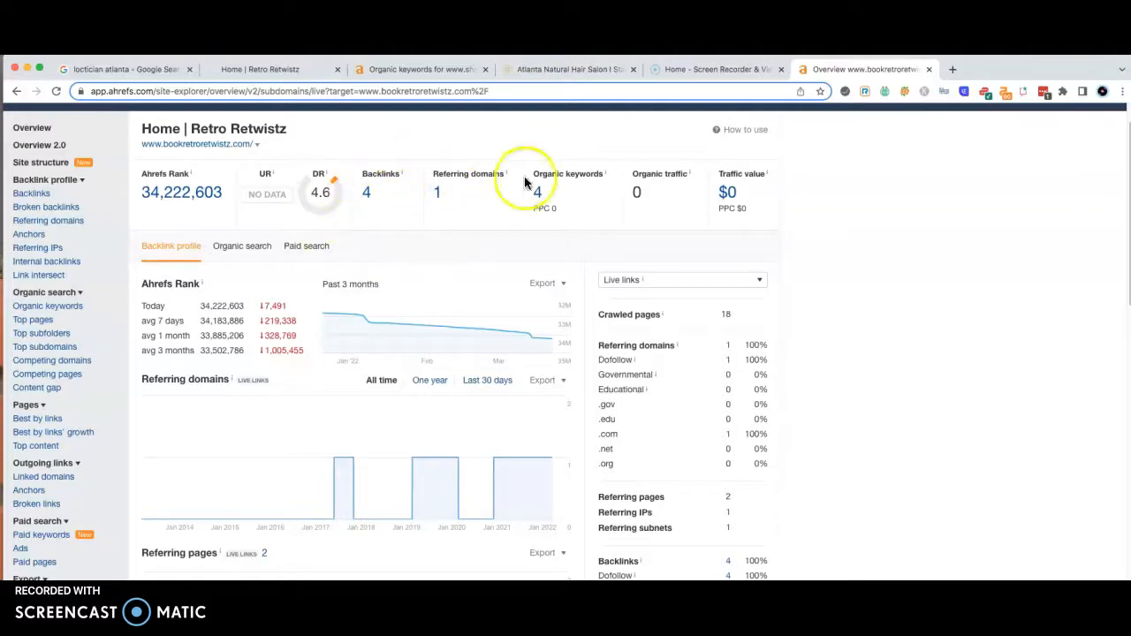
pyautogui.moveTo(378, 64)
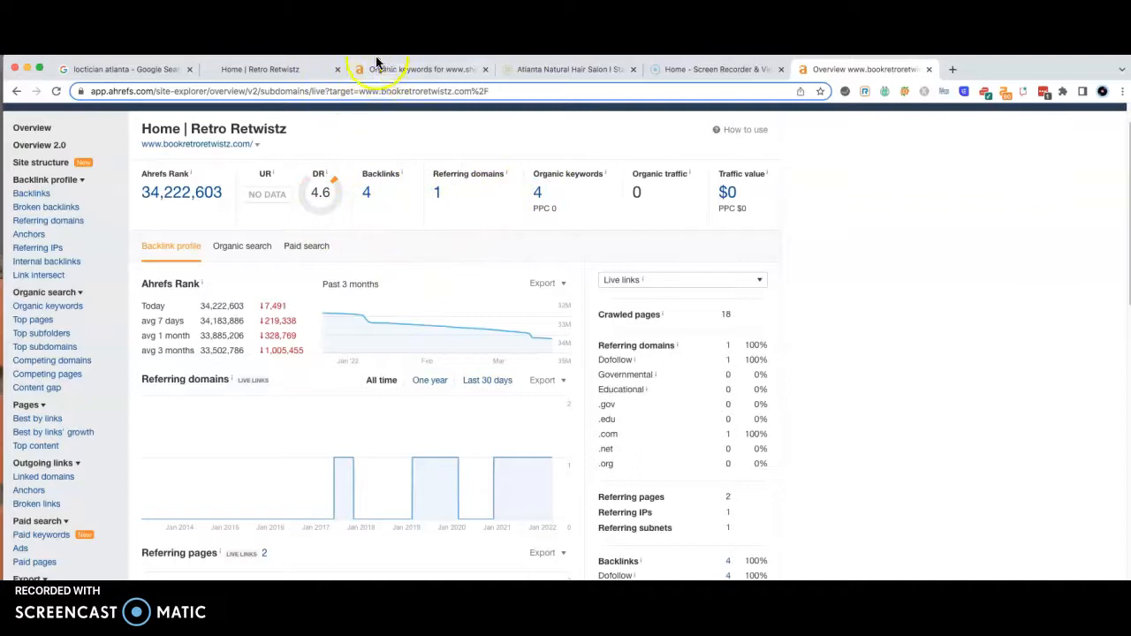
pyautogui.click(420, 69)
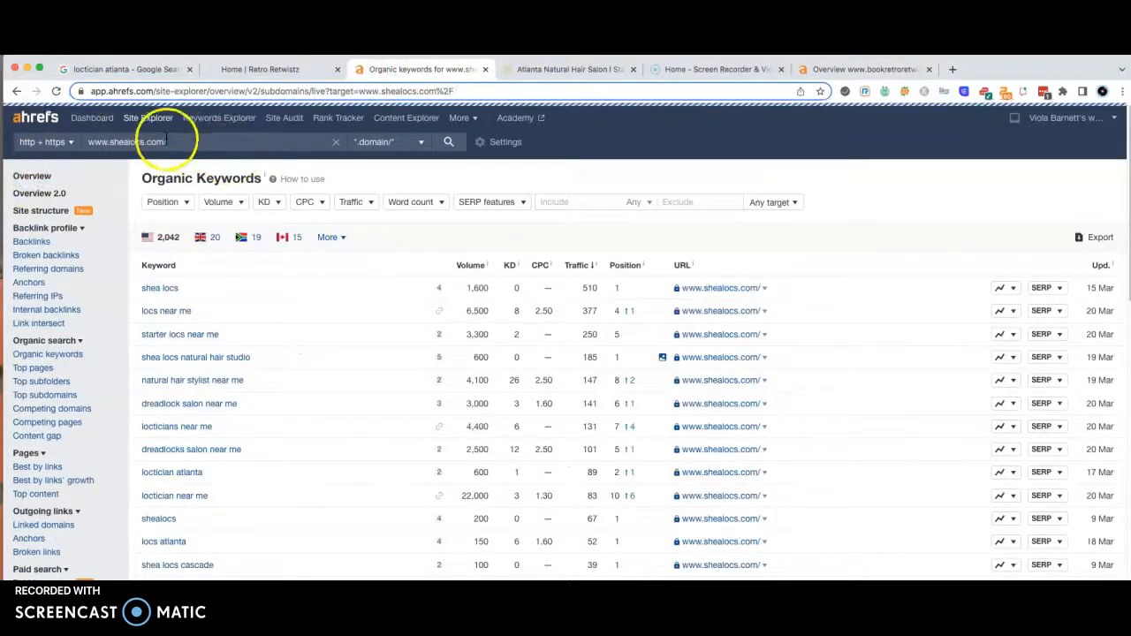
# Step: View the shealocs.com overview (138 backlinks, DR 7, 1.8K keywords) and list its 39 referring domains
pyautogui.click(32, 174)
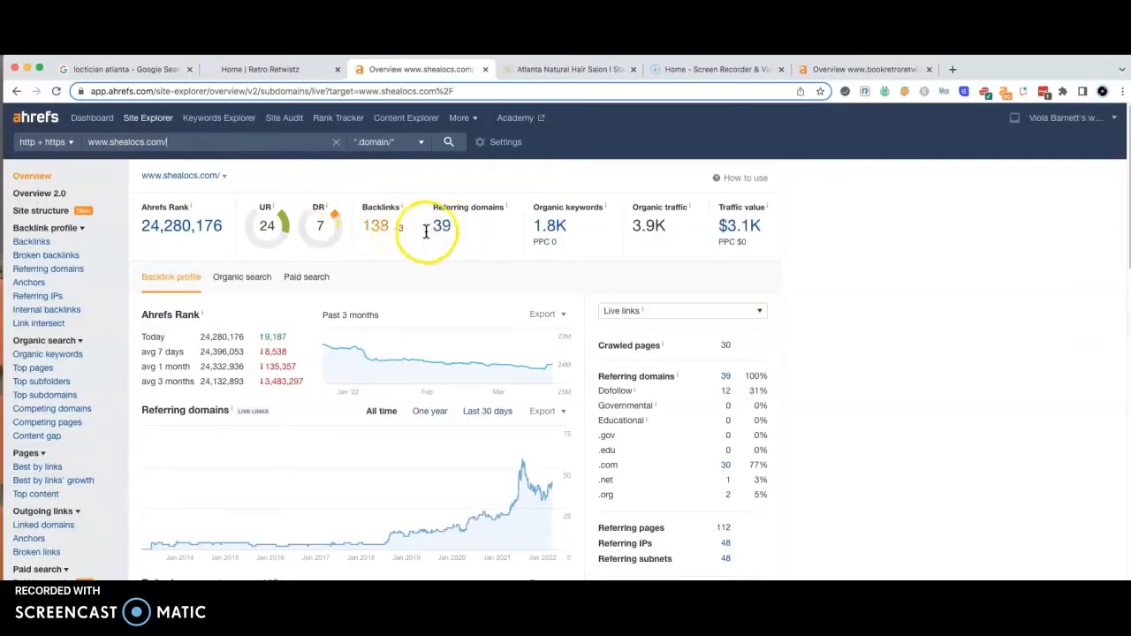
pyautogui.click(442, 226)
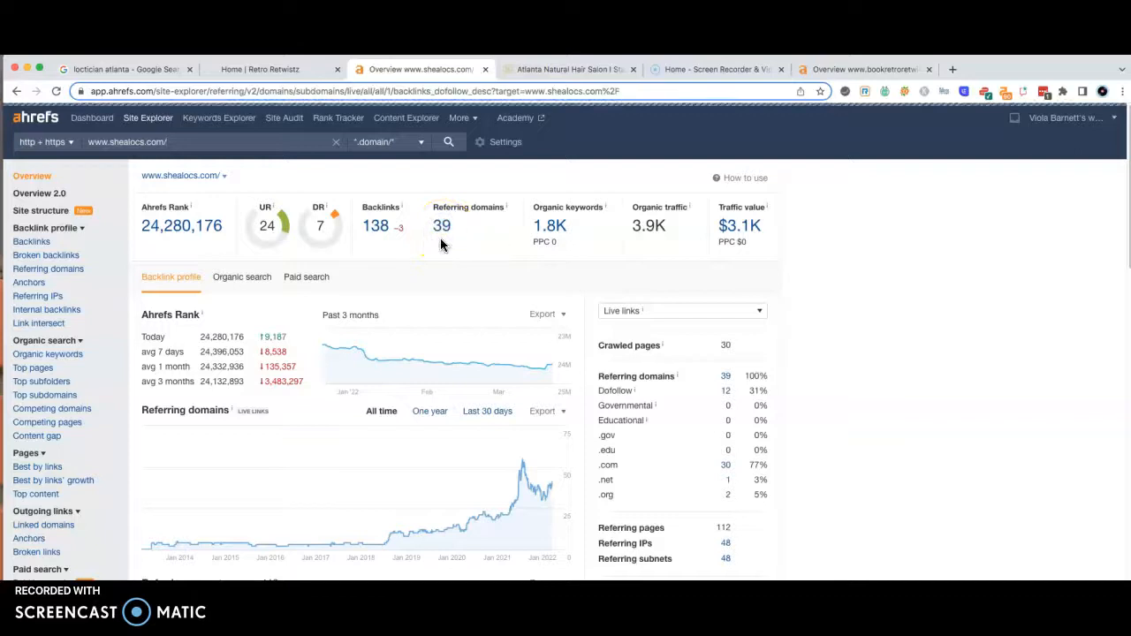
pyautogui.click(48, 269)
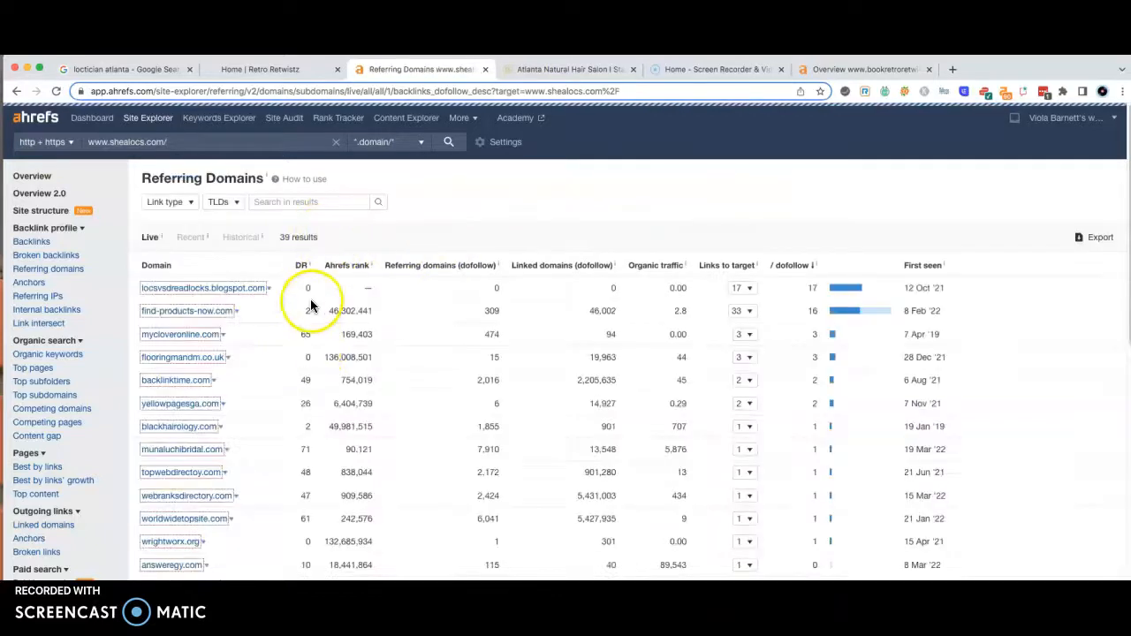
pyautogui.scroll(-3)
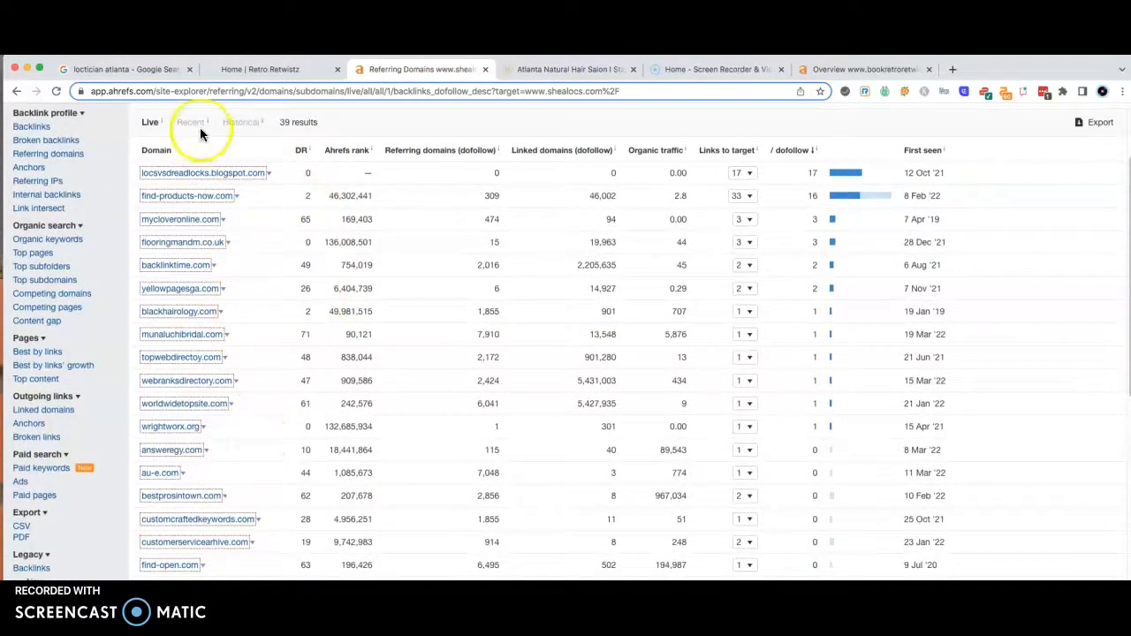
pyautogui.moveTo(264, 442)
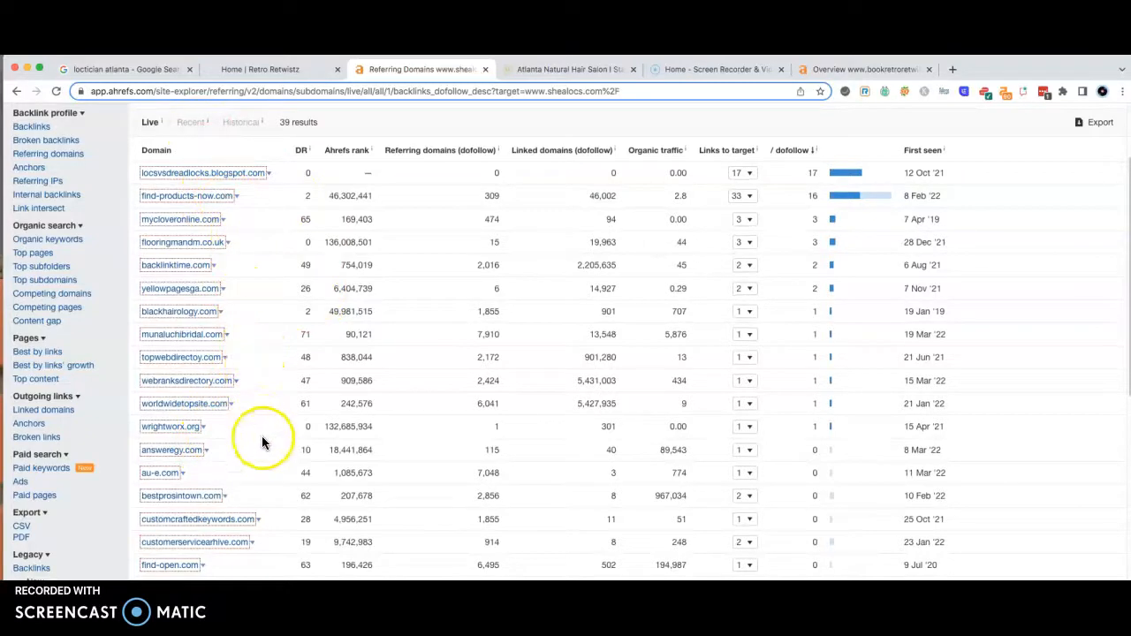
pyautogui.moveTo(234, 261)
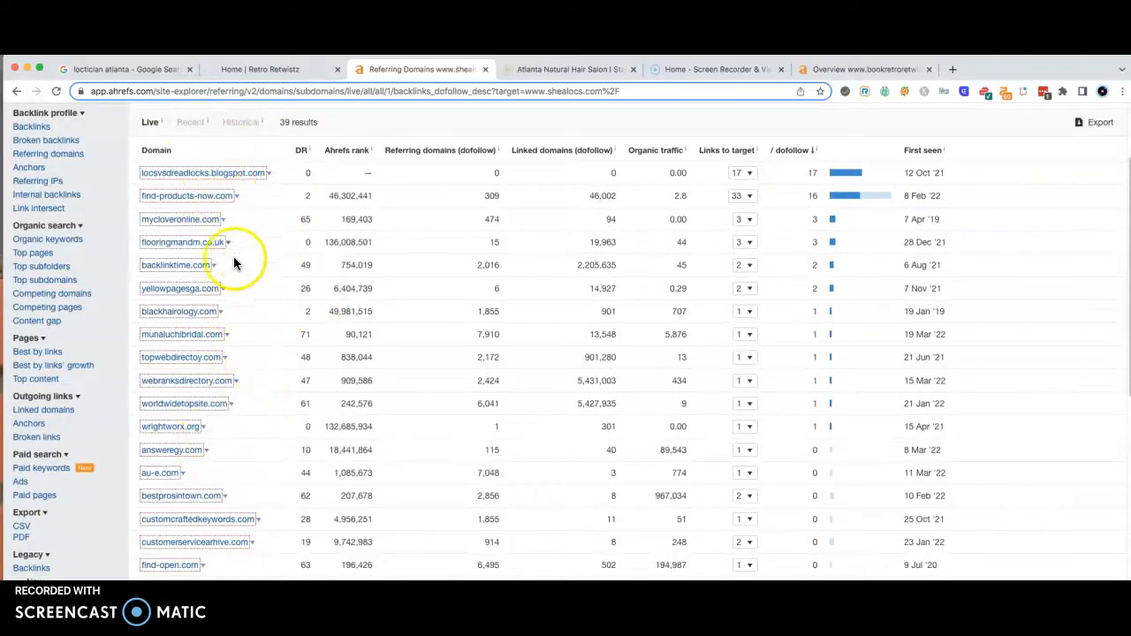
pyautogui.moveTo(325, 367)
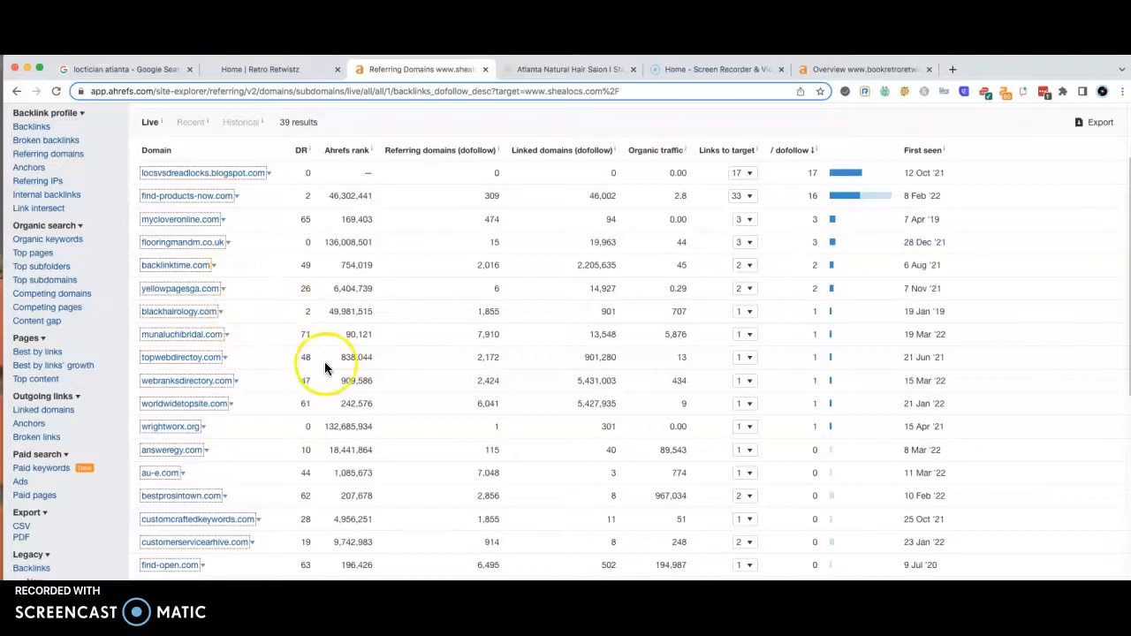
pyautogui.moveTo(445, 233)
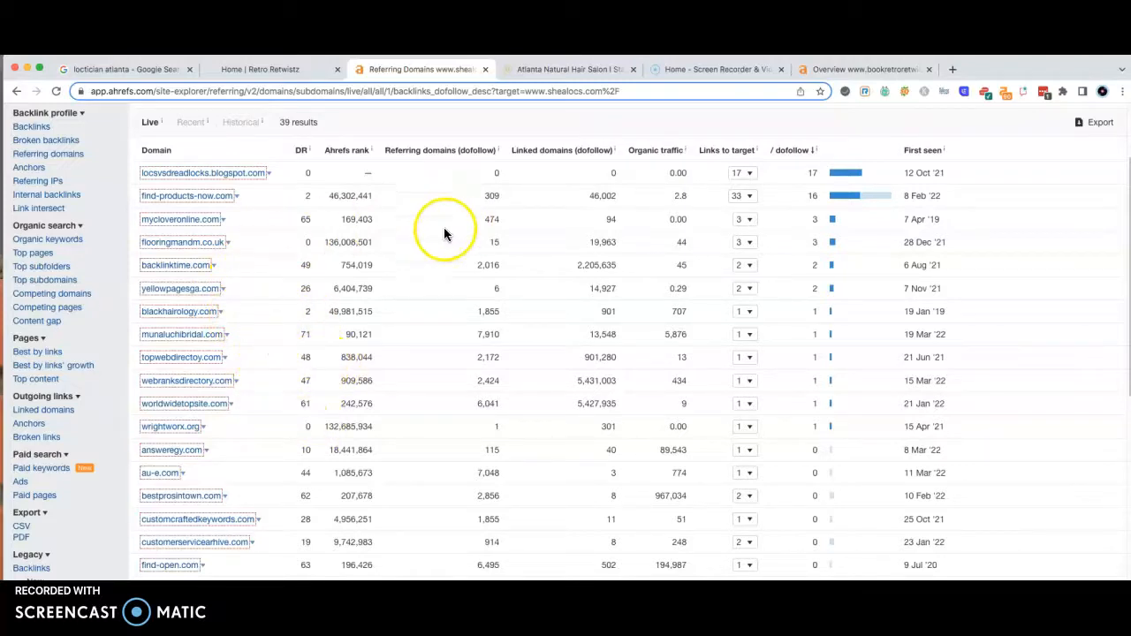
pyautogui.moveTo(301, 272)
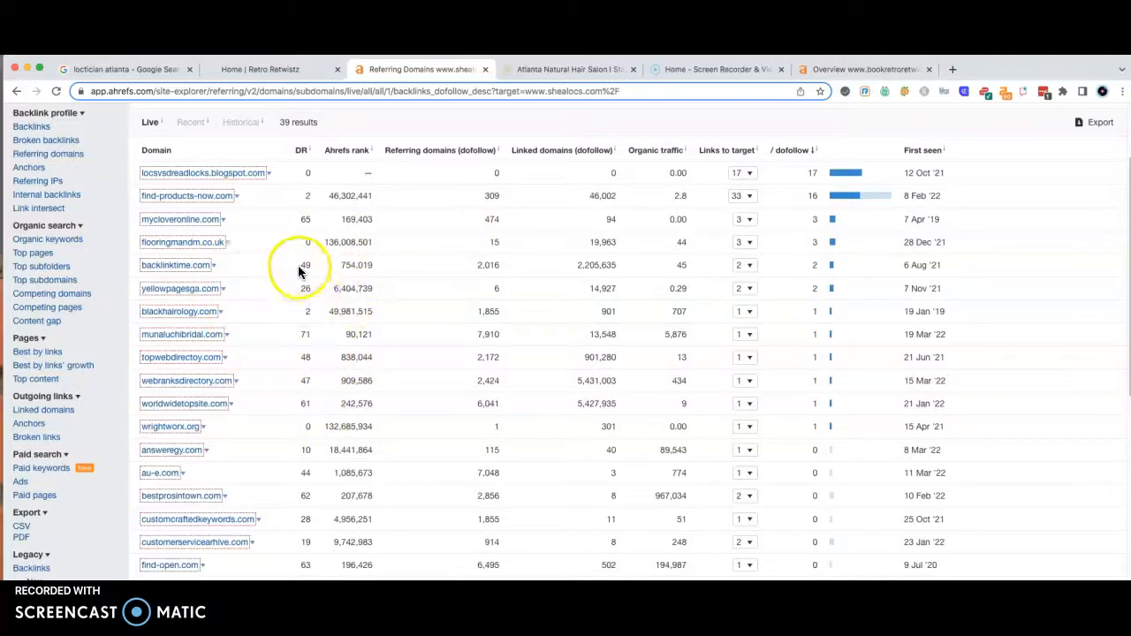
pyautogui.moveTo(336, 268)
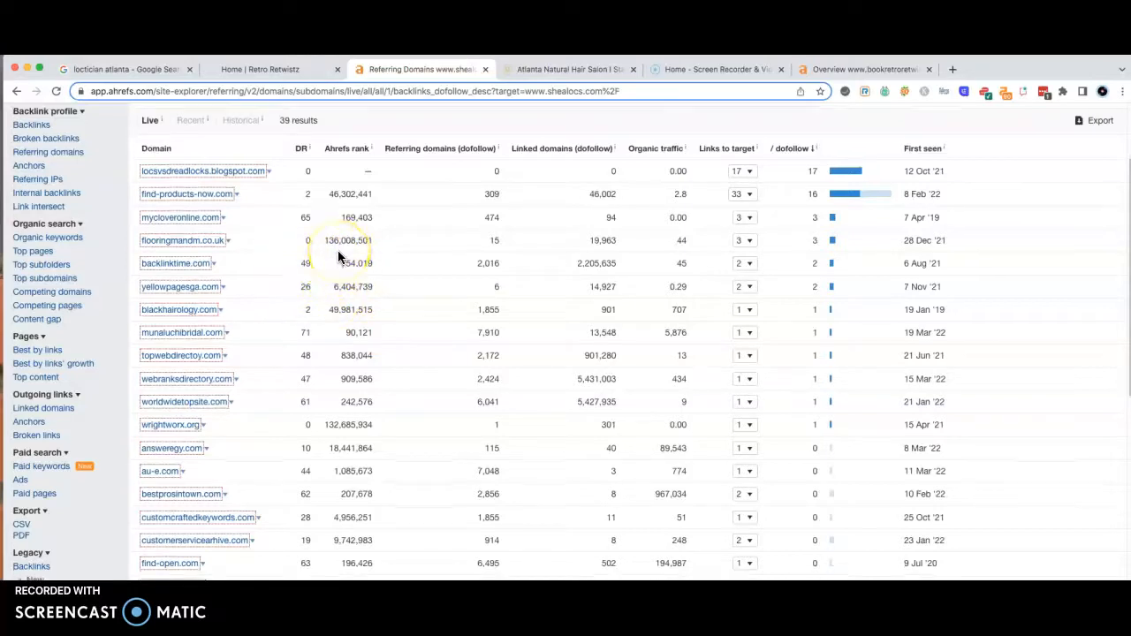
pyautogui.scroll(-3)
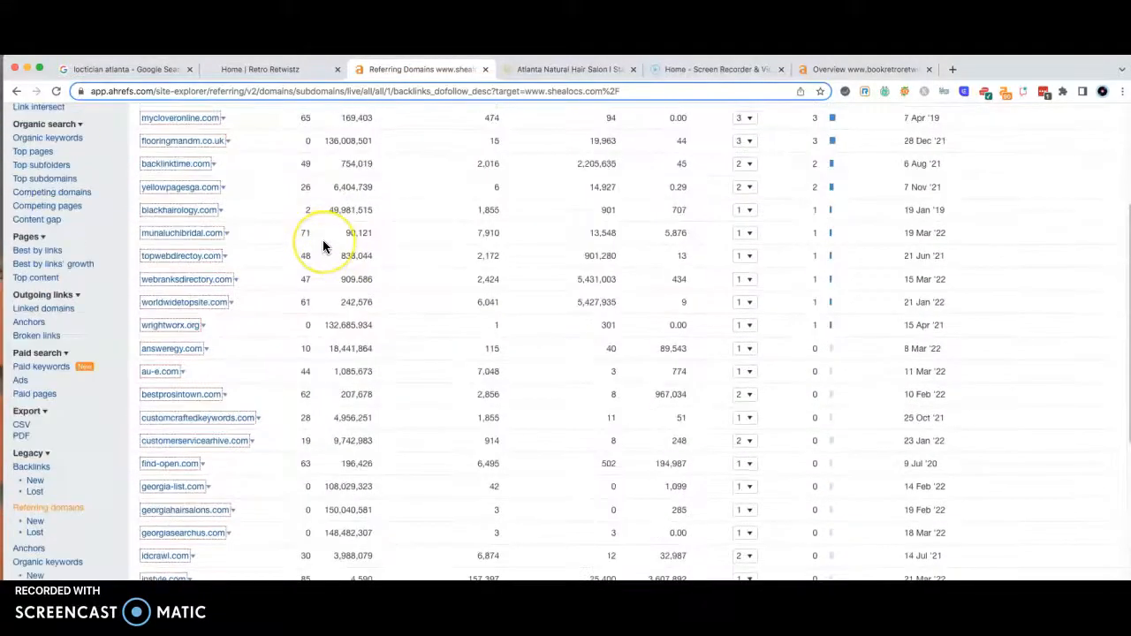
pyautogui.scroll(3)
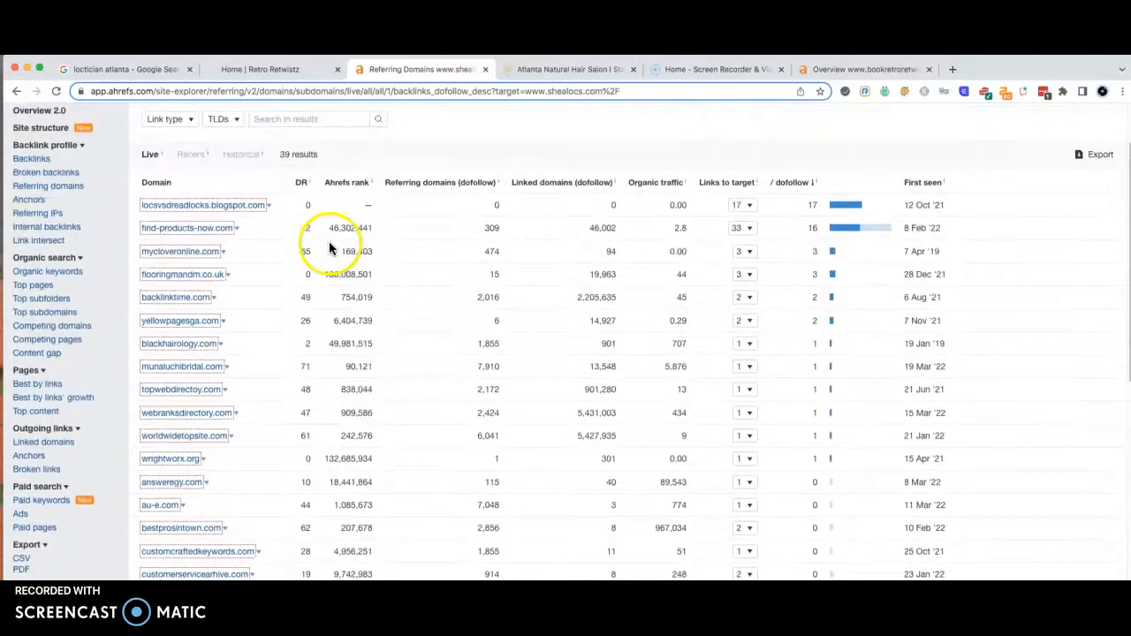
pyautogui.scroll(3)
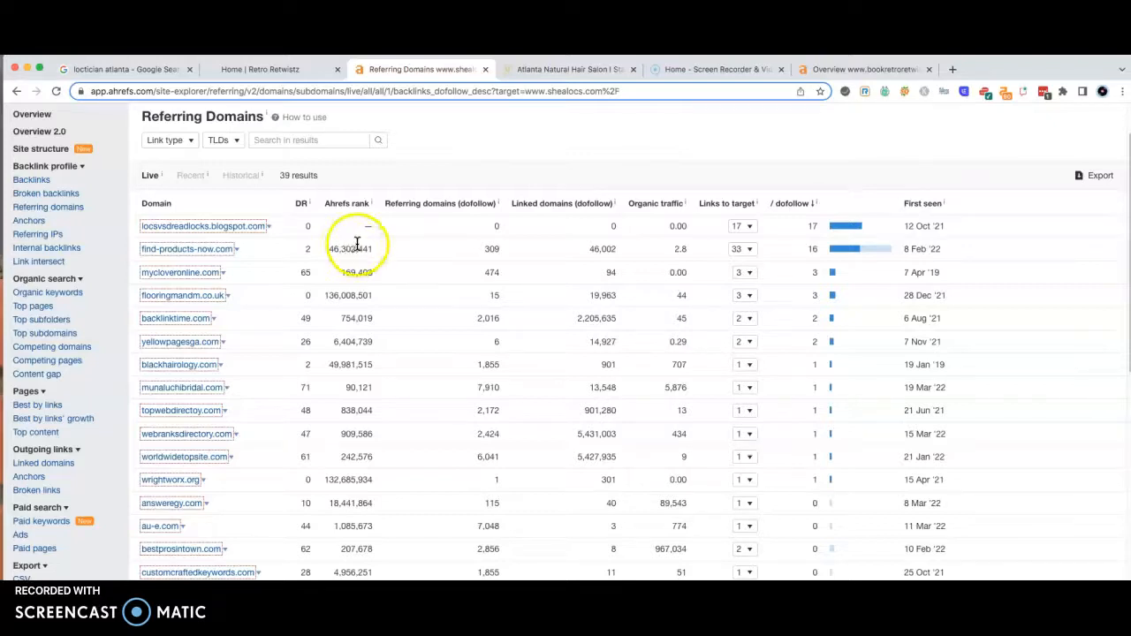
pyautogui.scroll(-3)
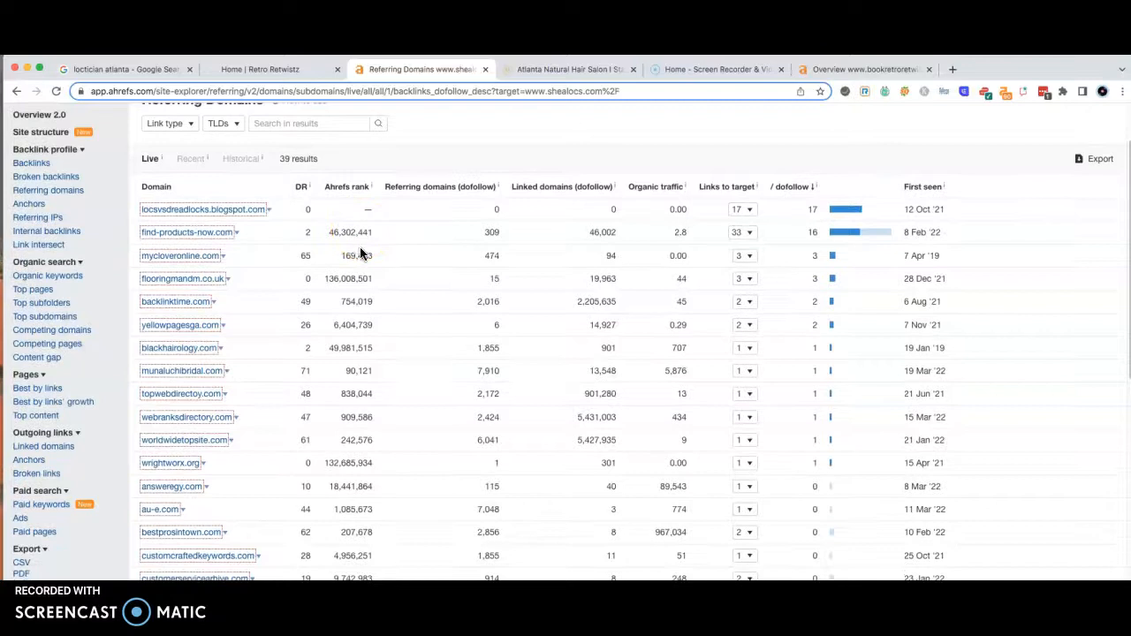
pyautogui.scroll(-3)
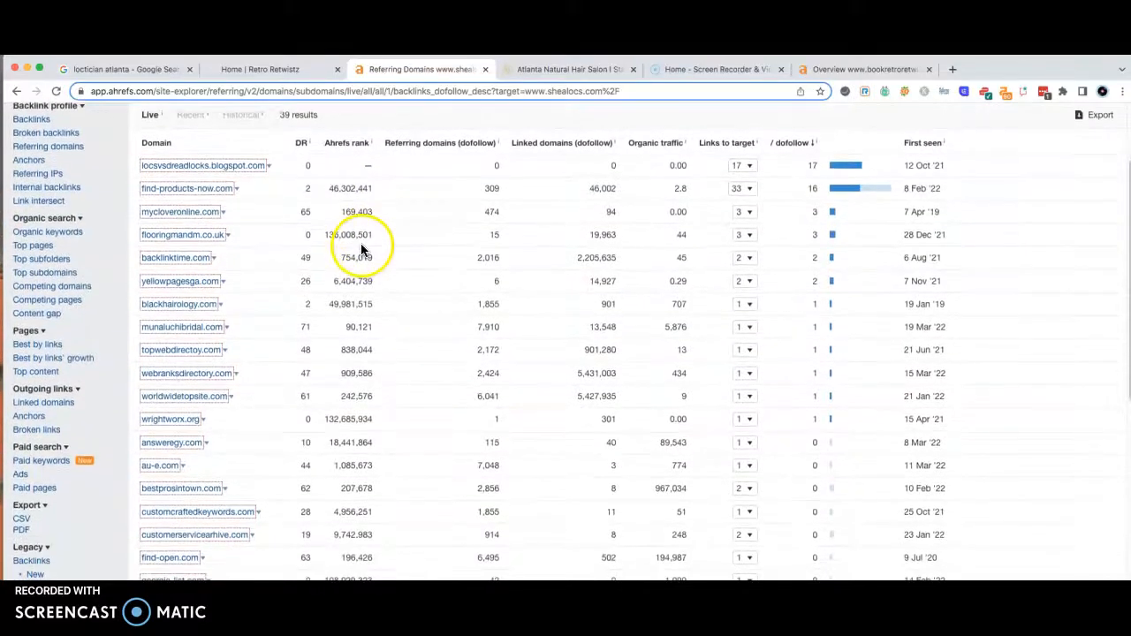
pyautogui.scroll(-3)
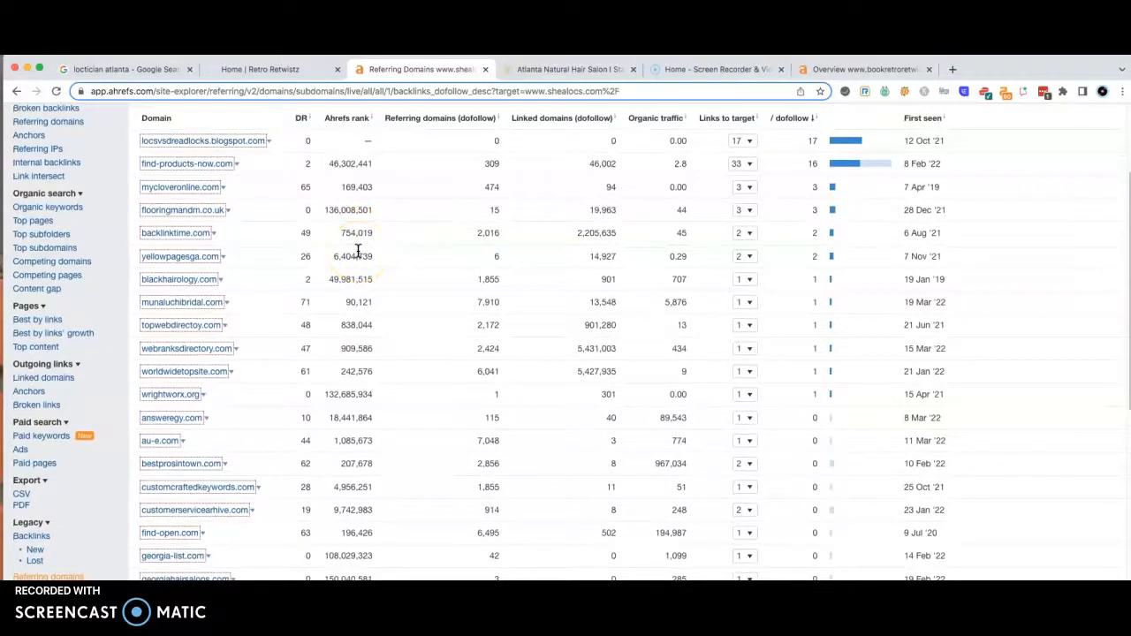
pyautogui.moveTo(403, 264)
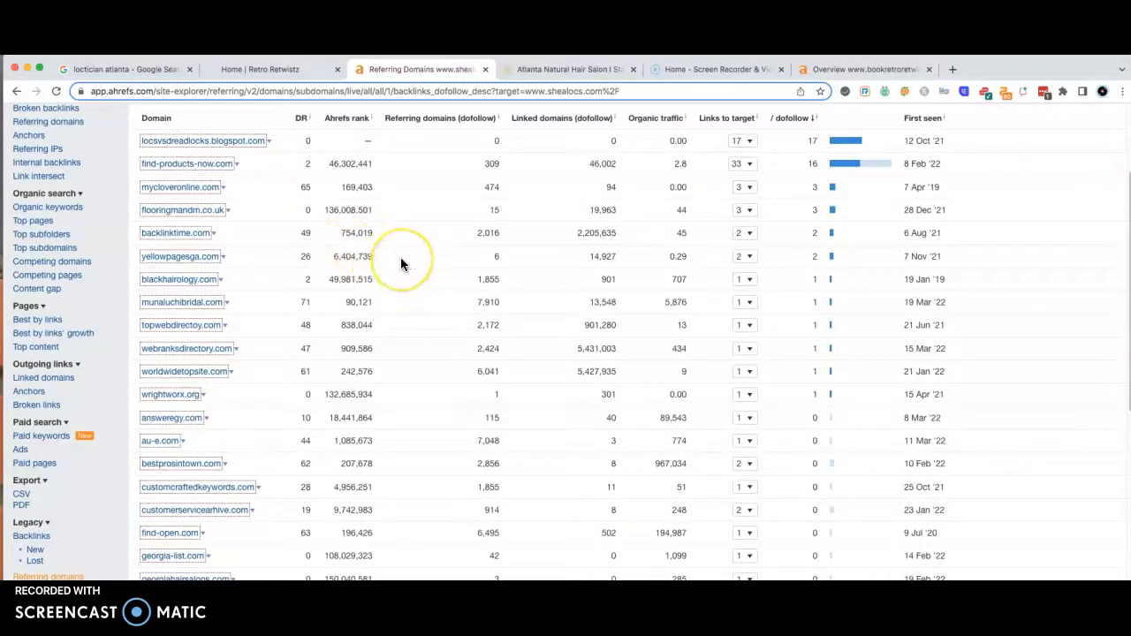
pyautogui.scroll(-3)
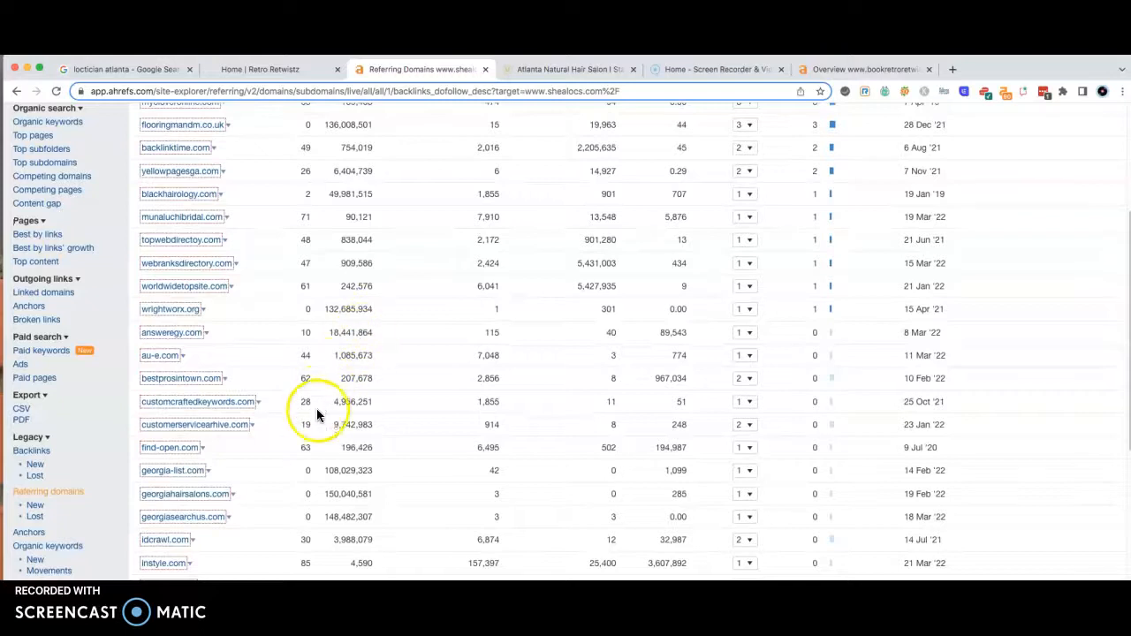
pyautogui.moveTo(318, 445)
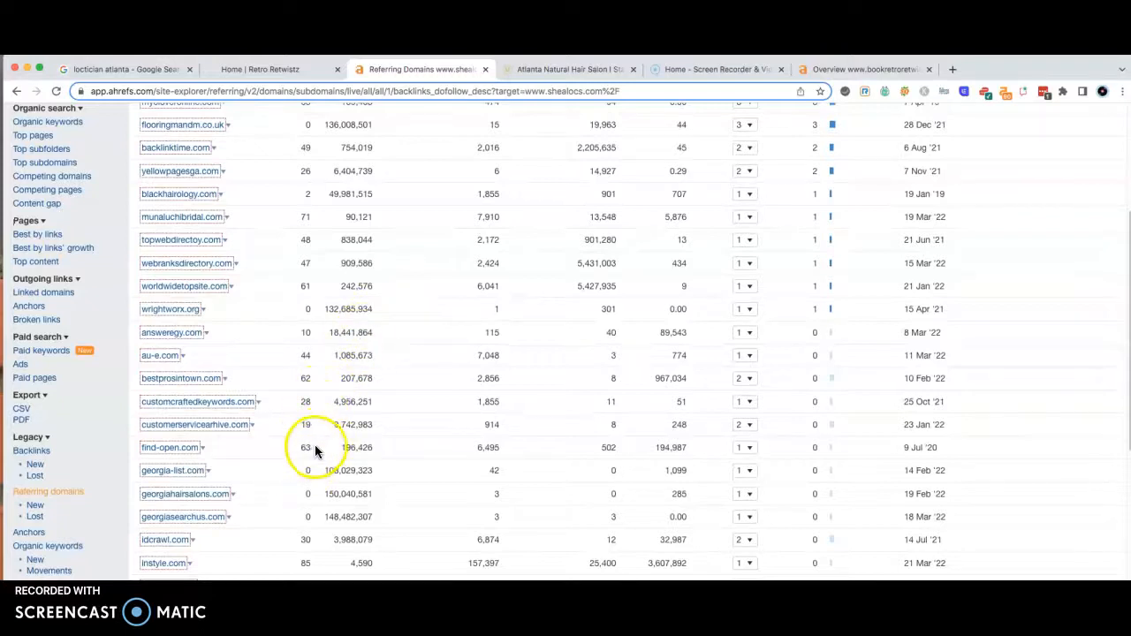
pyautogui.moveTo(304, 257)
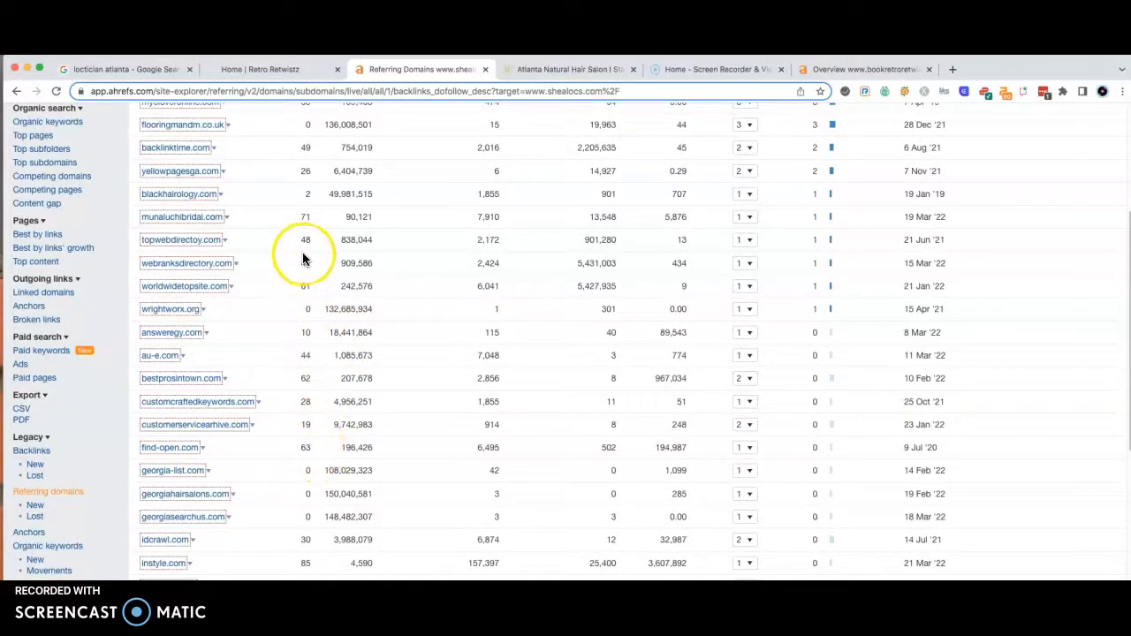
pyautogui.moveTo(307, 216)
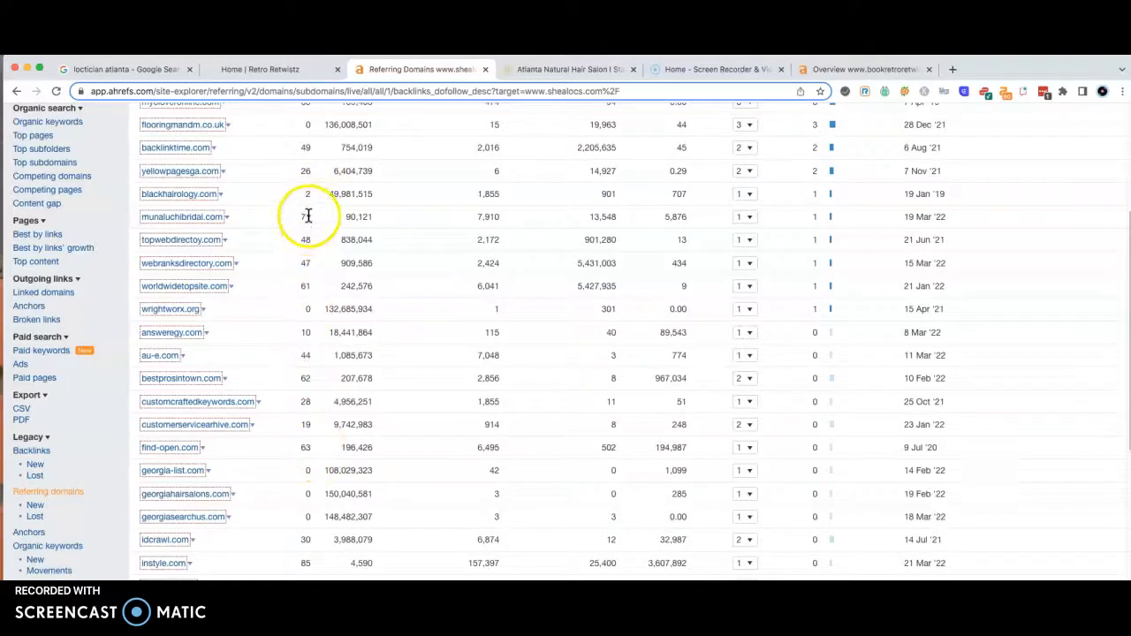
pyautogui.moveTo(179, 221)
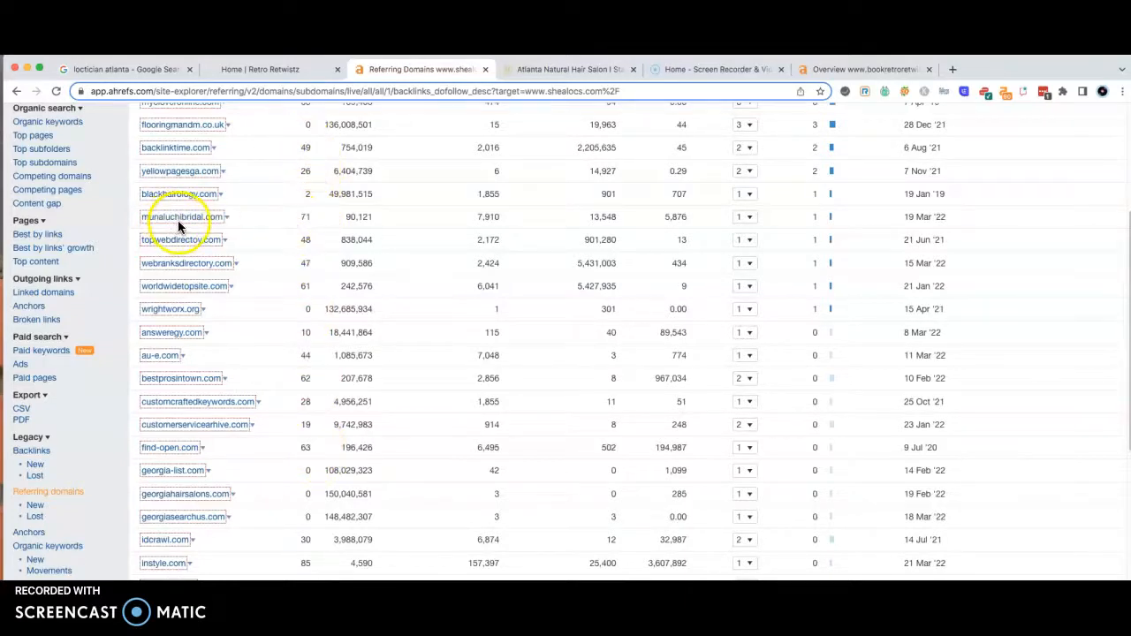
pyautogui.moveTo(292, 228)
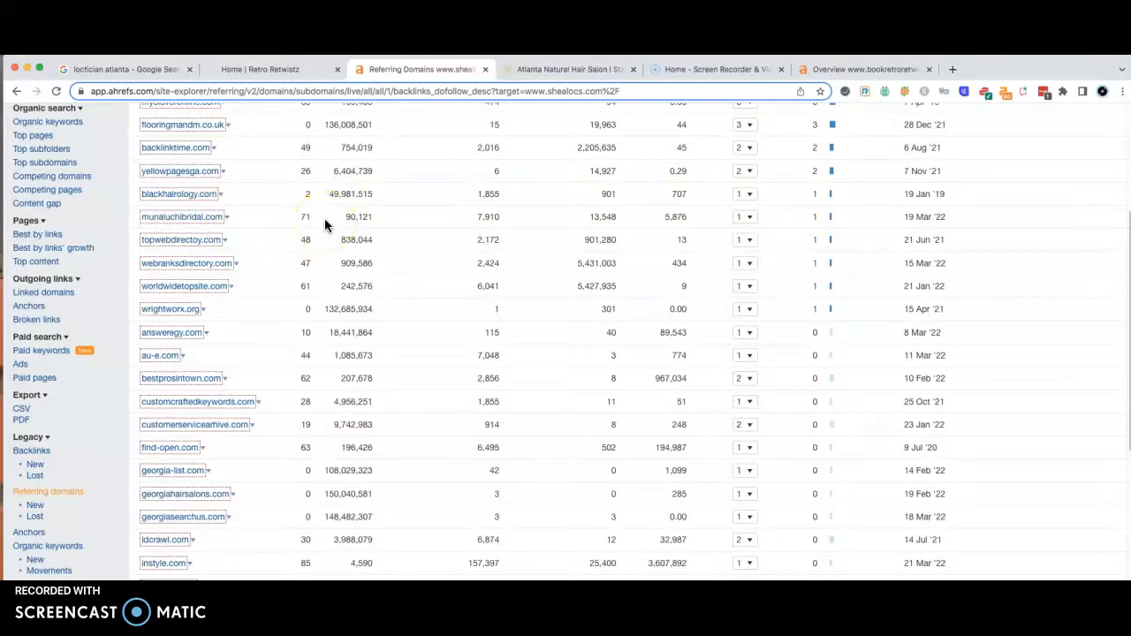
pyautogui.moveTo(314, 198)
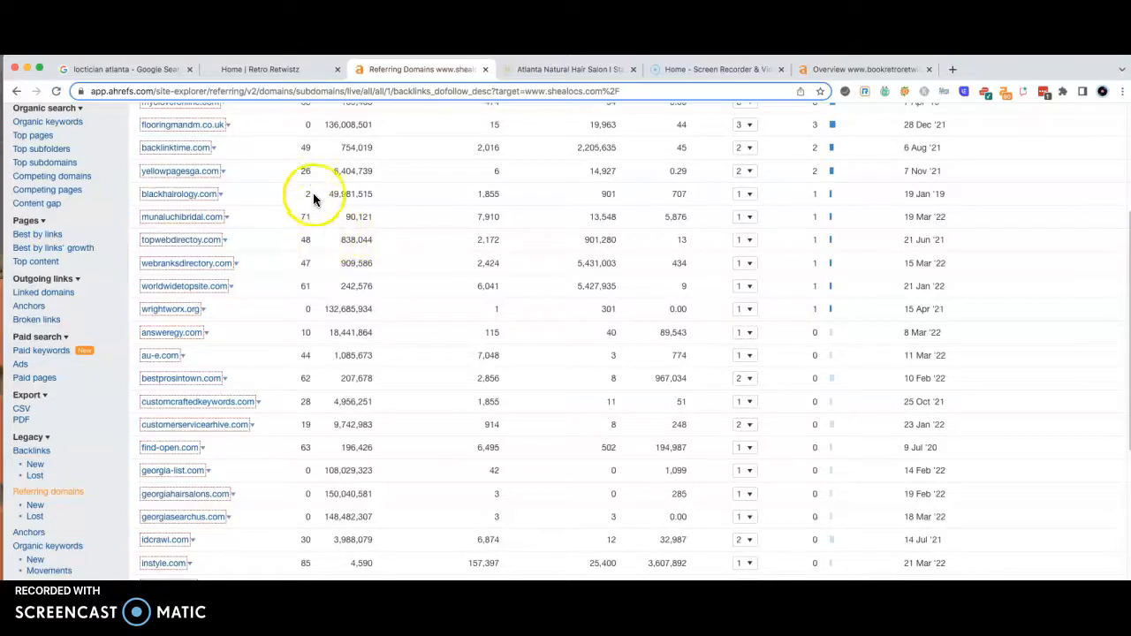
pyautogui.scroll(-3)
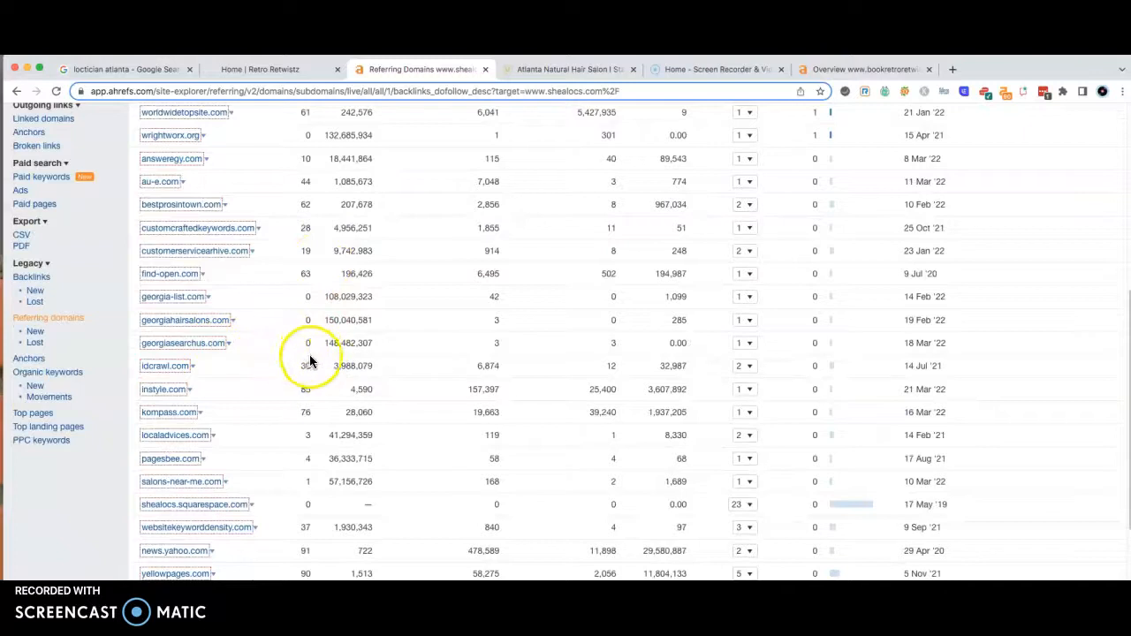
pyautogui.scroll(3)
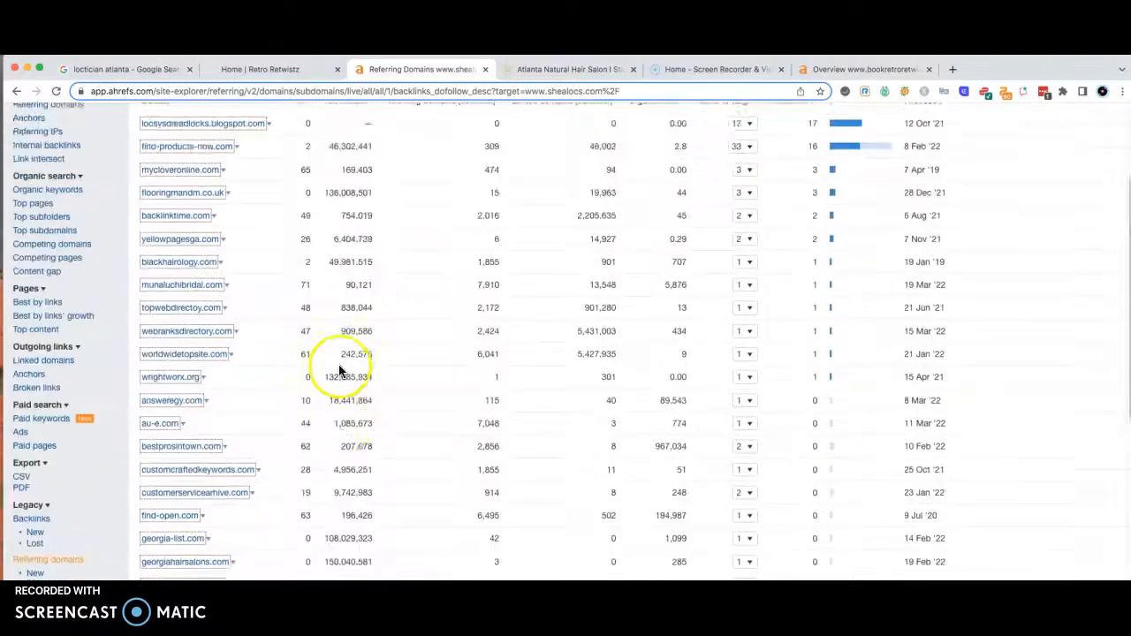
pyautogui.scroll(3)
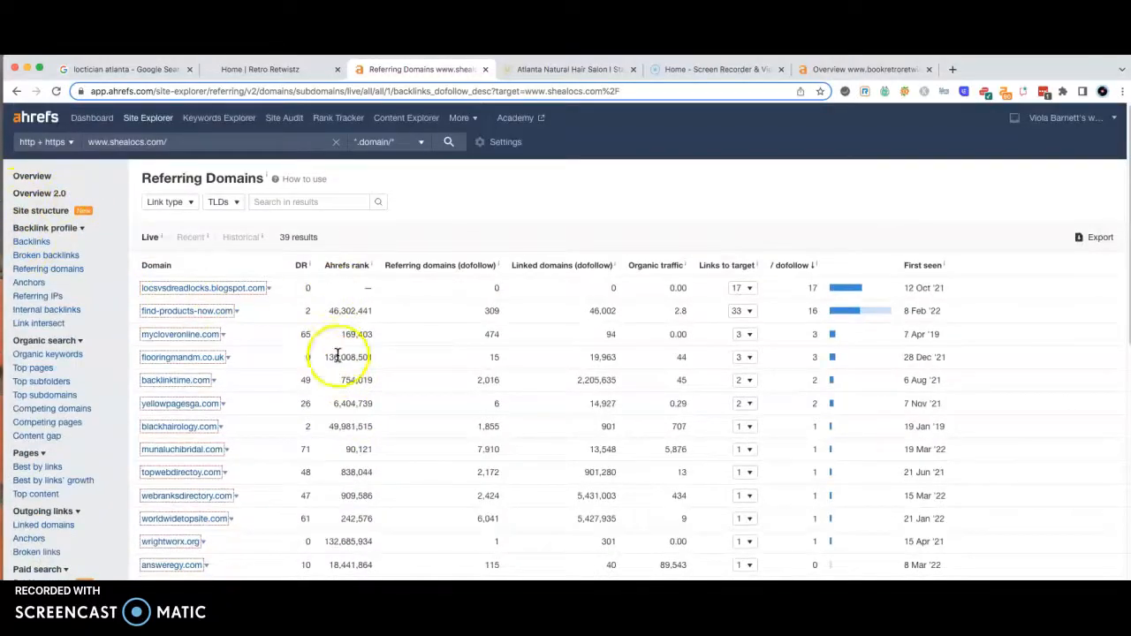
pyautogui.moveTo(32, 177)
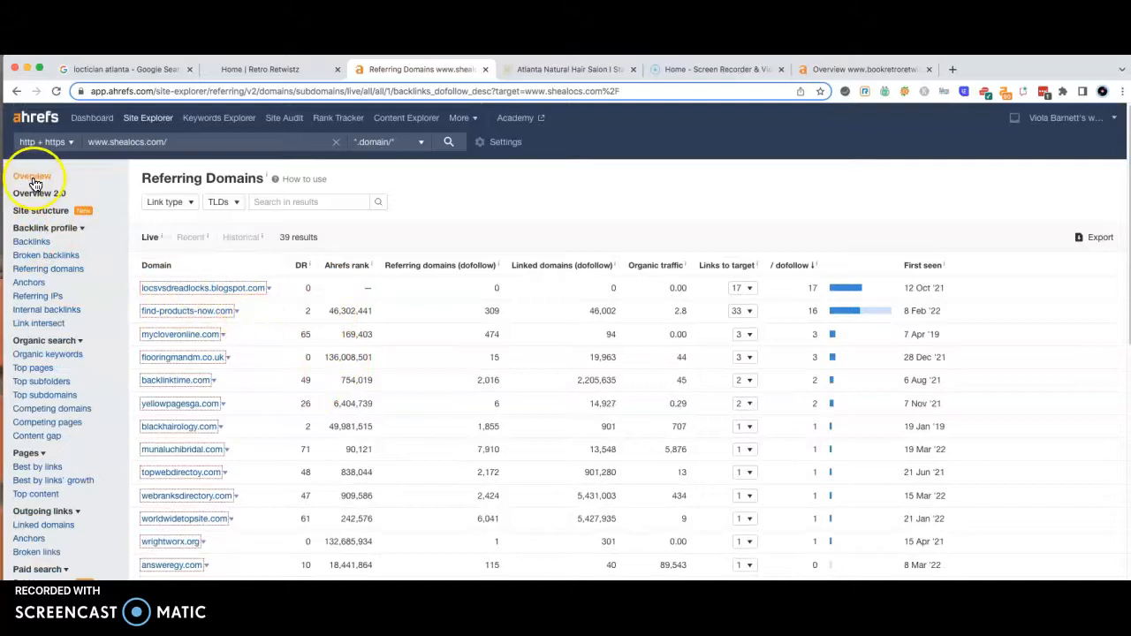
# Step: From the shealocs.com overview metrics, go to its Organic Keywords report
pyautogui.click(32, 176)
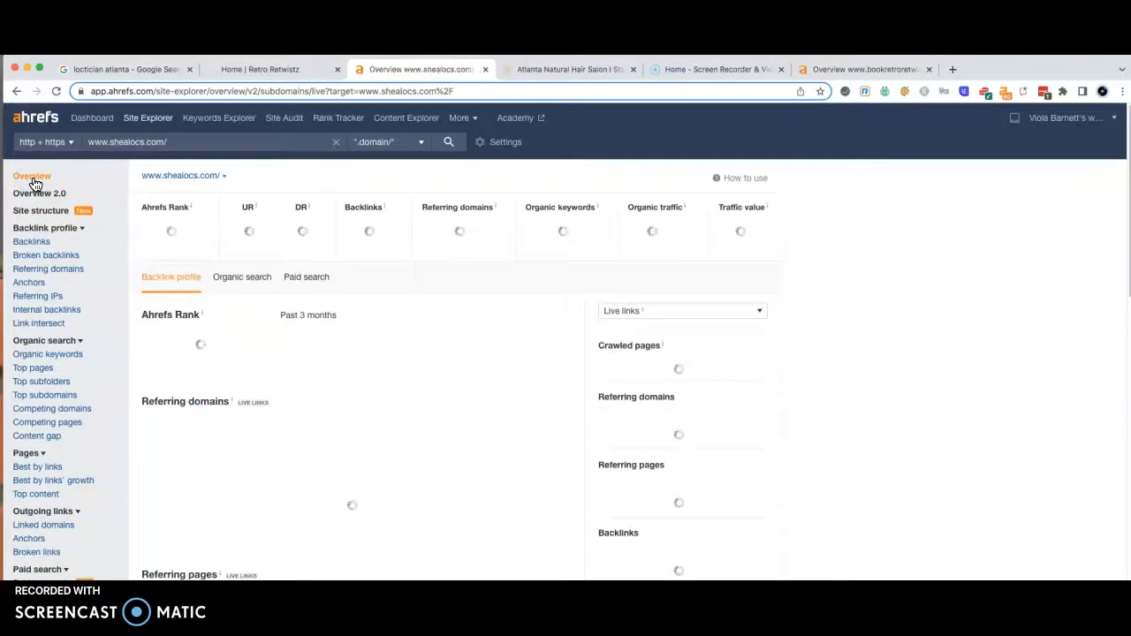
pyautogui.moveTo(520, 230)
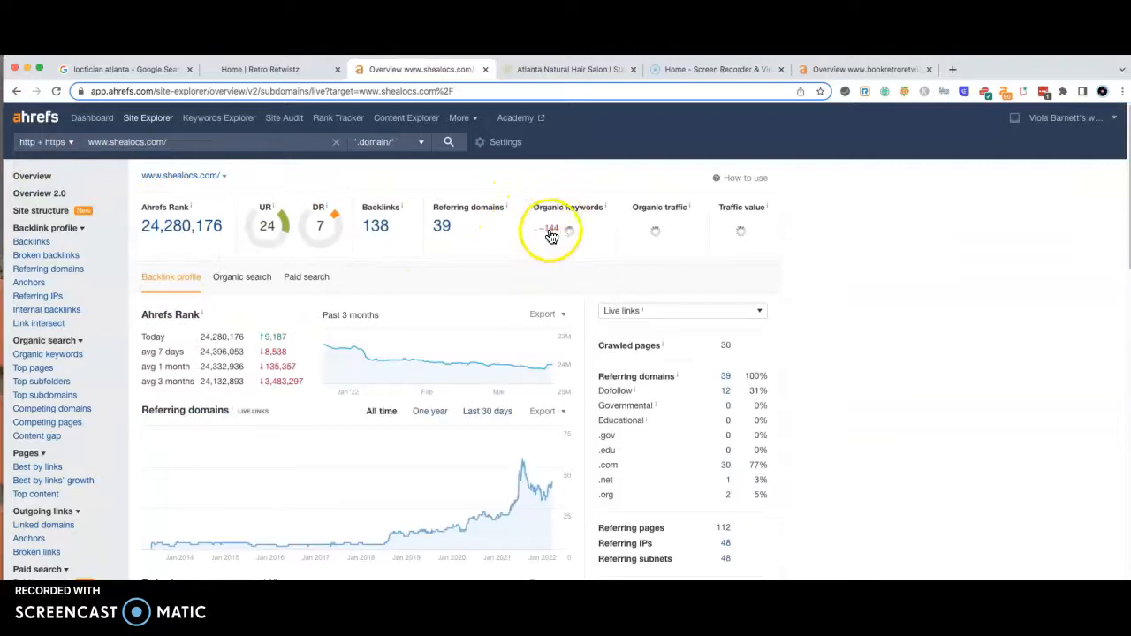
pyautogui.moveTo(510, 234)
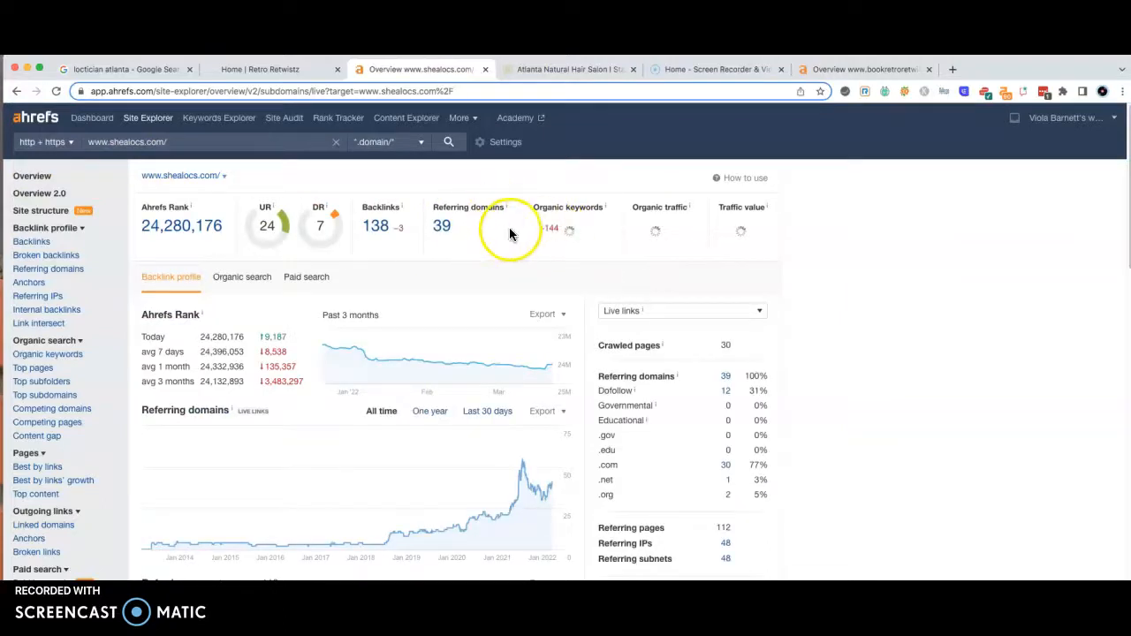
pyautogui.moveTo(556, 233)
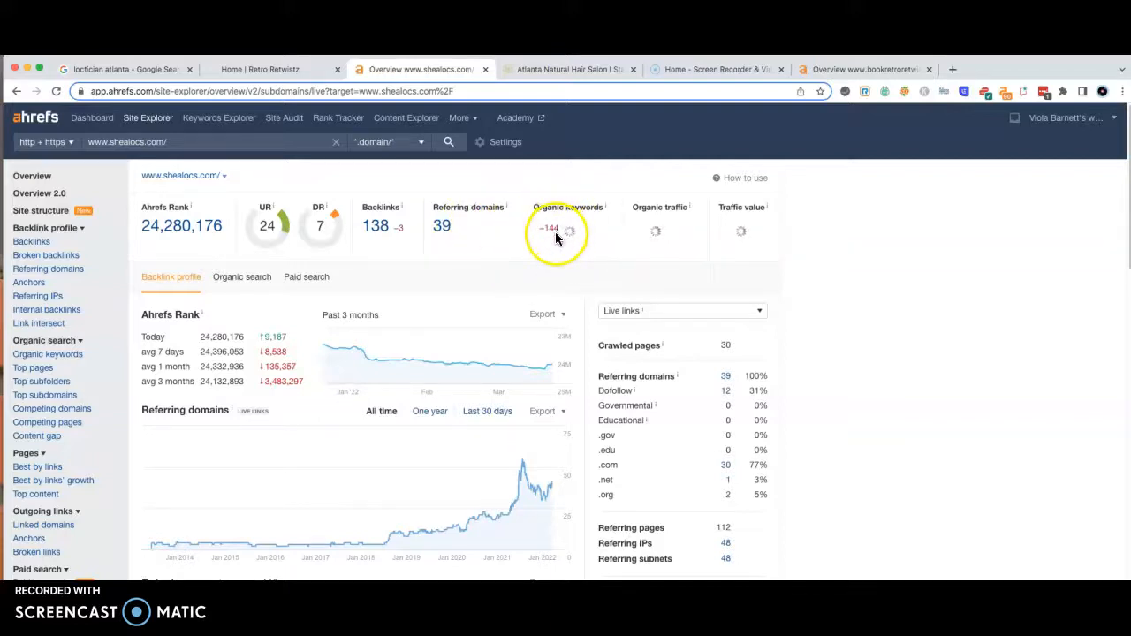
pyautogui.click(555, 226)
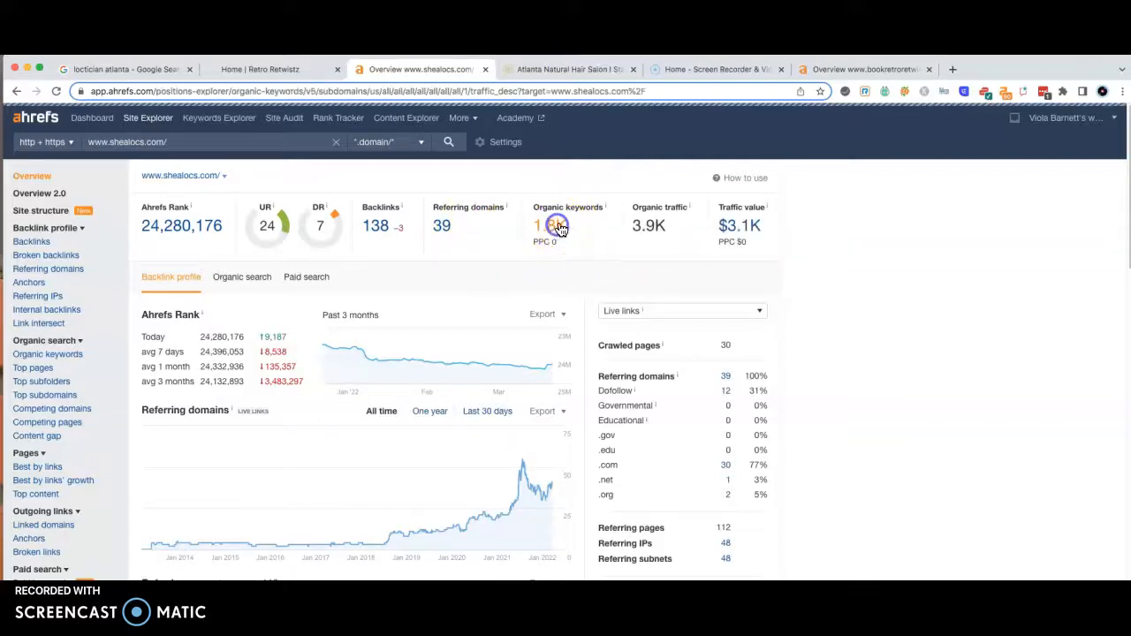
# Step: Browse shealocs.com's organic keyword table (locs near me, loctician atlanta) with volume, KD, traffic and position
pyautogui.click(554, 226)
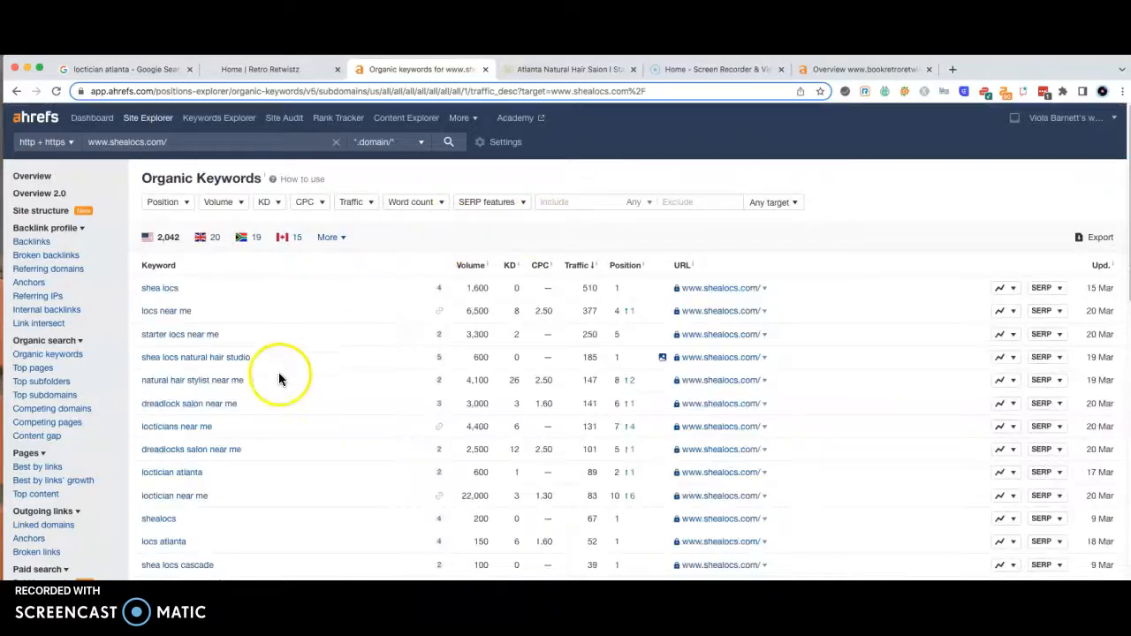
pyautogui.scroll(-3)
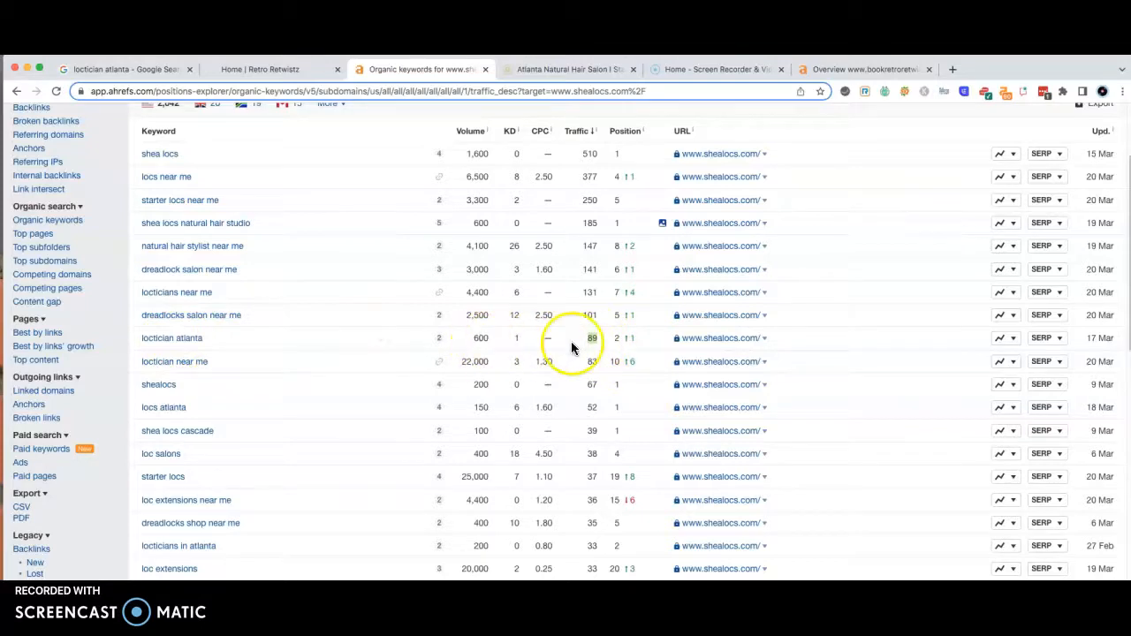
pyautogui.moveTo(618, 340)
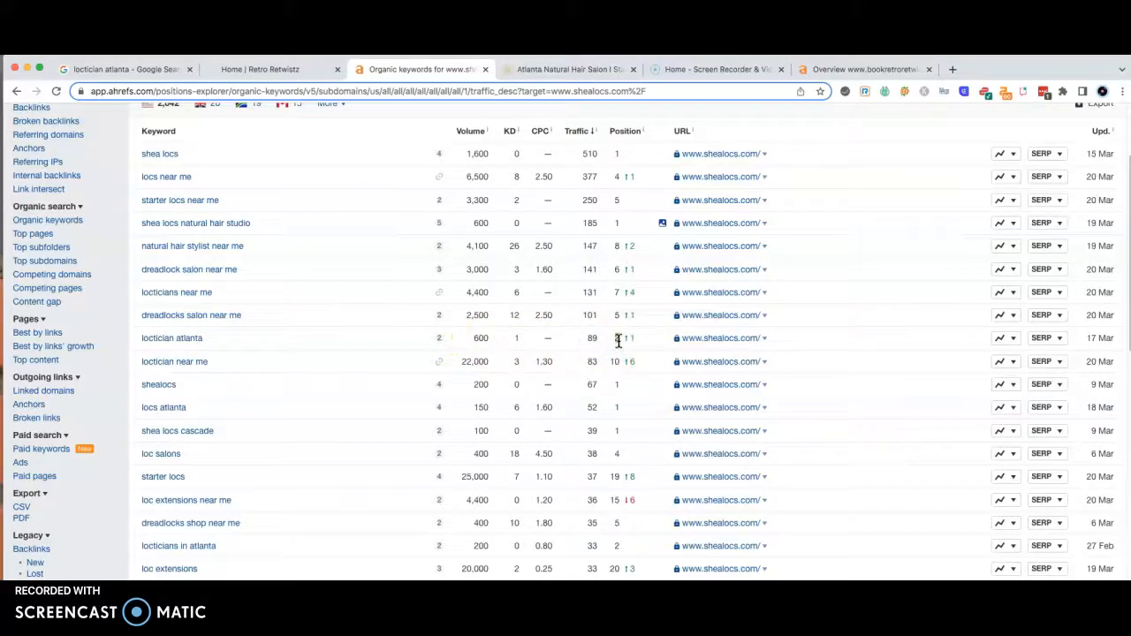
pyautogui.moveTo(619, 338)
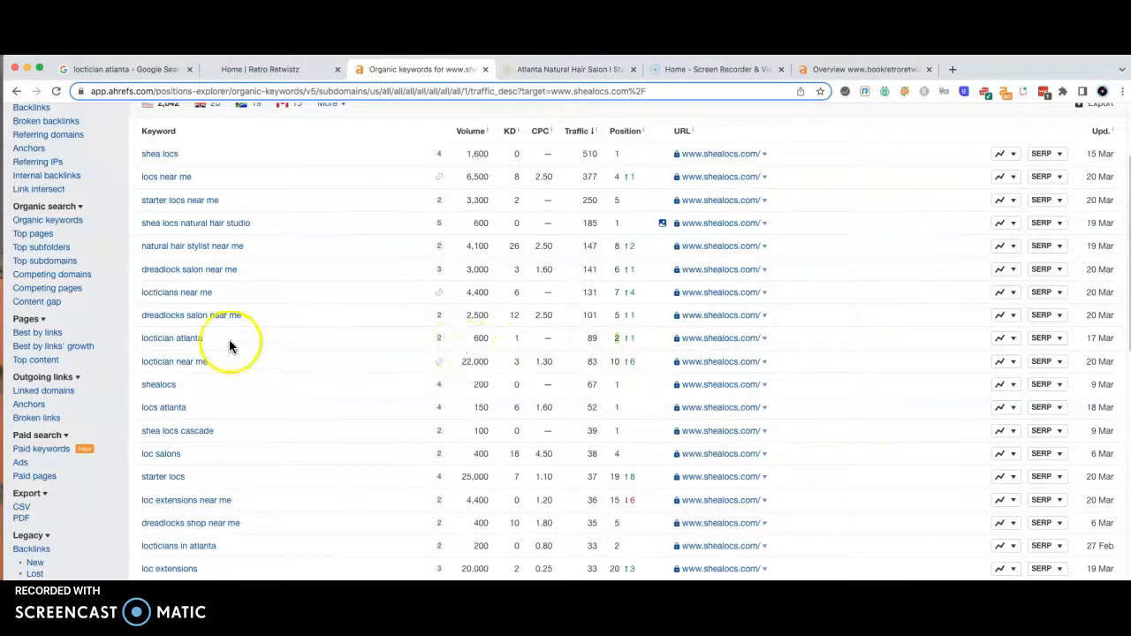
pyautogui.moveTo(204, 413)
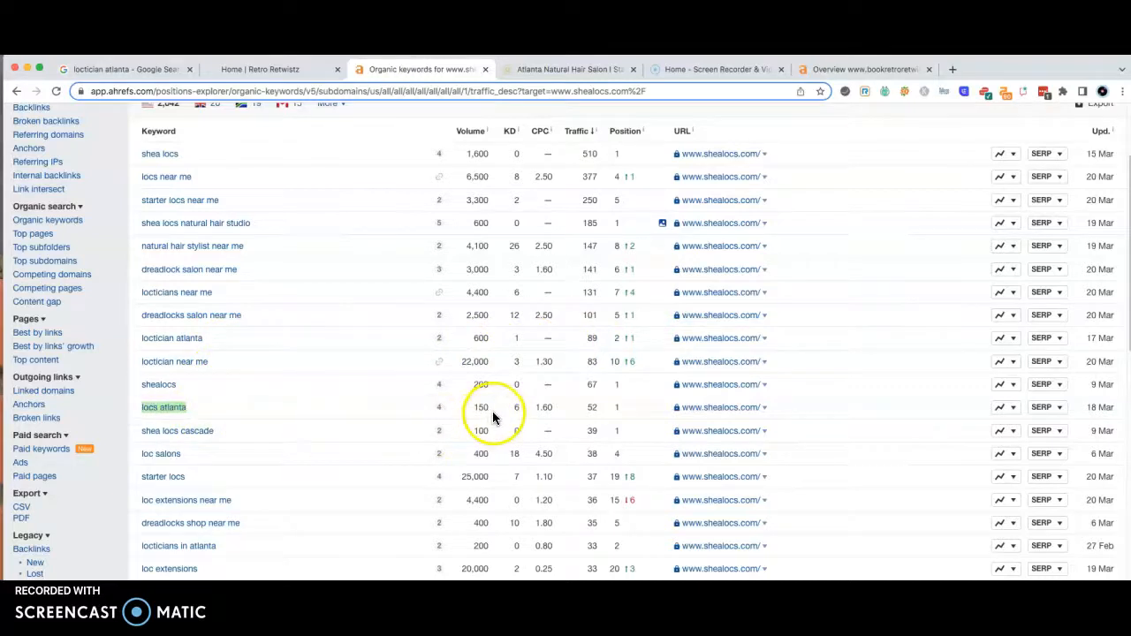
pyautogui.moveTo(600, 416)
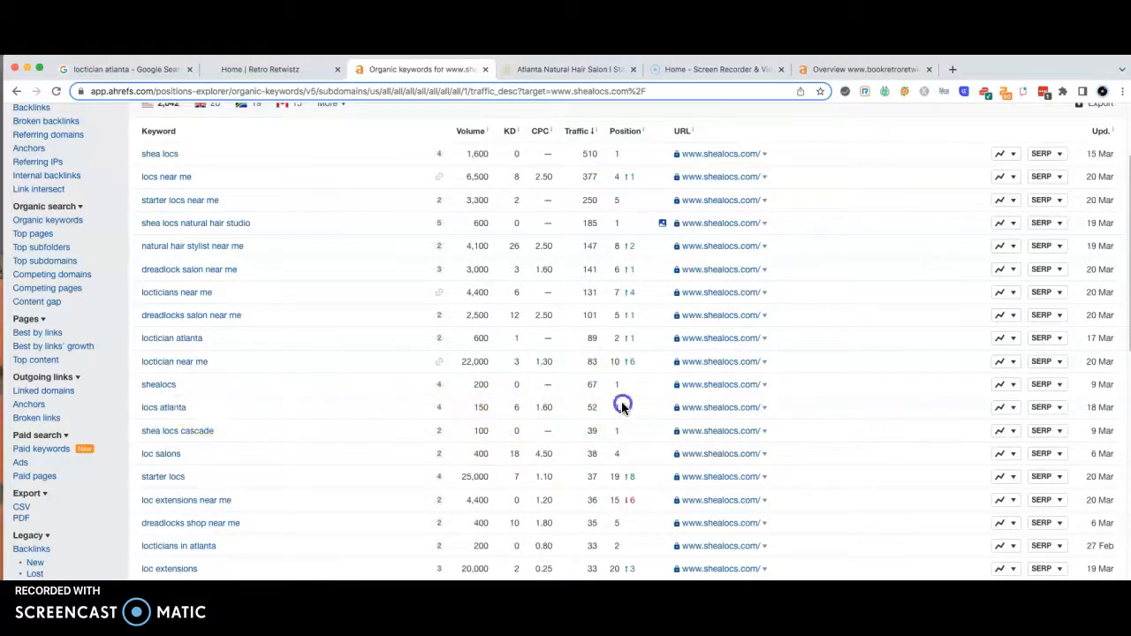
pyautogui.moveTo(383, 435)
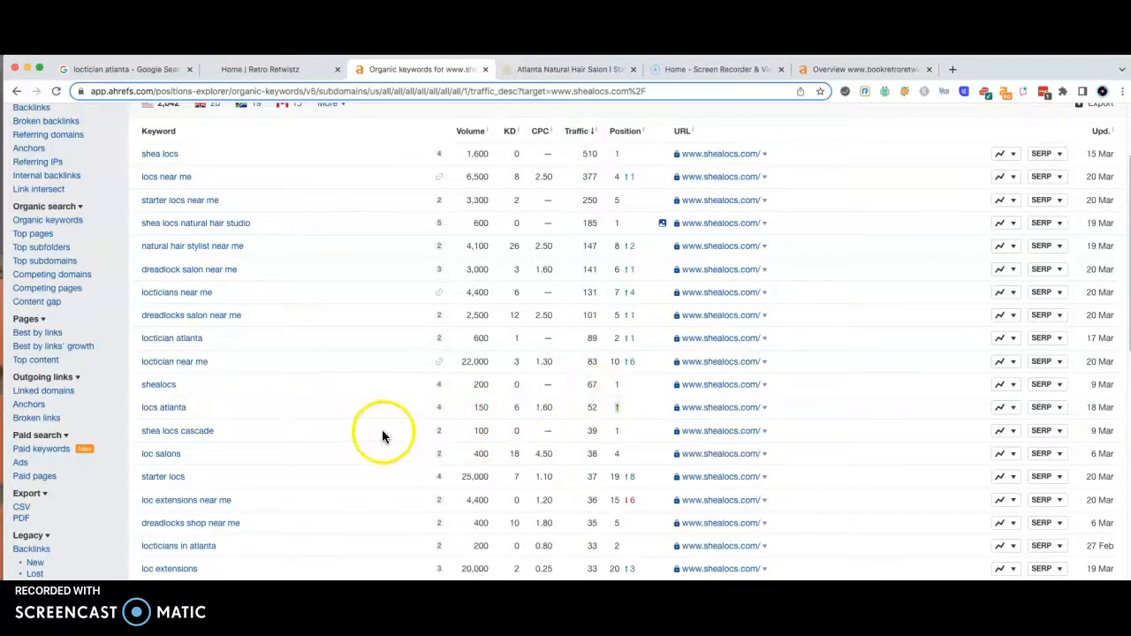
pyautogui.scroll(-3)
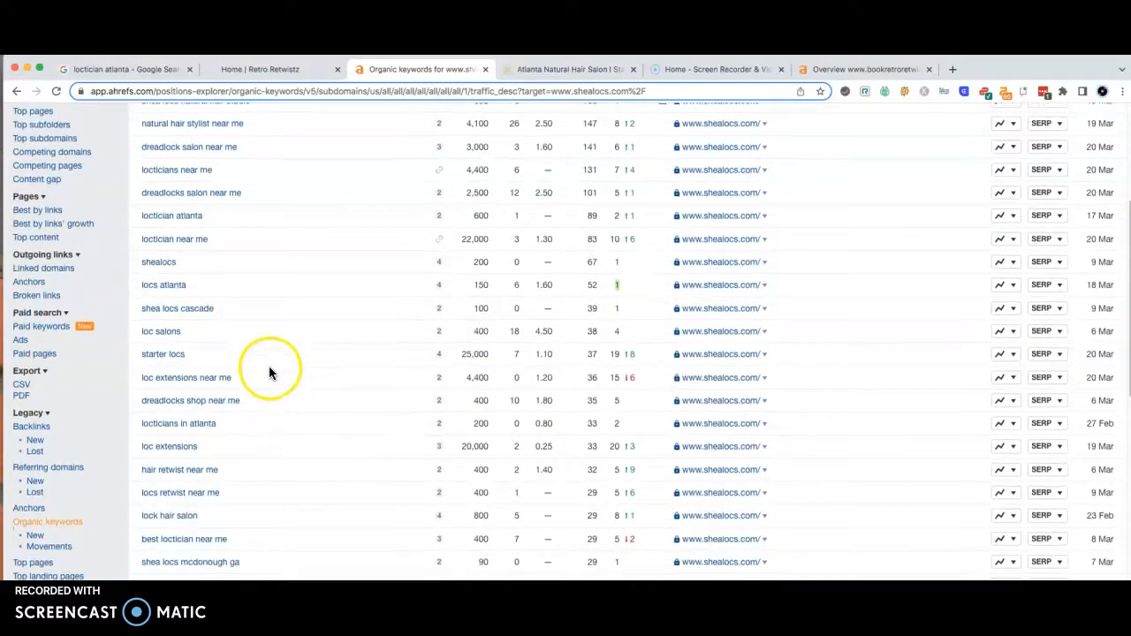
pyautogui.moveTo(237, 382)
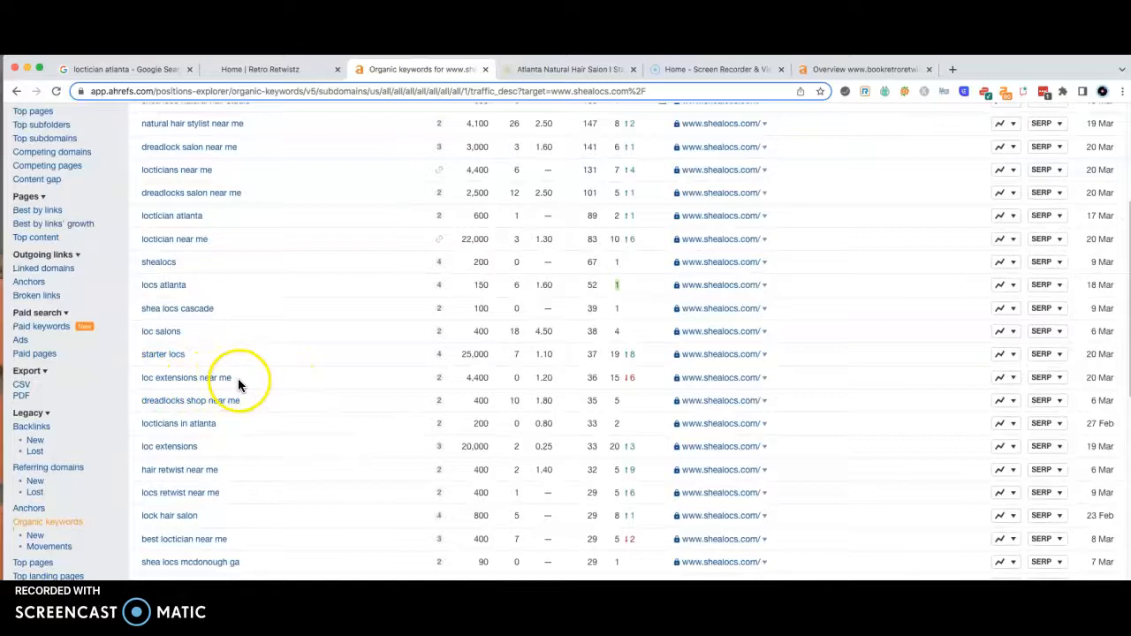
pyautogui.moveTo(486, 378)
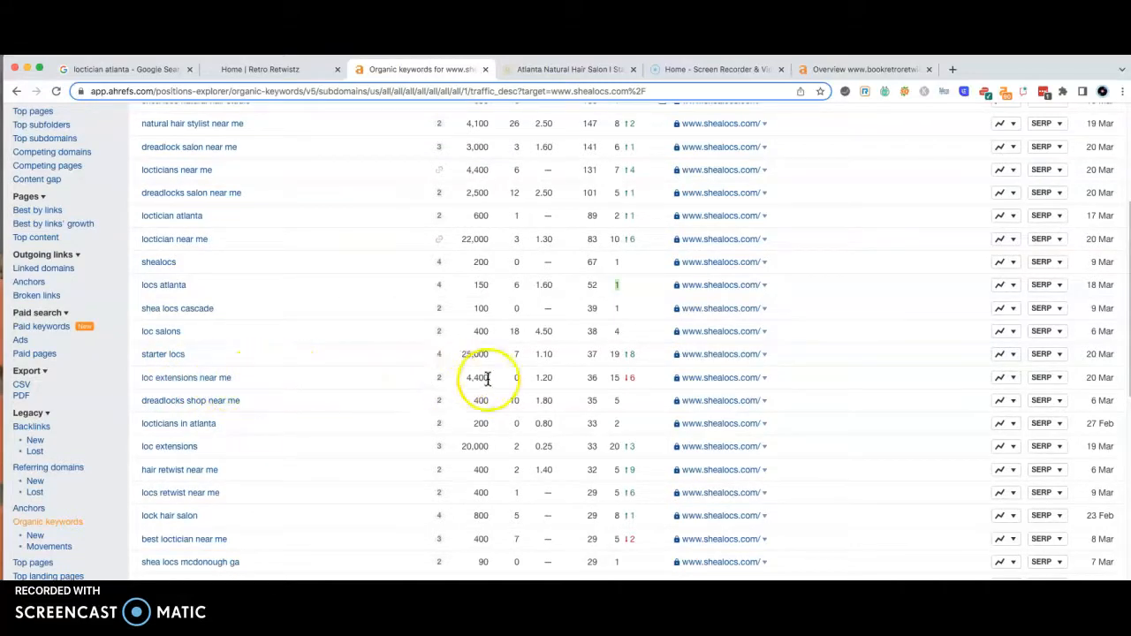
pyautogui.moveTo(281, 375)
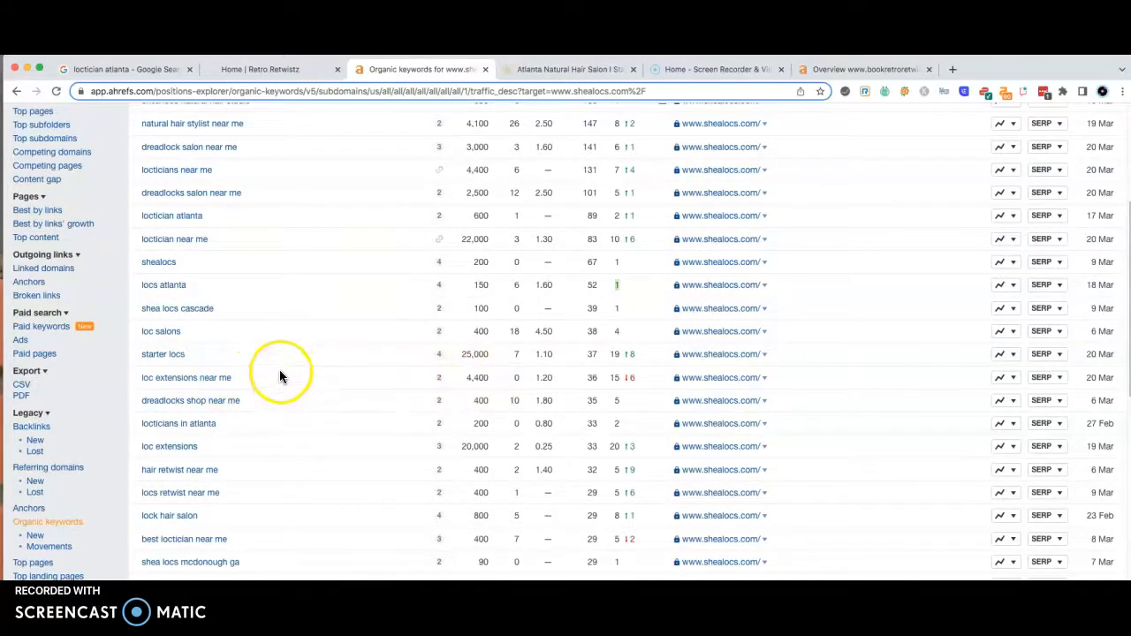
pyautogui.scroll(3)
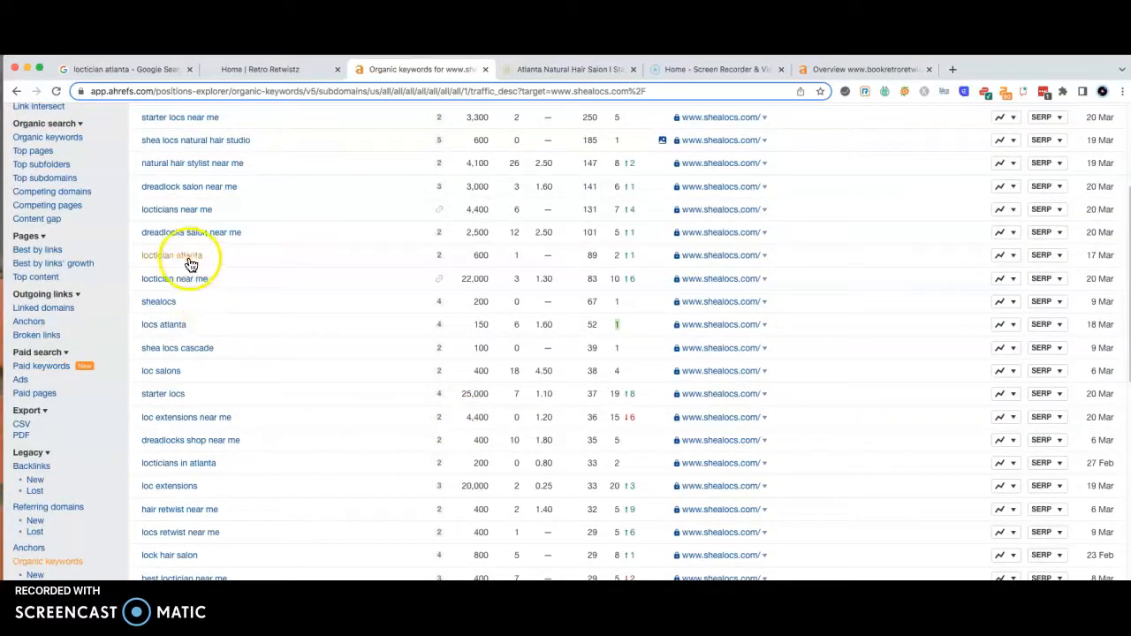
pyautogui.moveTo(177, 334)
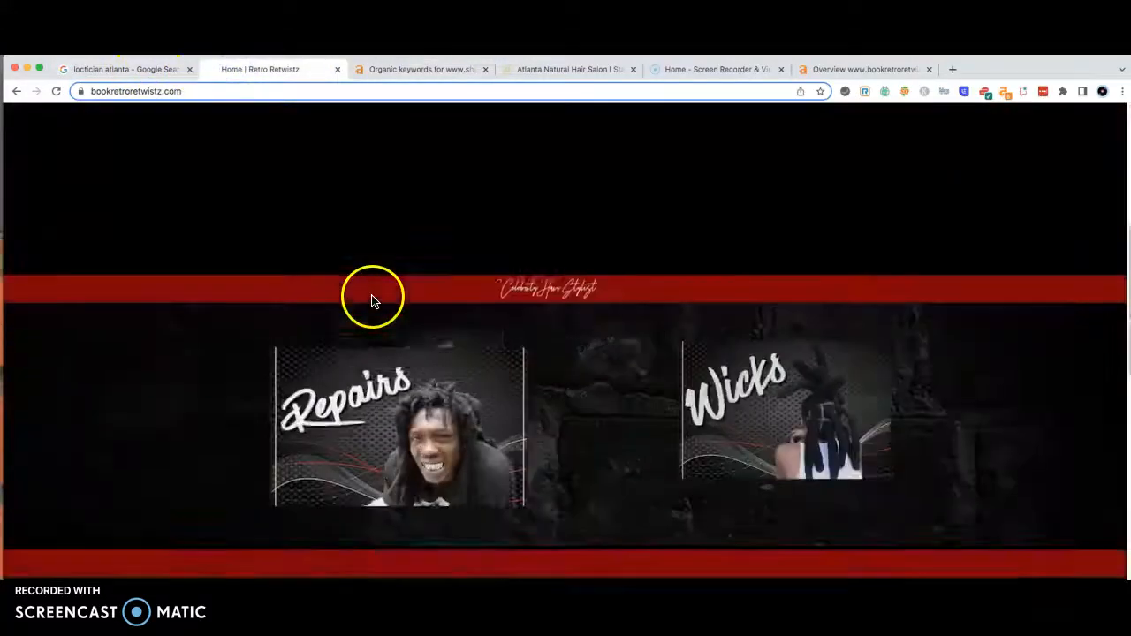
# Step: Back on the Retro Retwistz homepage, bring up the save options for the banner image
pyautogui.scroll(-3)
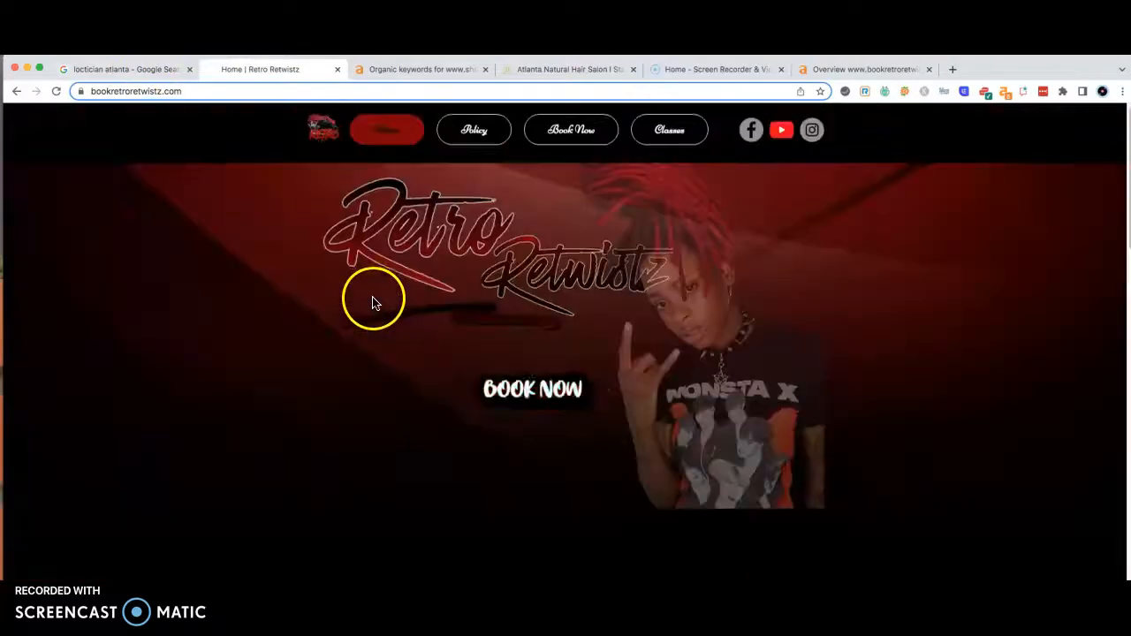
pyautogui.rightClick(371, 301)
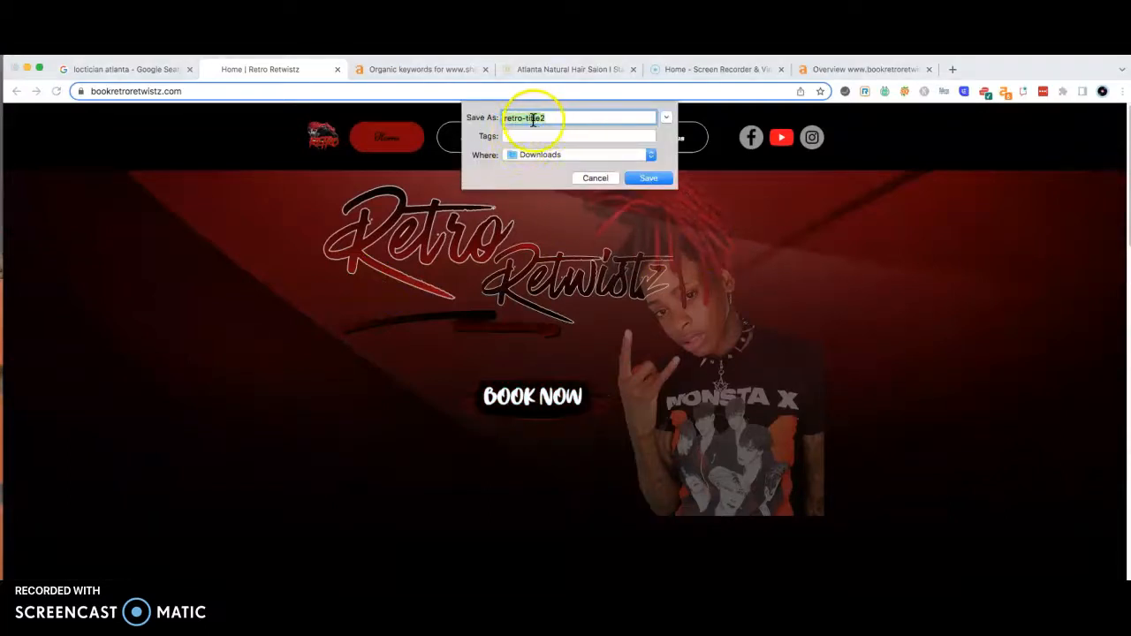
pyautogui.moveTo(486, 212)
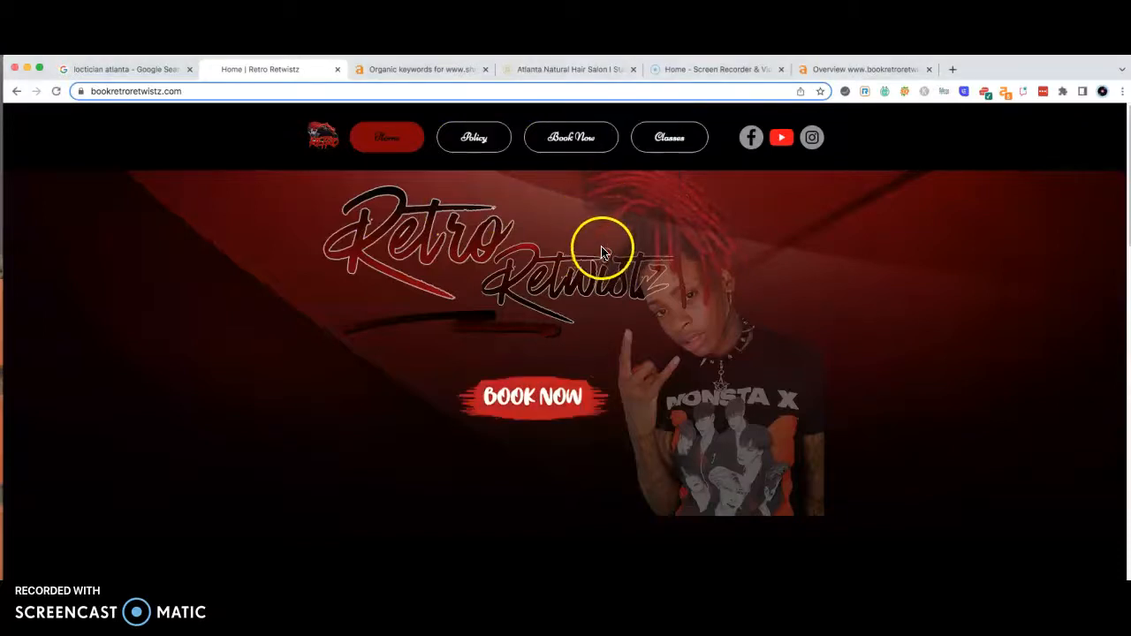
pyautogui.scroll(-3)
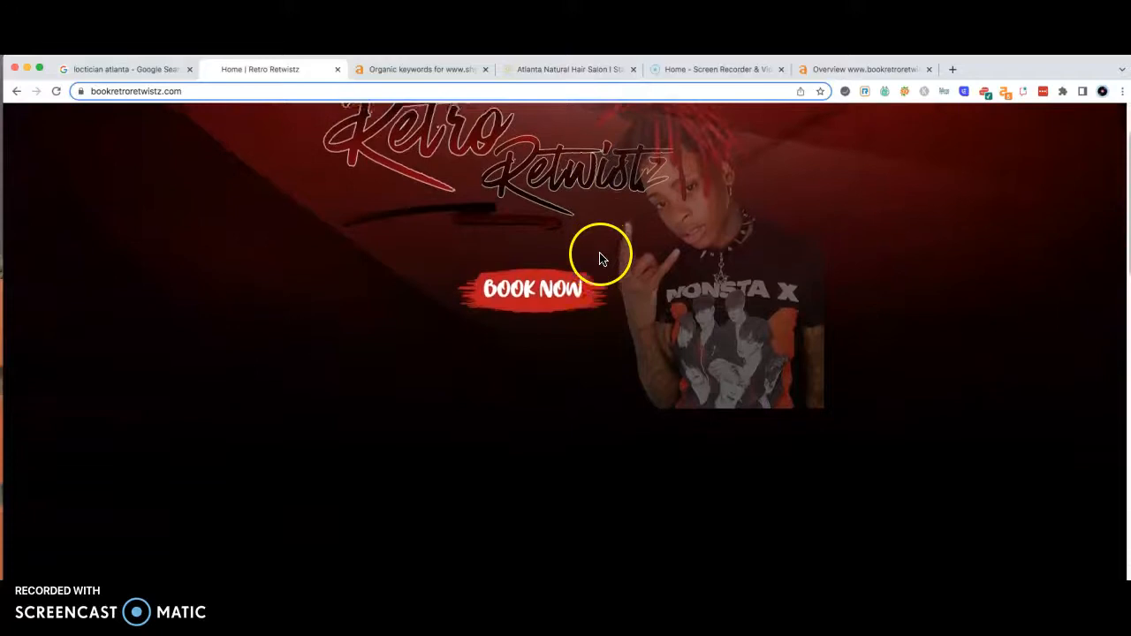
pyautogui.scroll(-3)
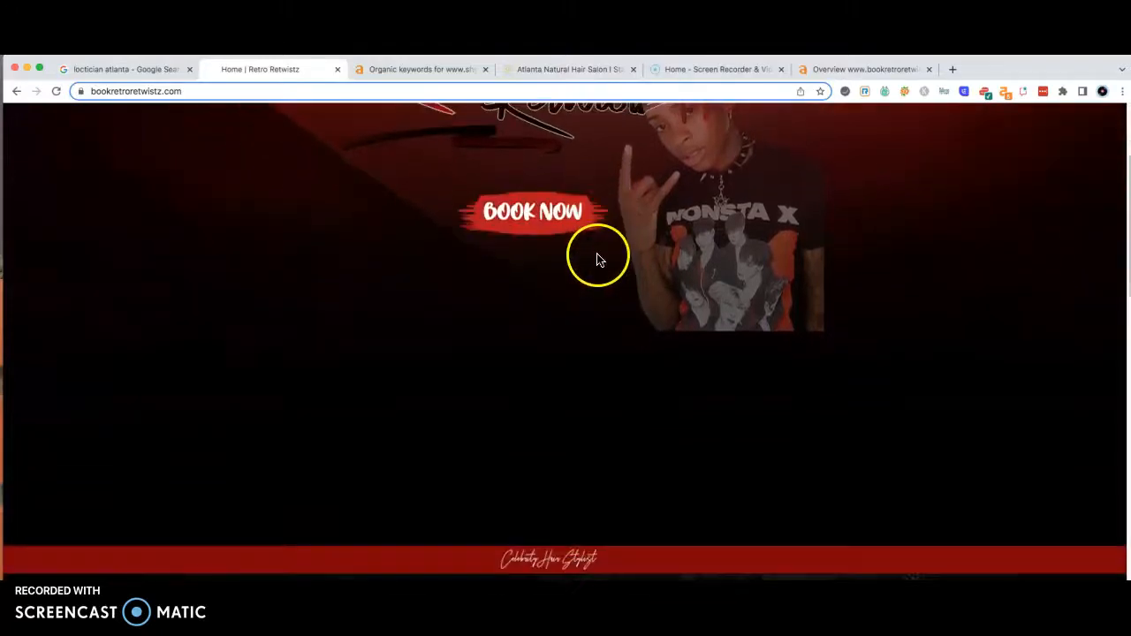
pyautogui.scroll(-3)
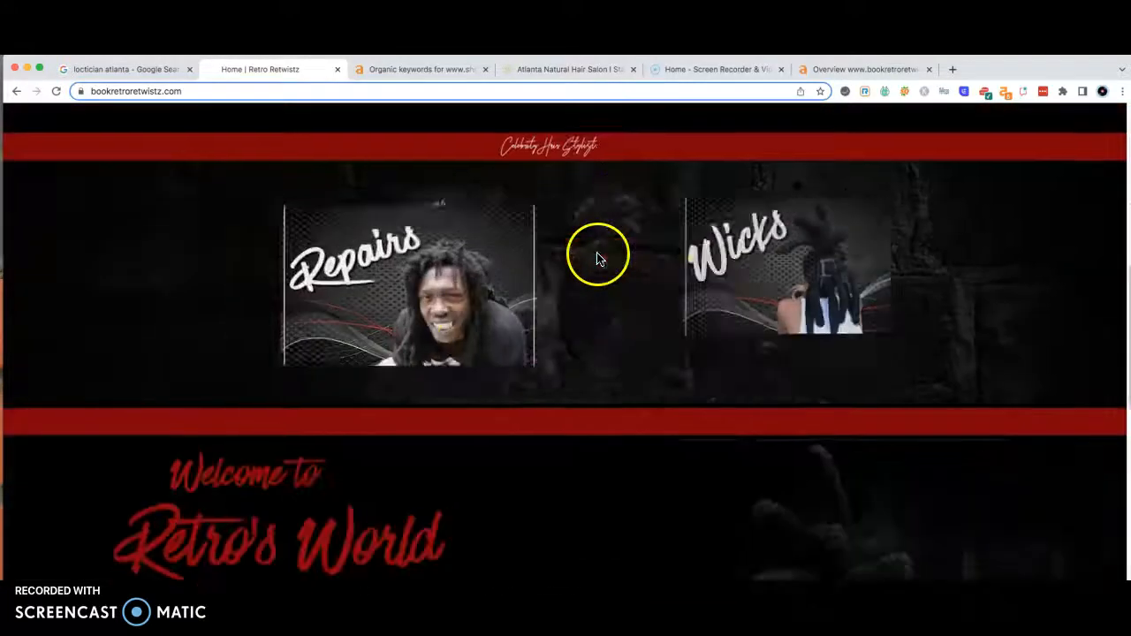
pyautogui.scroll(-3)
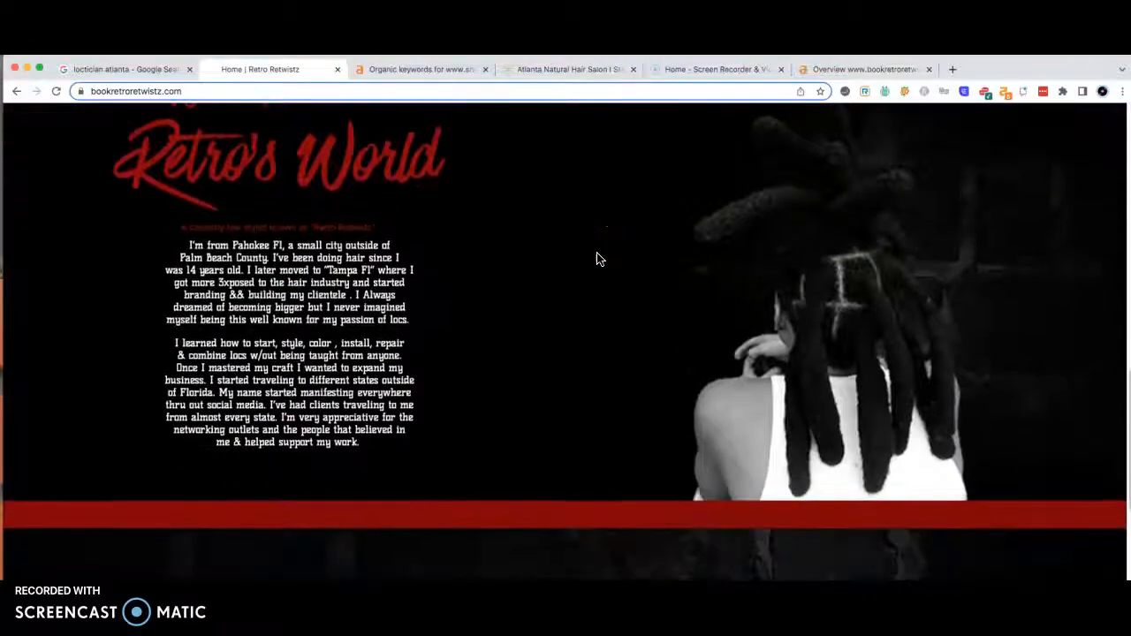
pyautogui.scroll(-3)
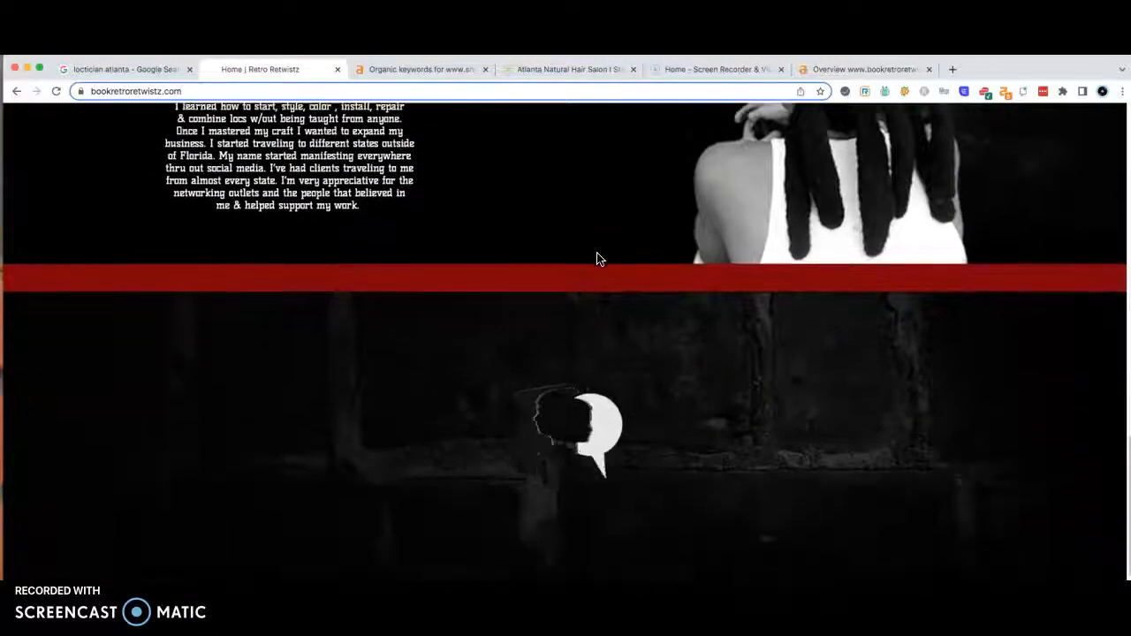
pyautogui.scroll(-3)
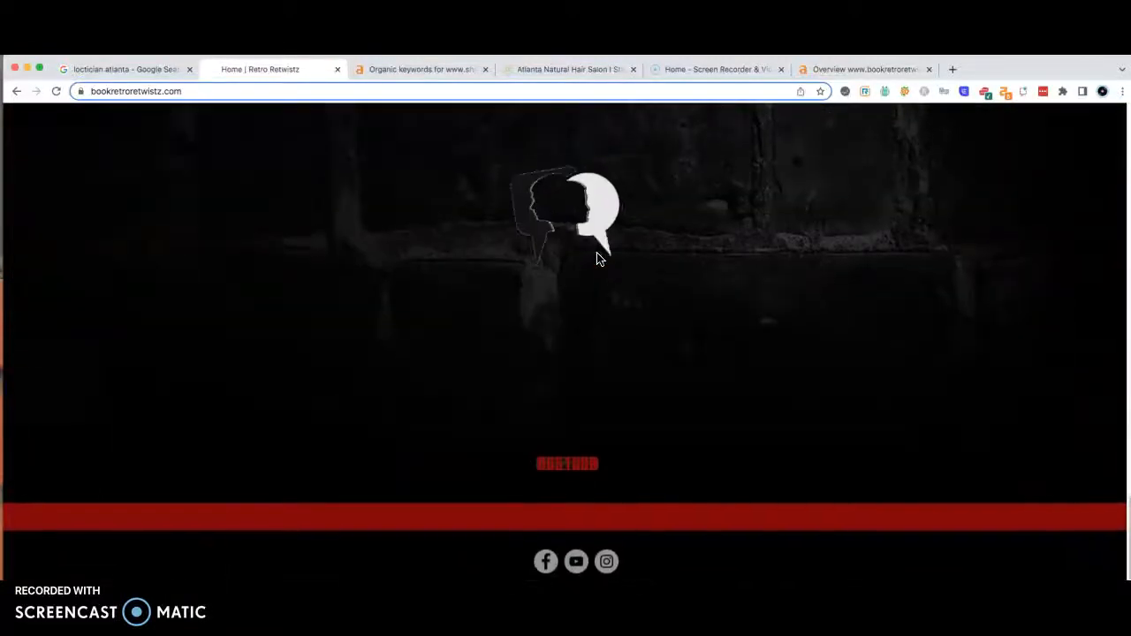
pyautogui.scroll(-3)
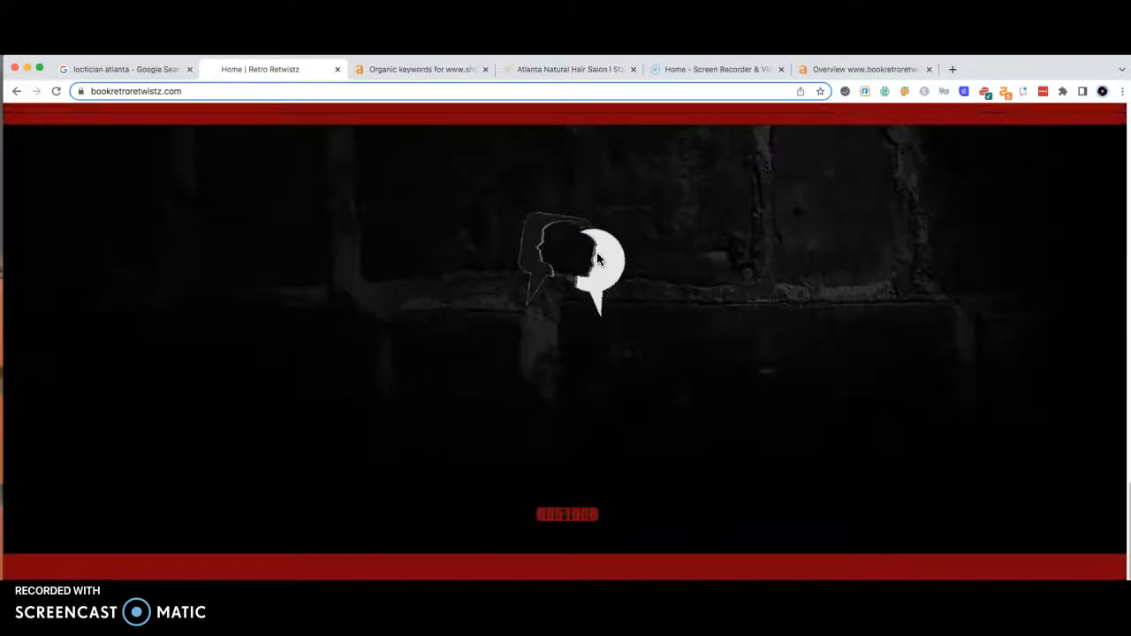
pyautogui.scroll(-3)
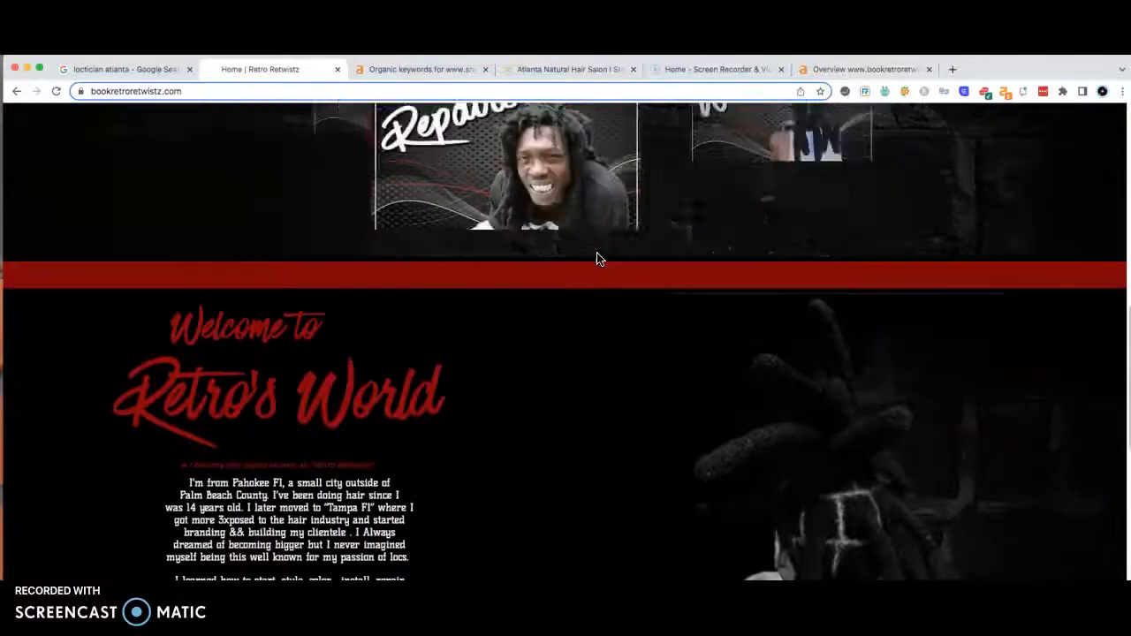
pyautogui.scroll(3)
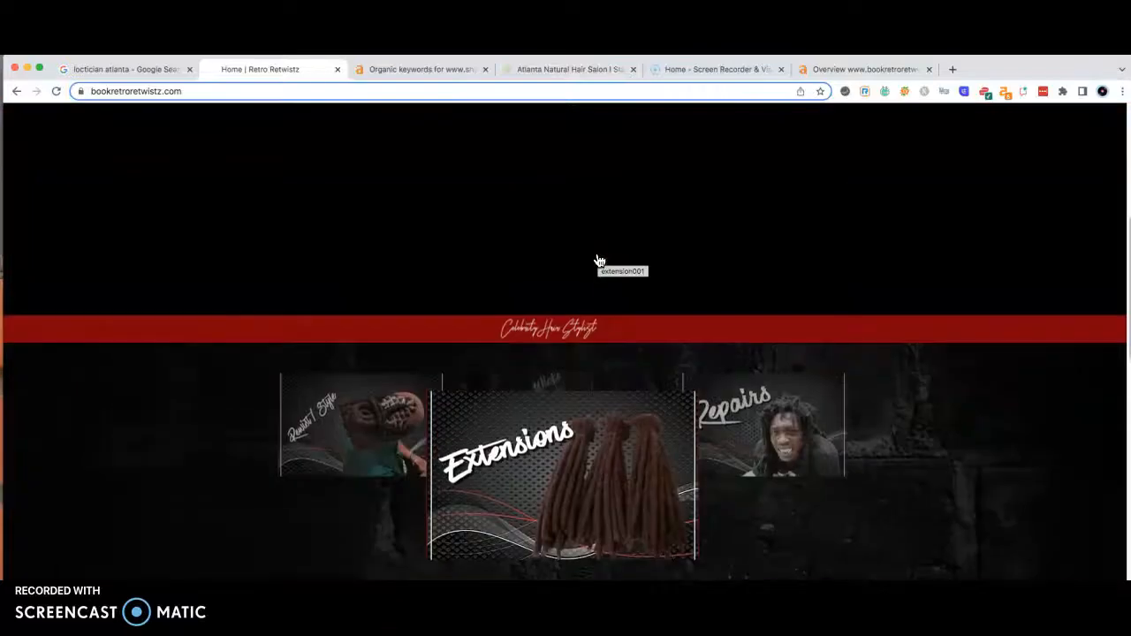
pyautogui.scroll(3)
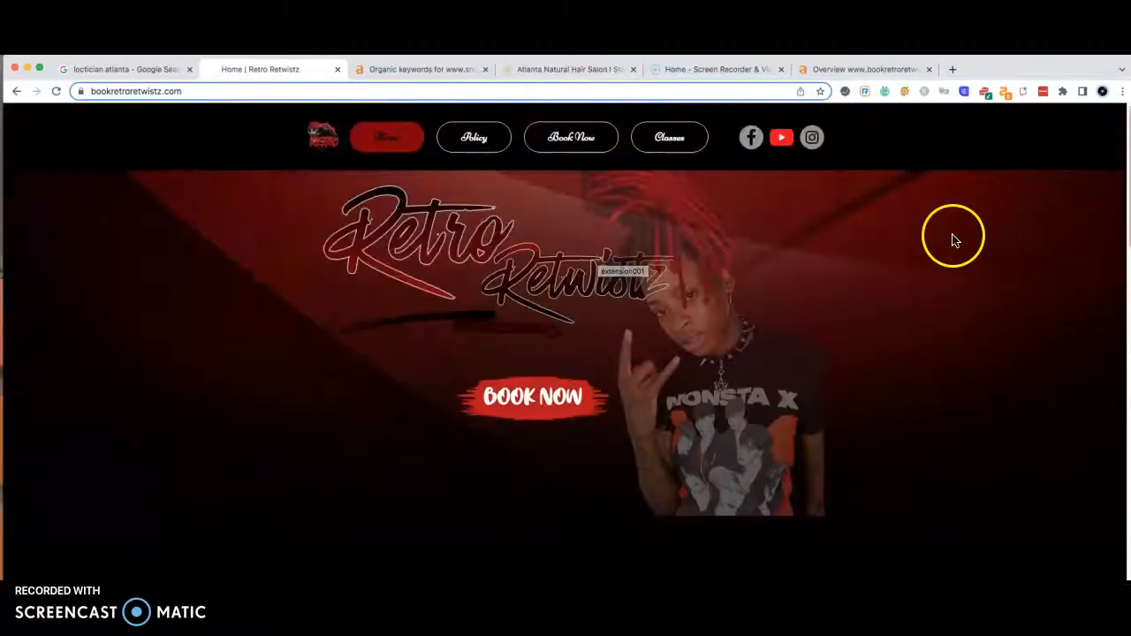
pyautogui.moveTo(555, 282)
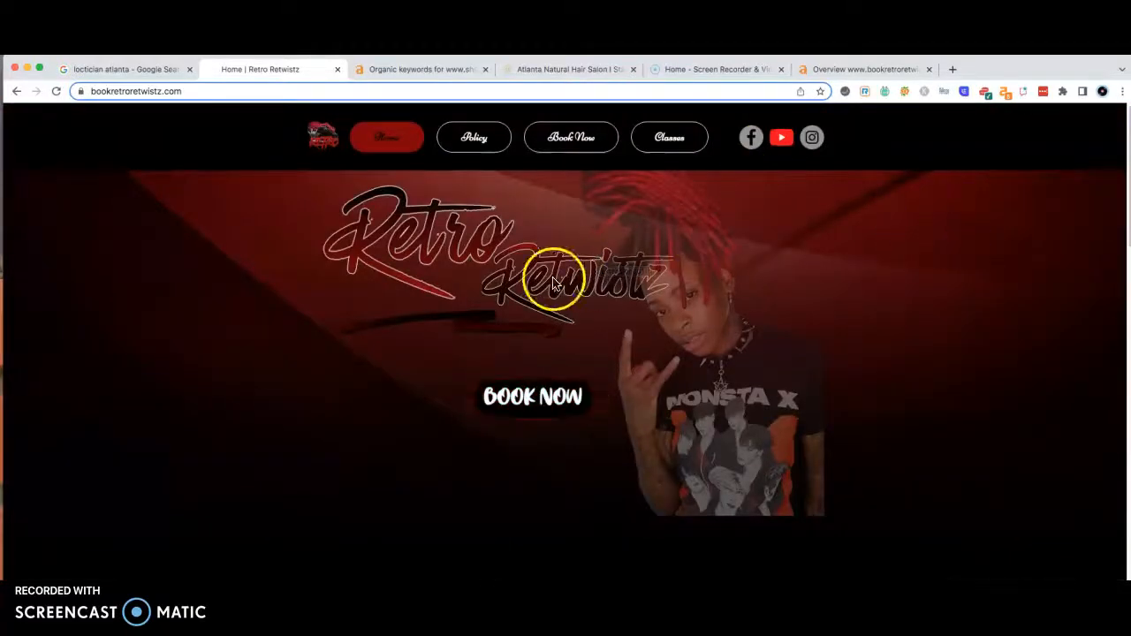